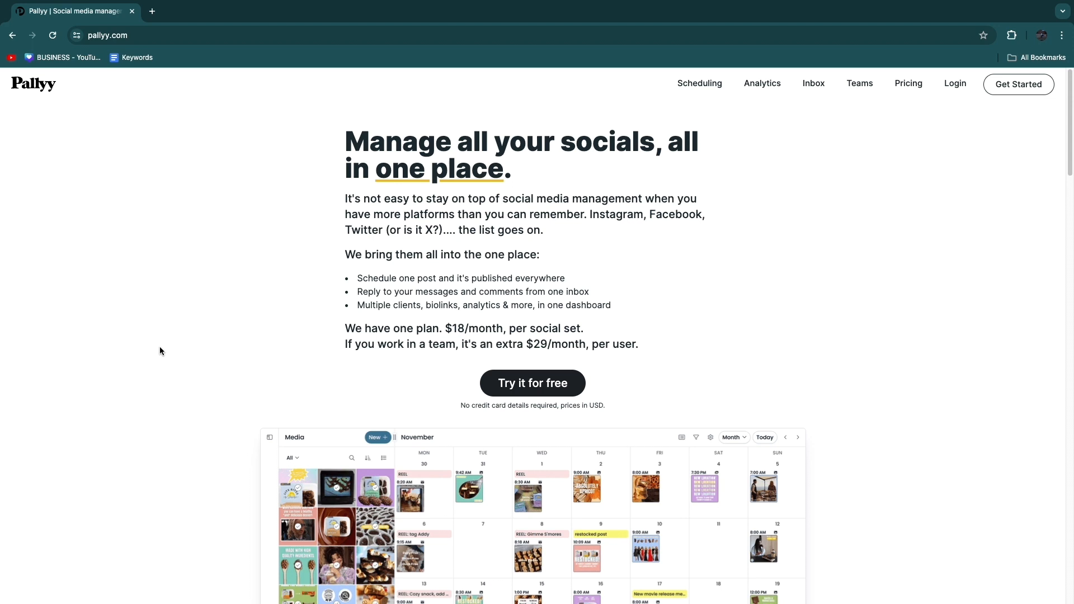
Scroll the landing page past the calendar screenshot and platforms list to the features section.
scroll("down", 3)
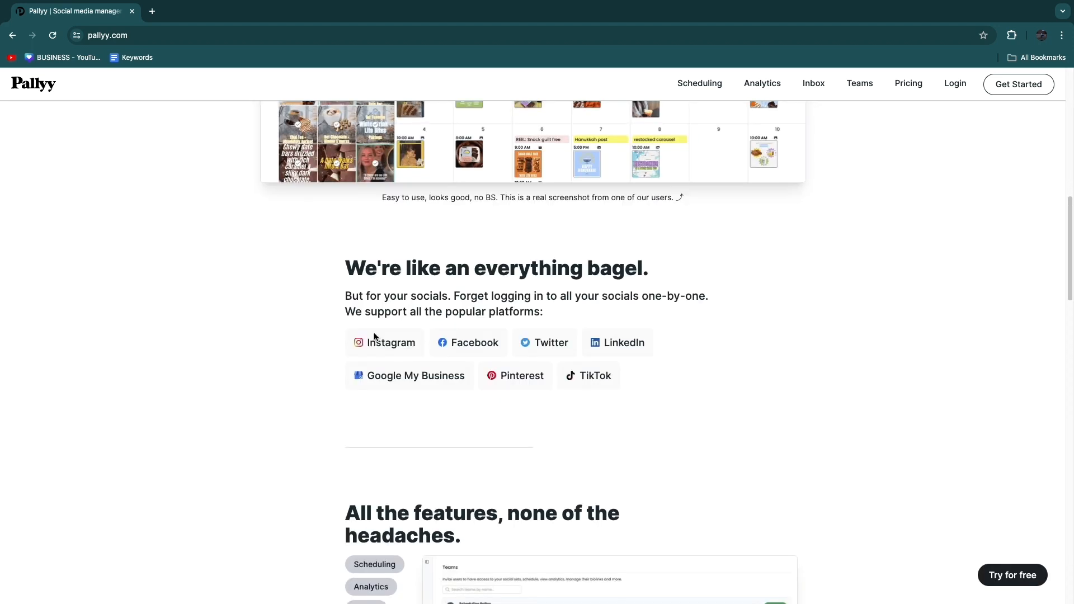
mouse_move(419, 333)
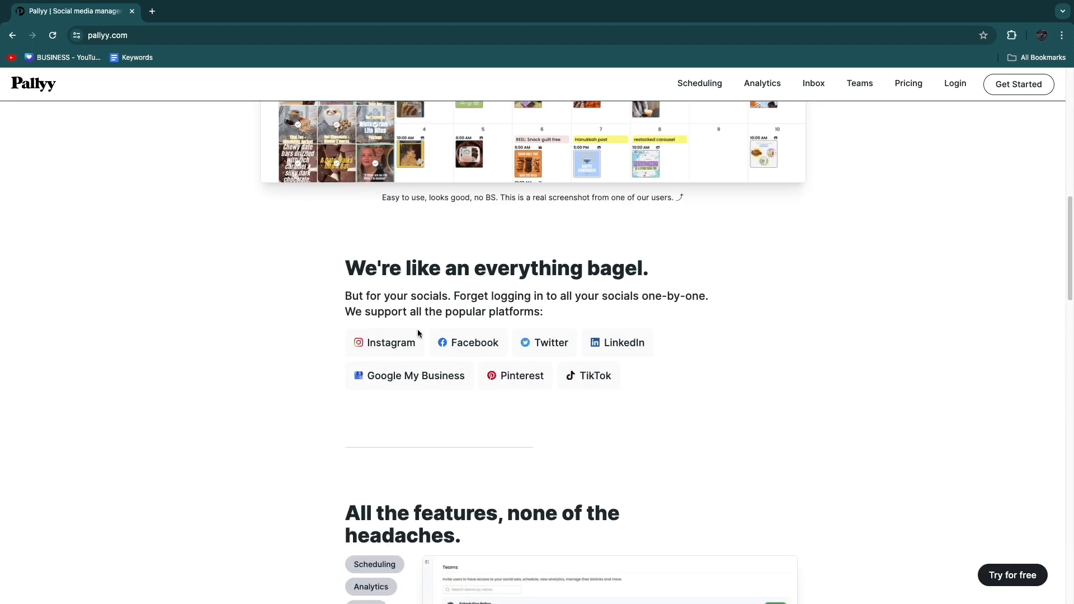
mouse_move(588, 375)
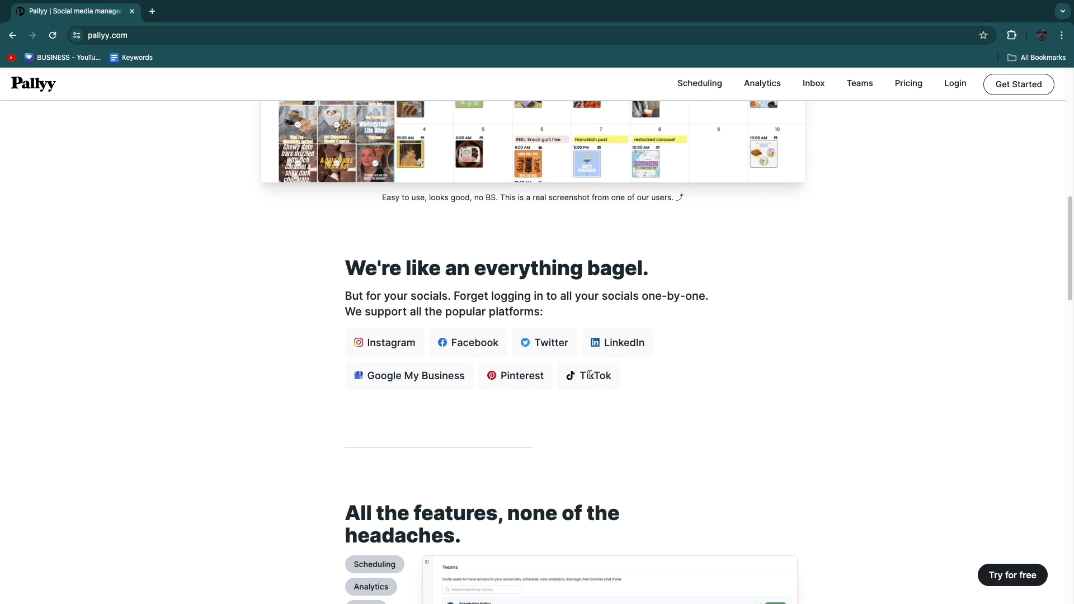
double_click(416, 375)
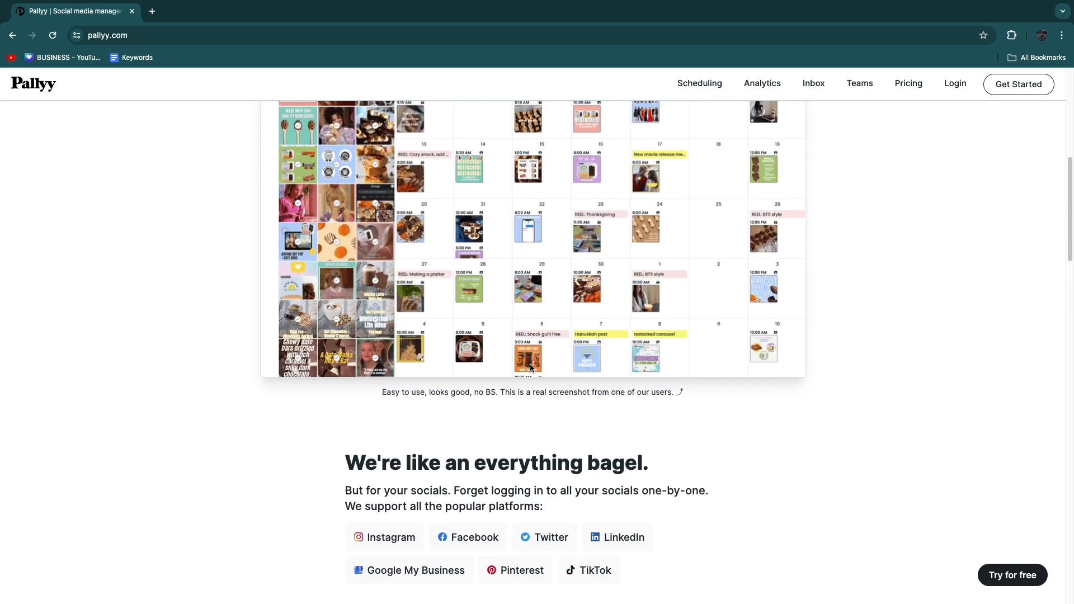
scroll("up", 3)
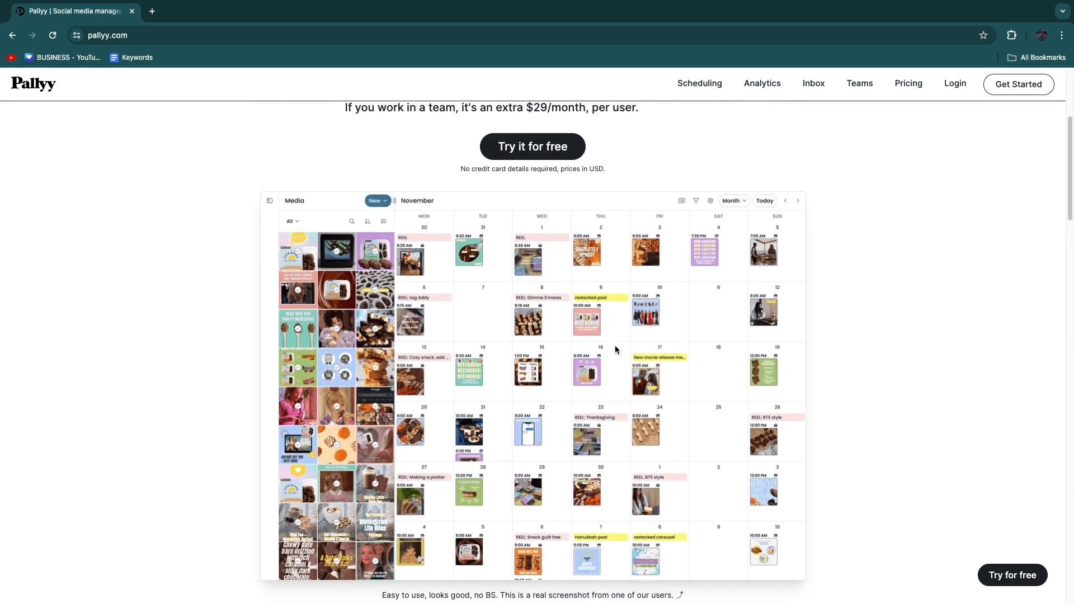
scroll("down", 3)
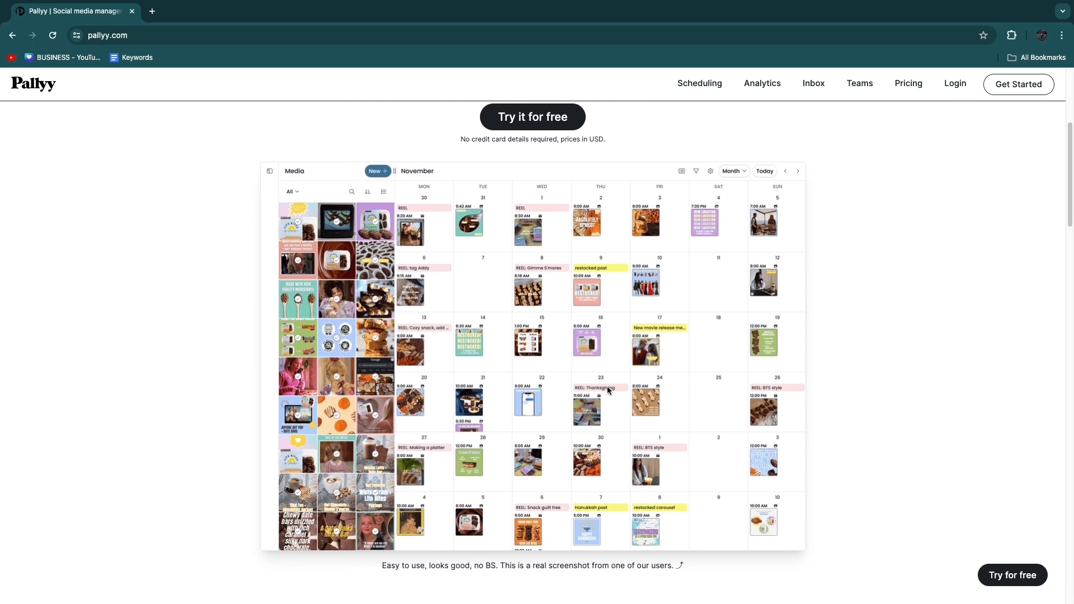
scroll("down", 3)
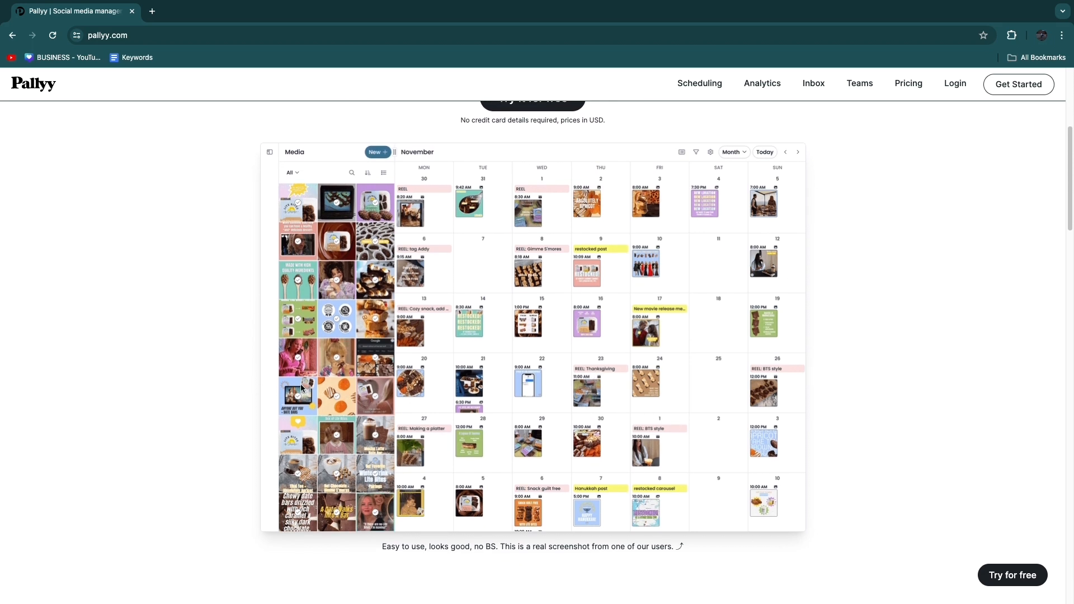
scroll("down", 3)
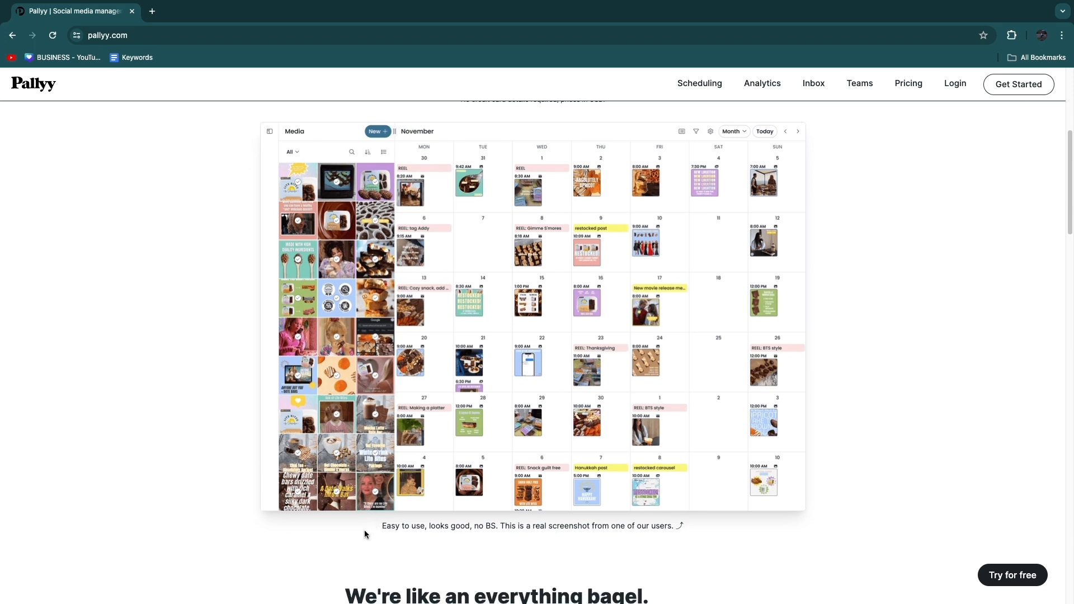
scroll("down", 3)
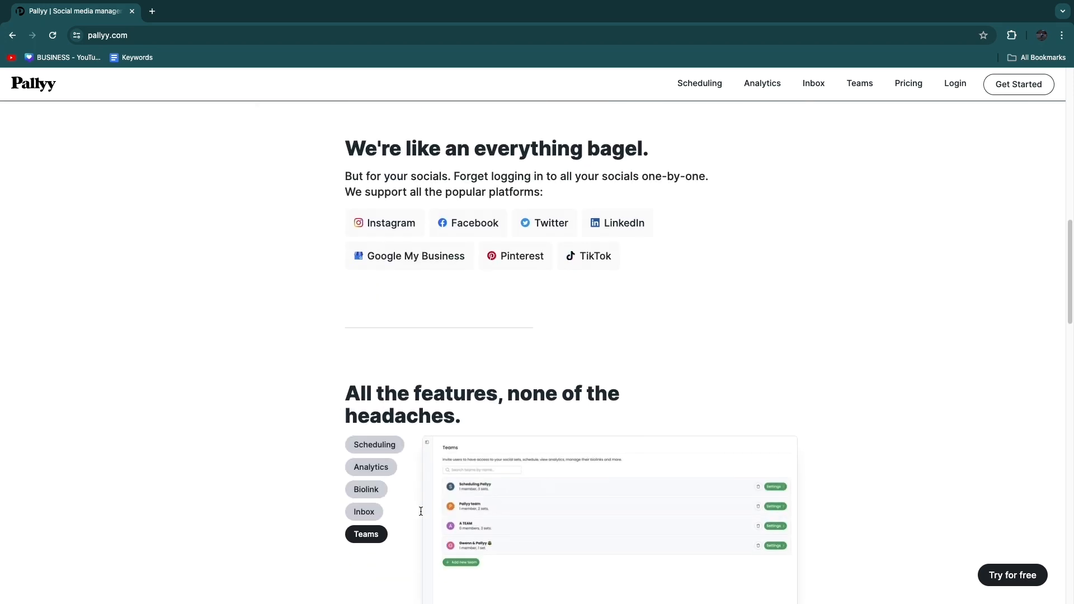
Preview the Scheduling, Biolink, Inbox and Teams features, then scroll back to the page top.
left_click(374, 329)
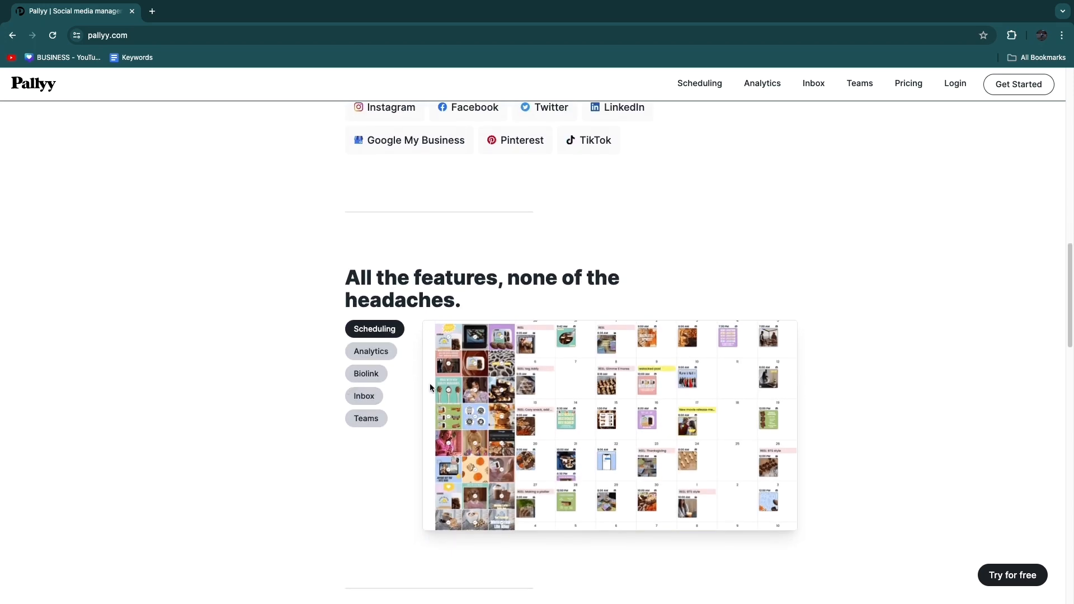
left_click(366, 373)
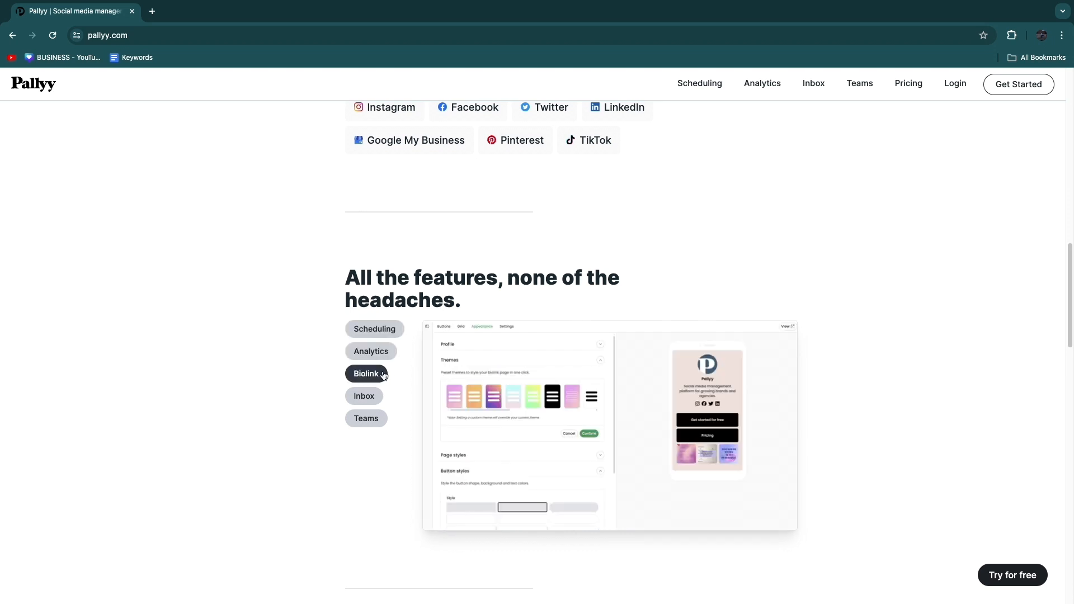
left_click(365, 396)
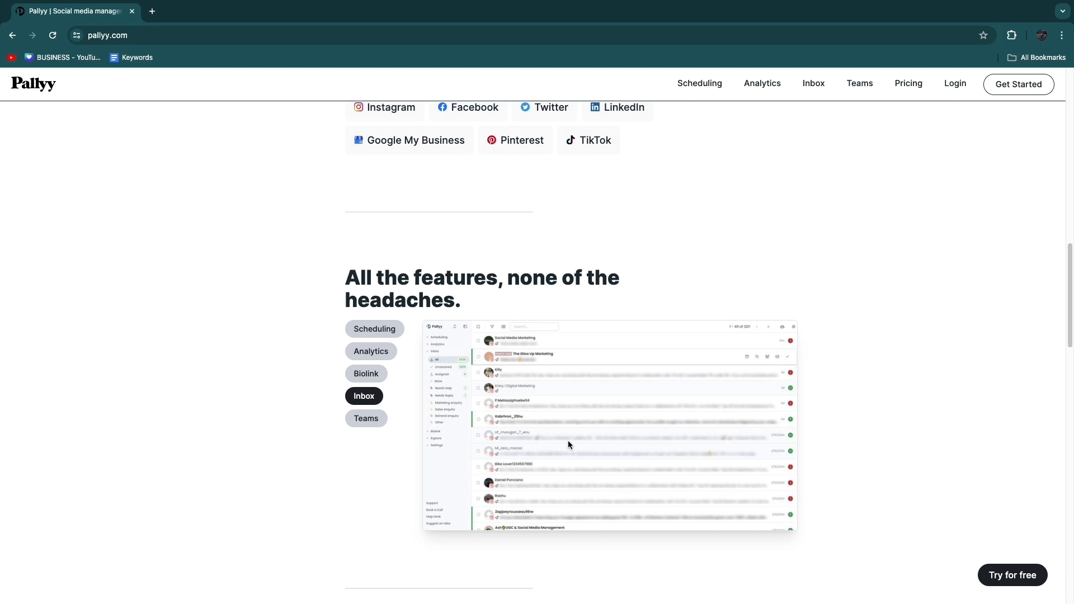
left_click(366, 418)
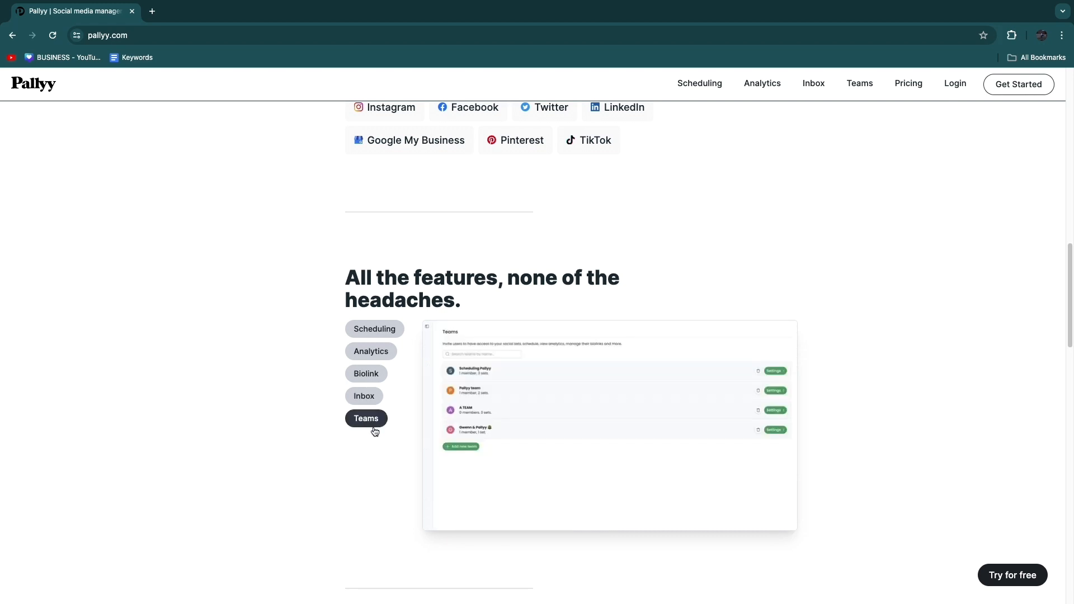
mouse_move(512, 462)
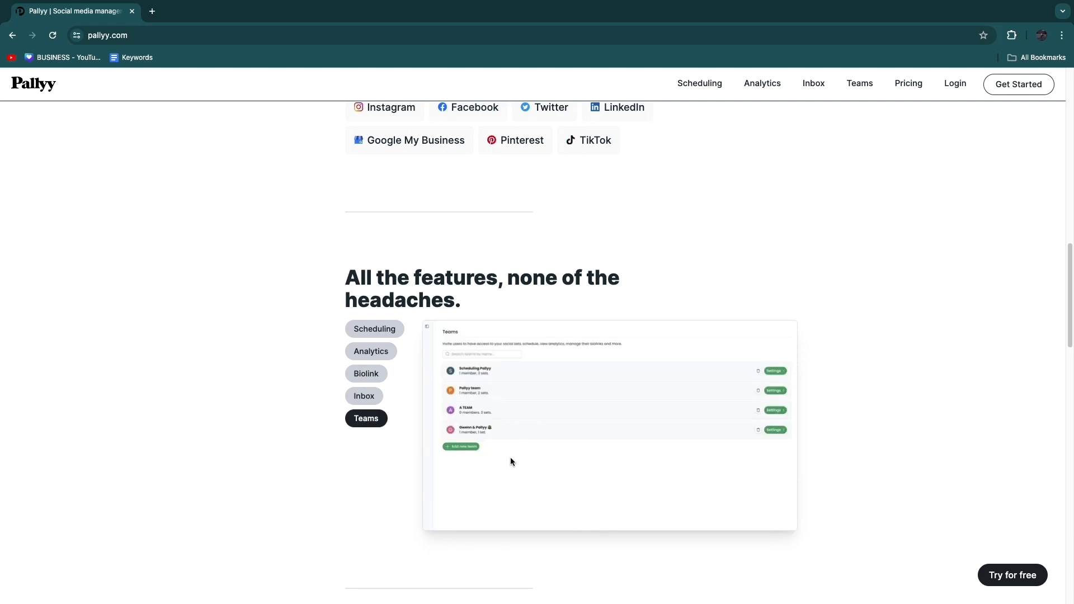
scroll("up", 3)
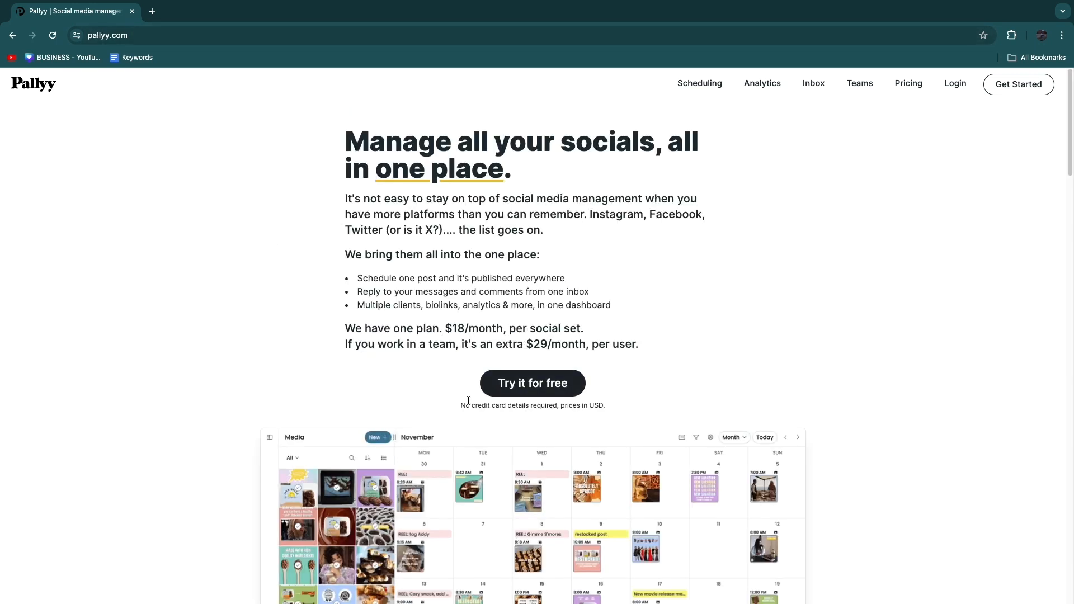
Sign up with email and password, then enter a name and pick the deluge theme colour.
left_click_drag(461, 405, 560, 405)
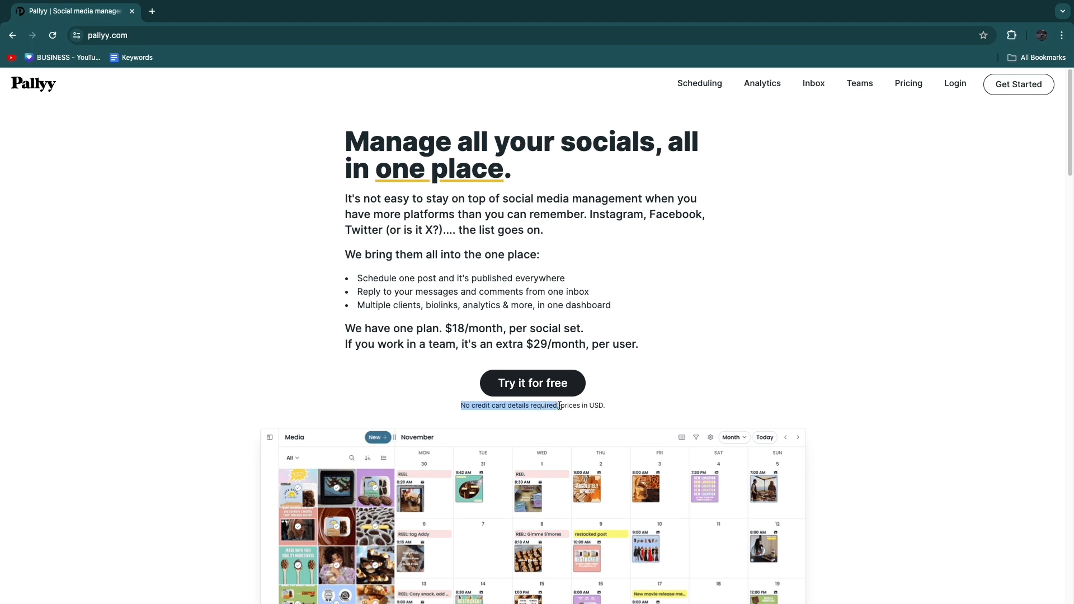
left_click(532, 383)
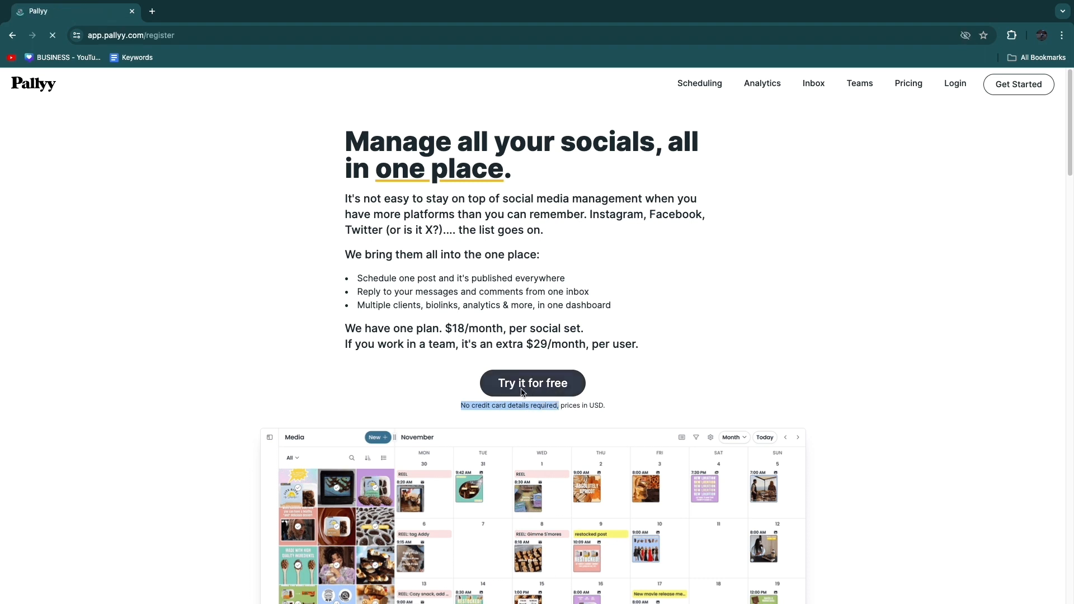
left_click(532, 383)
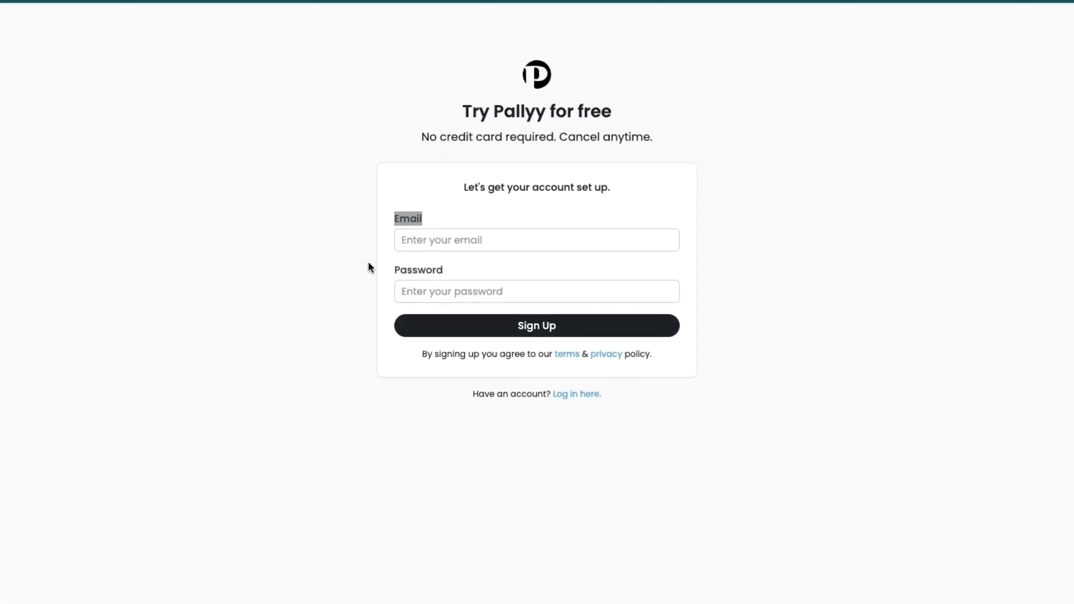
left_click(536, 326)
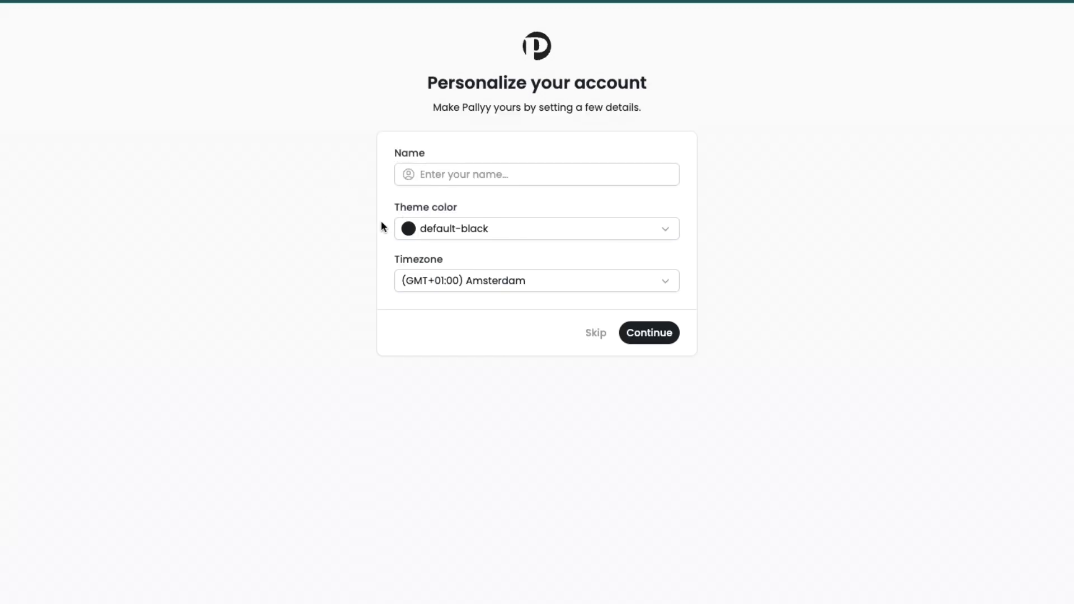
double_click(419, 259)
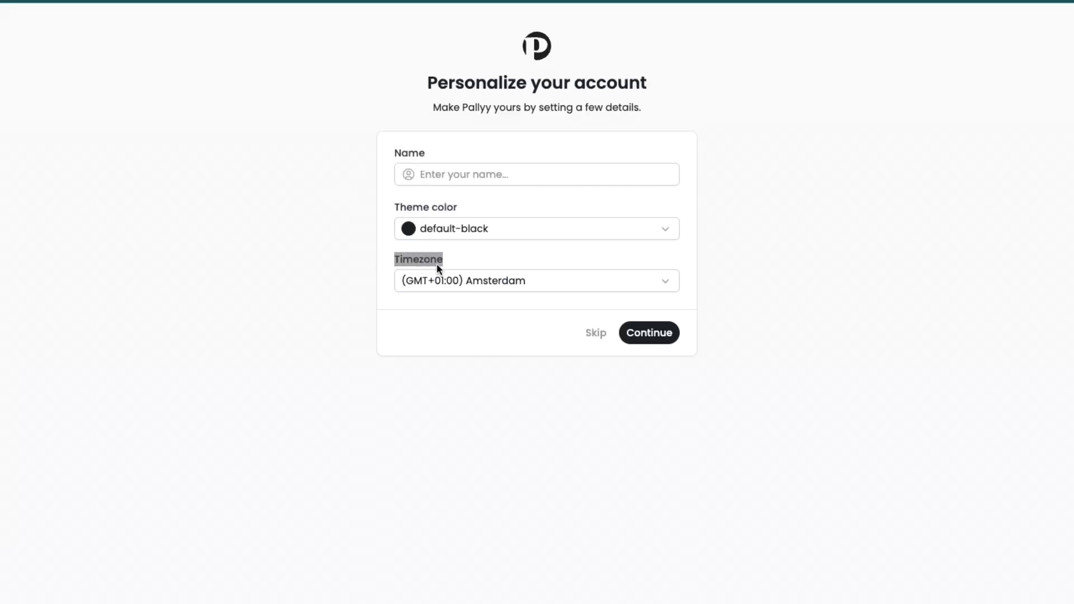
left_click(647, 333)
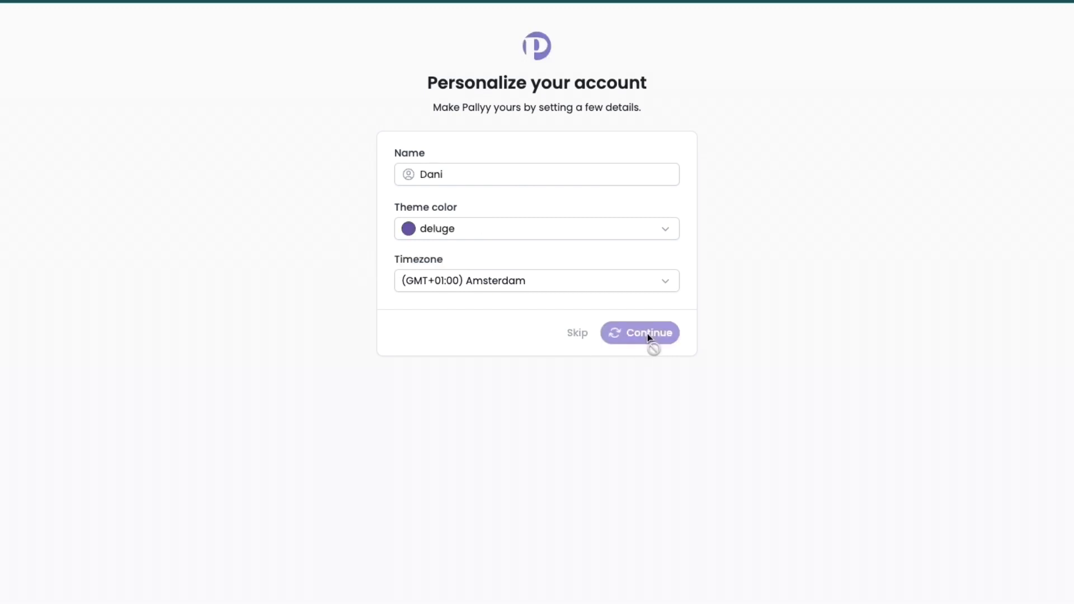
Submit personalisation and review the connectable platforms, from Instagram to TikTok, on Create a Social Set.
left_click(648, 332)
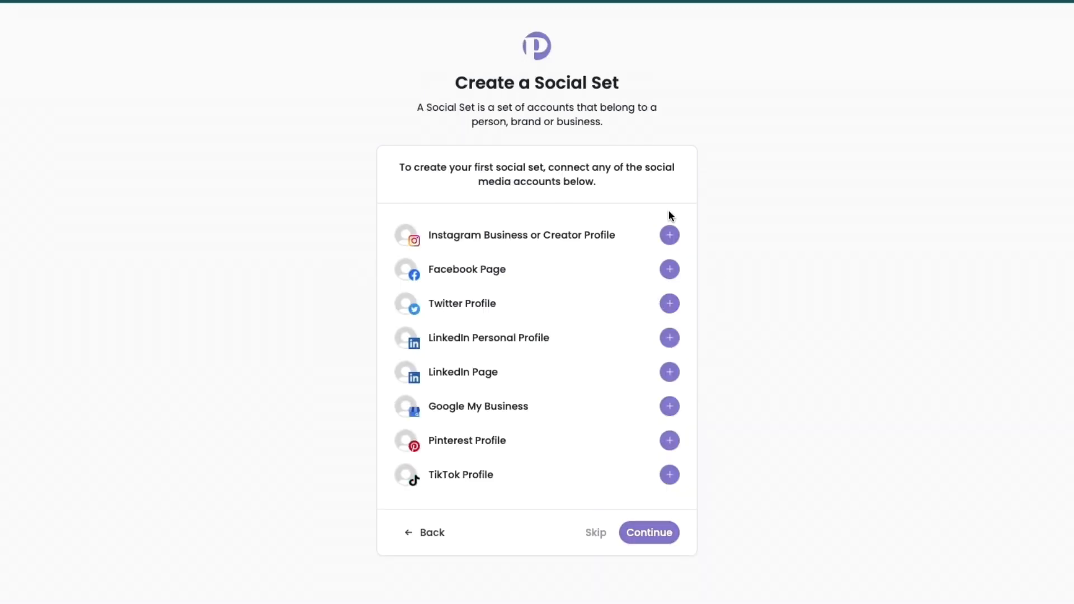
mouse_move(639, 510)
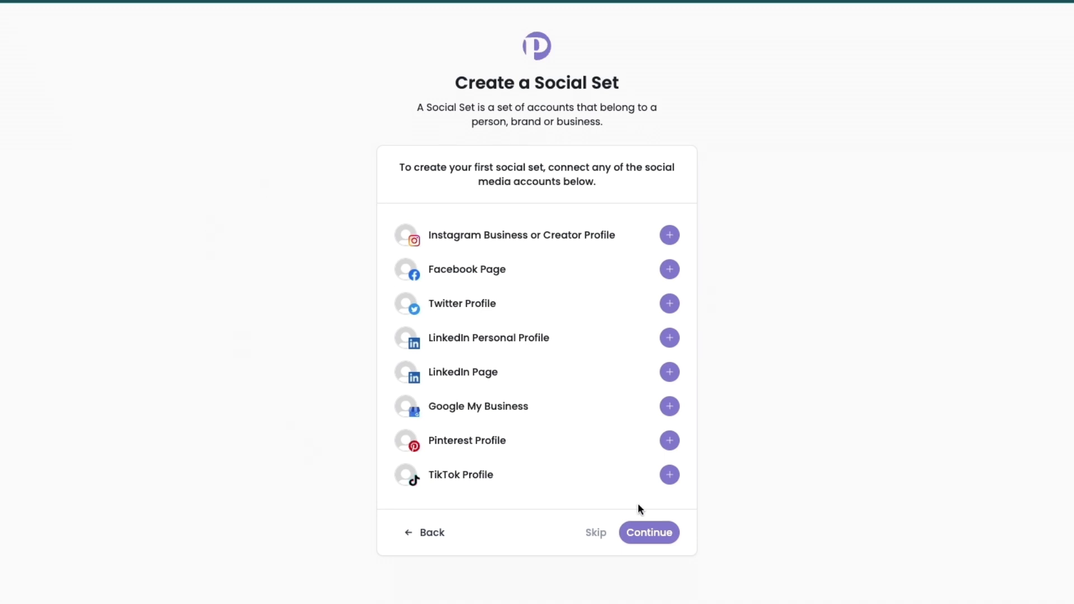
mouse_move(575, 306)
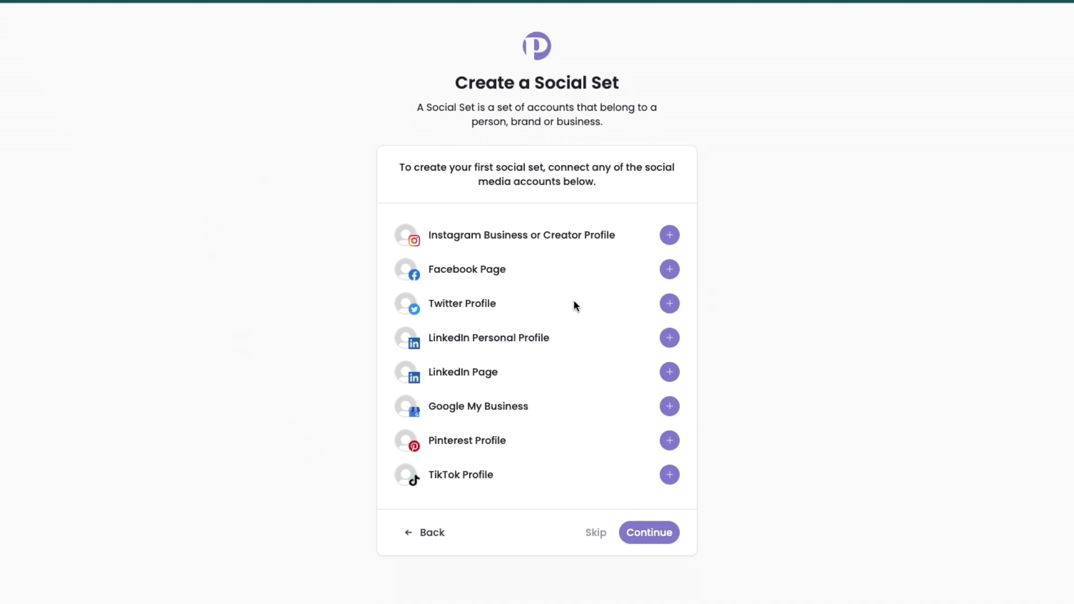
mouse_move(439, 248)
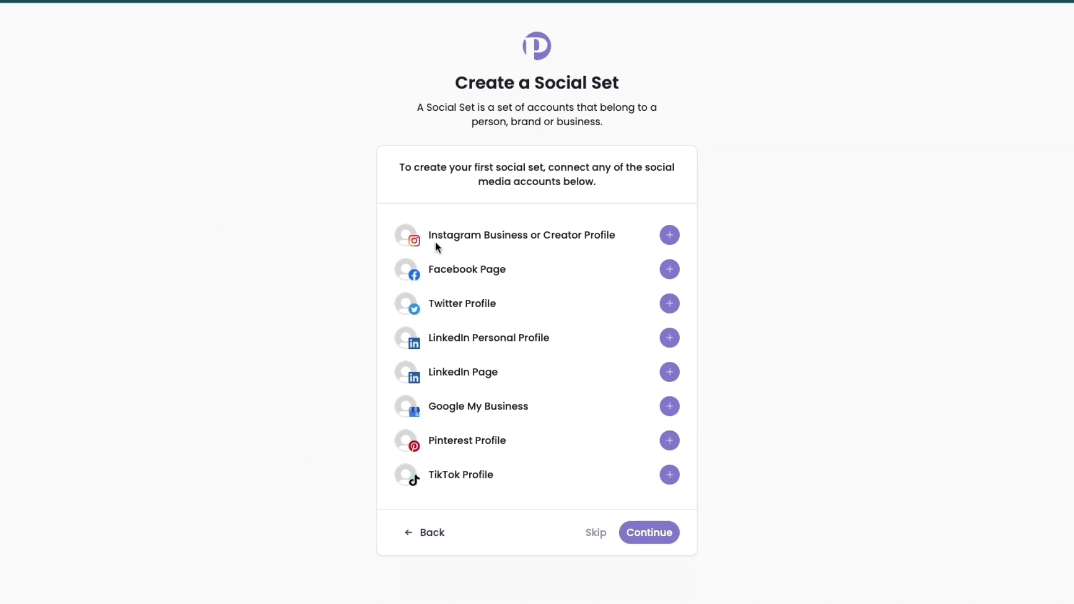
mouse_move(507, 238)
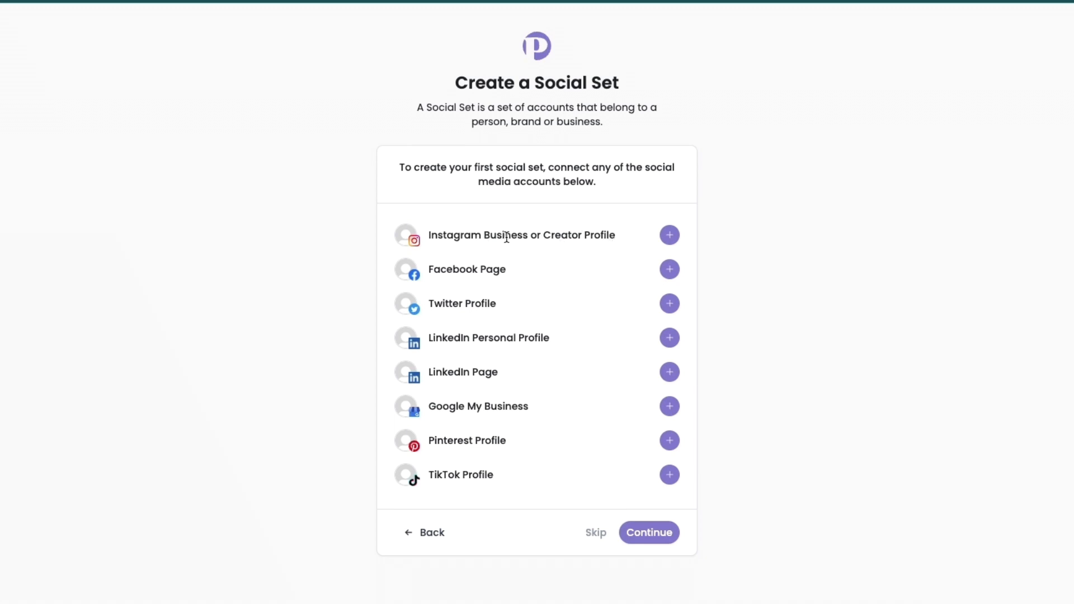
mouse_move(482, 239)
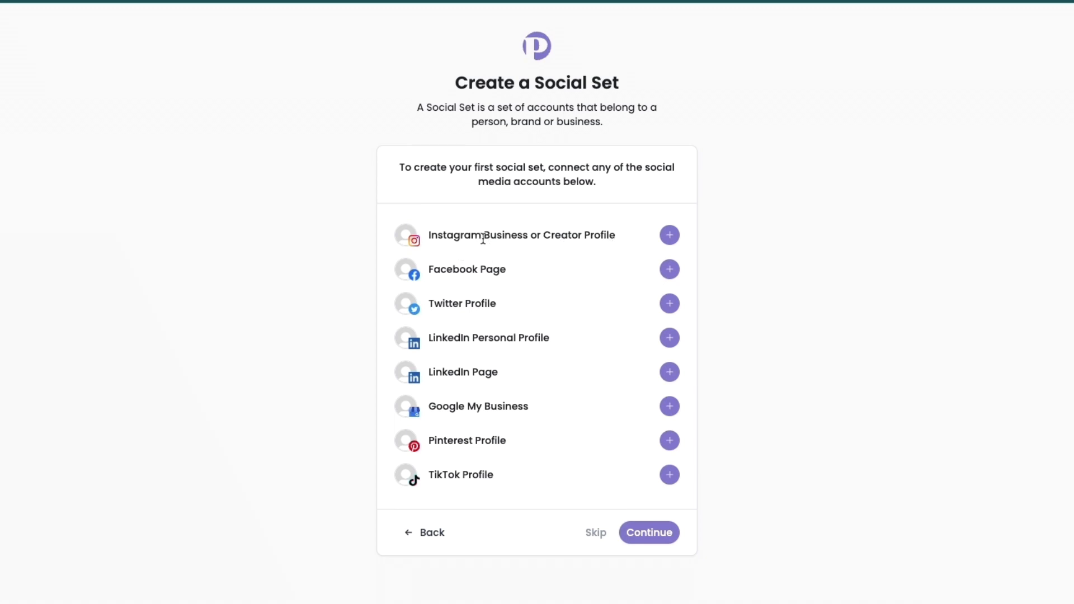
double_click(535, 235)
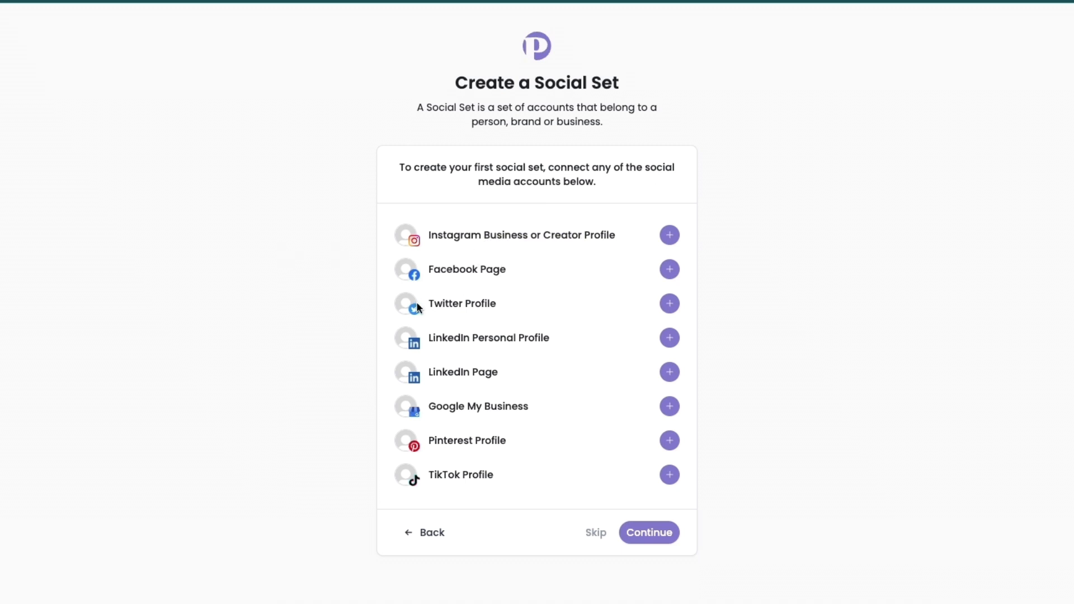
mouse_move(432, 352)
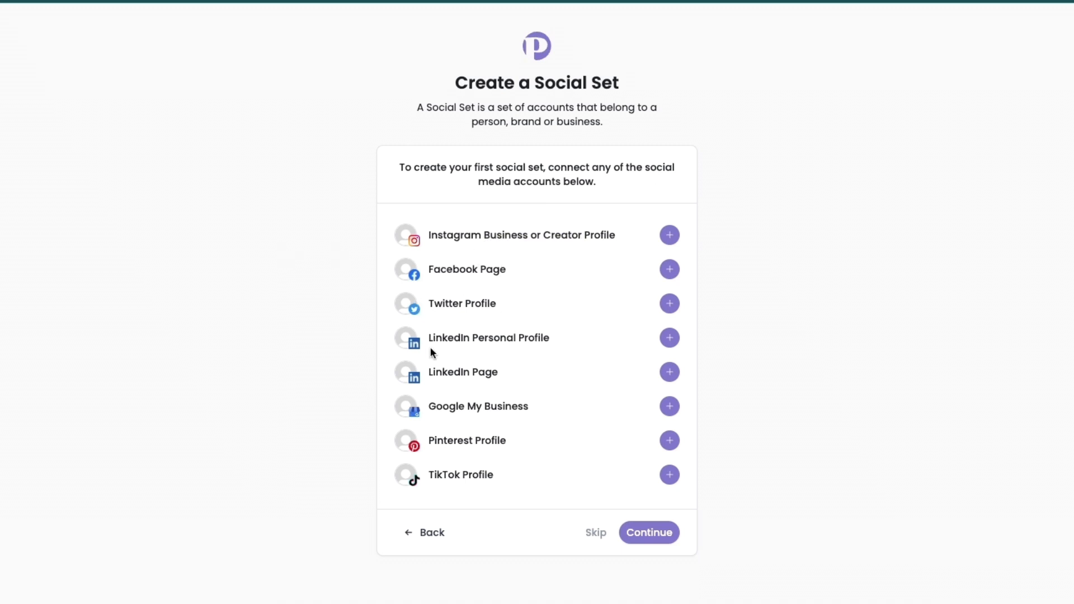
mouse_move(516, 409)
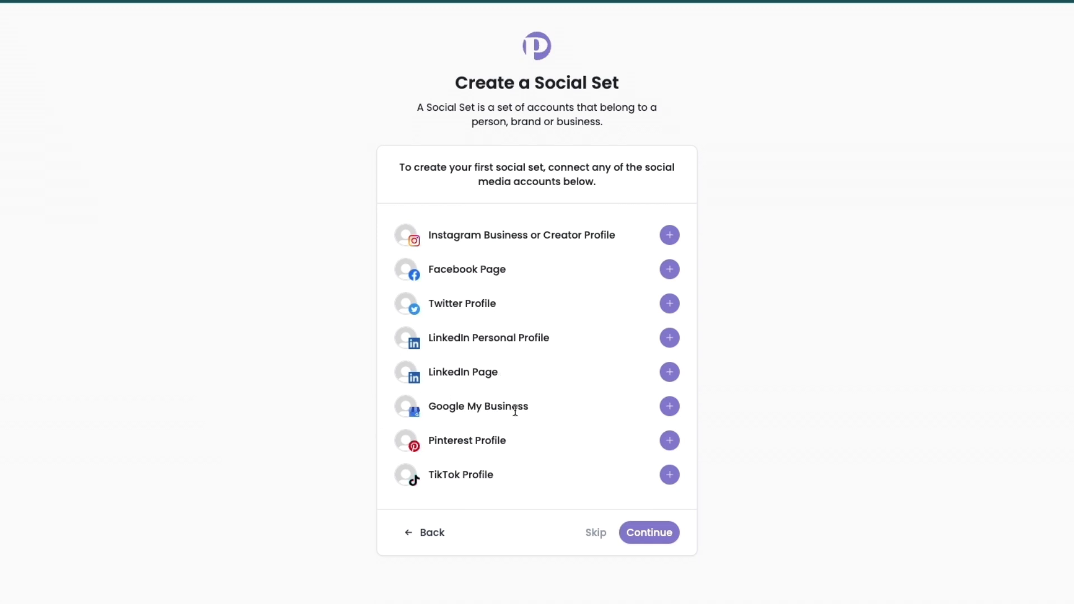
mouse_move(458, 479)
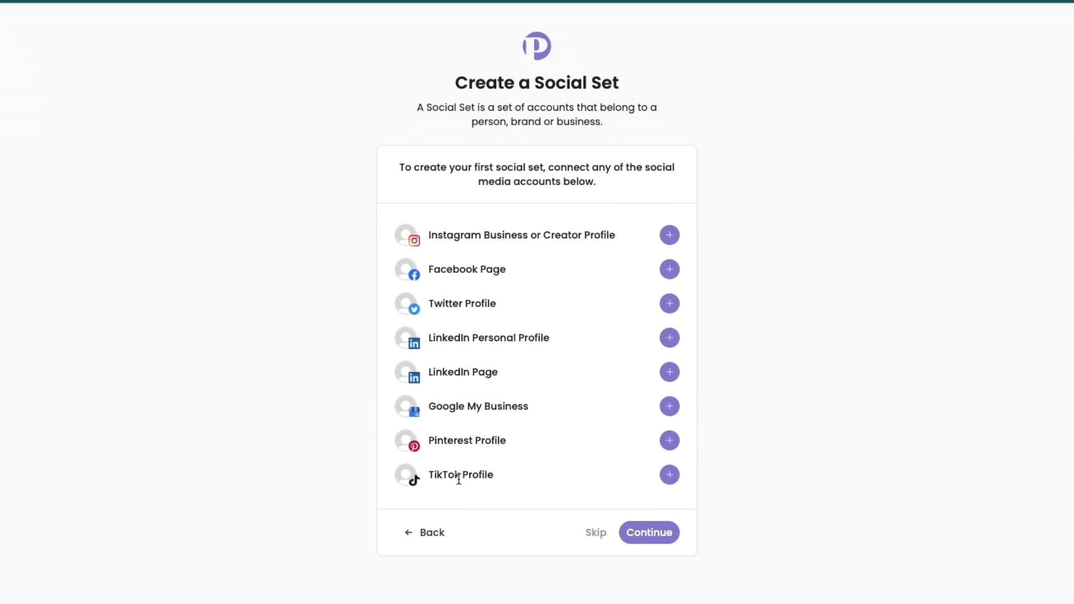
mouse_move(642, 167)
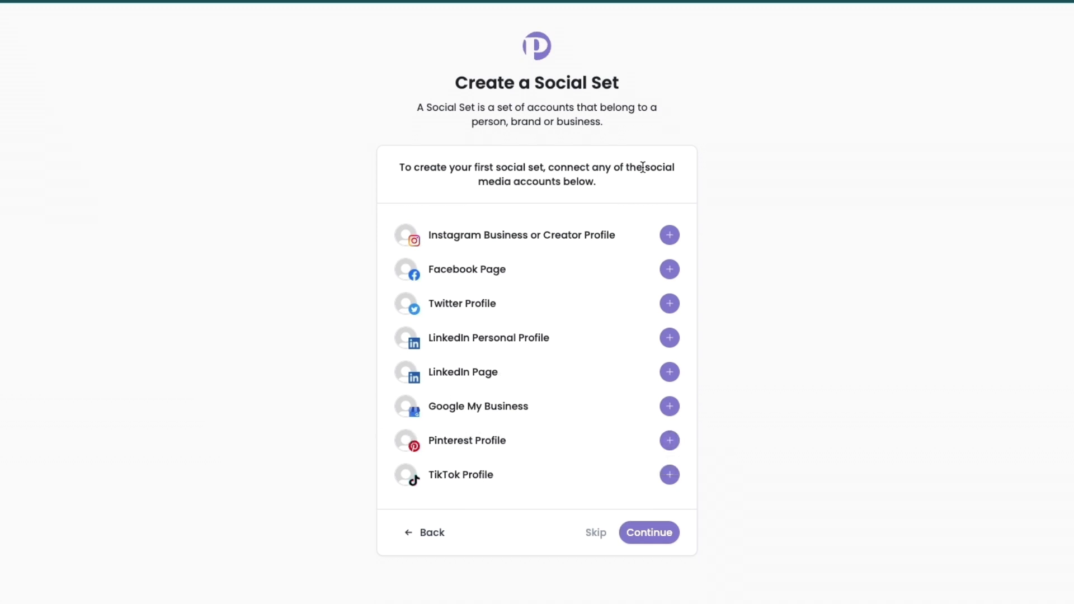
Skip connecting social accounts and move on to the Select your plan step.
left_click(648, 533)
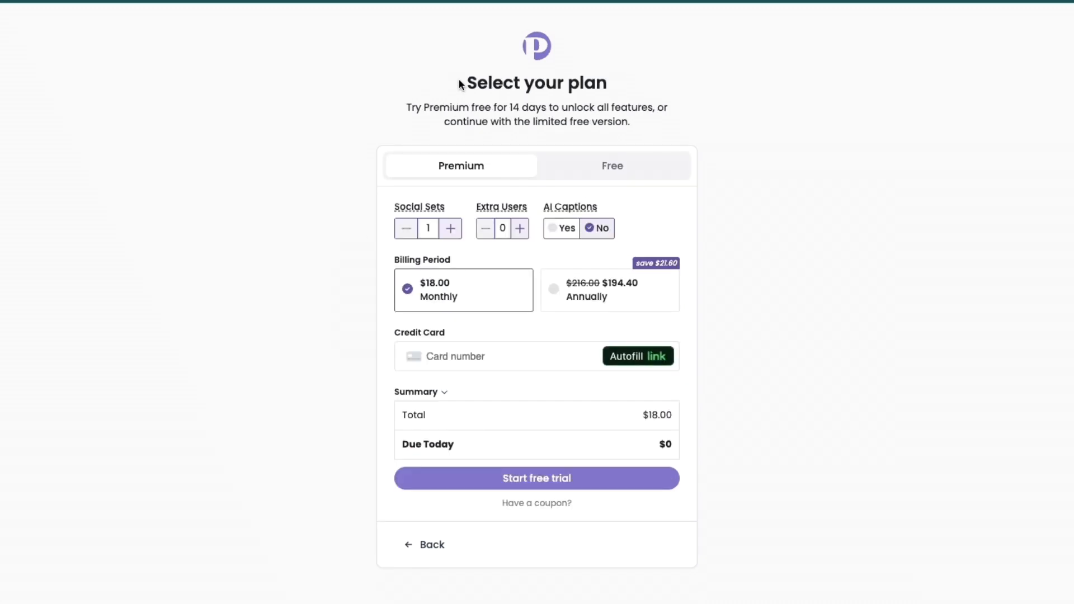
mouse_move(405, 107)
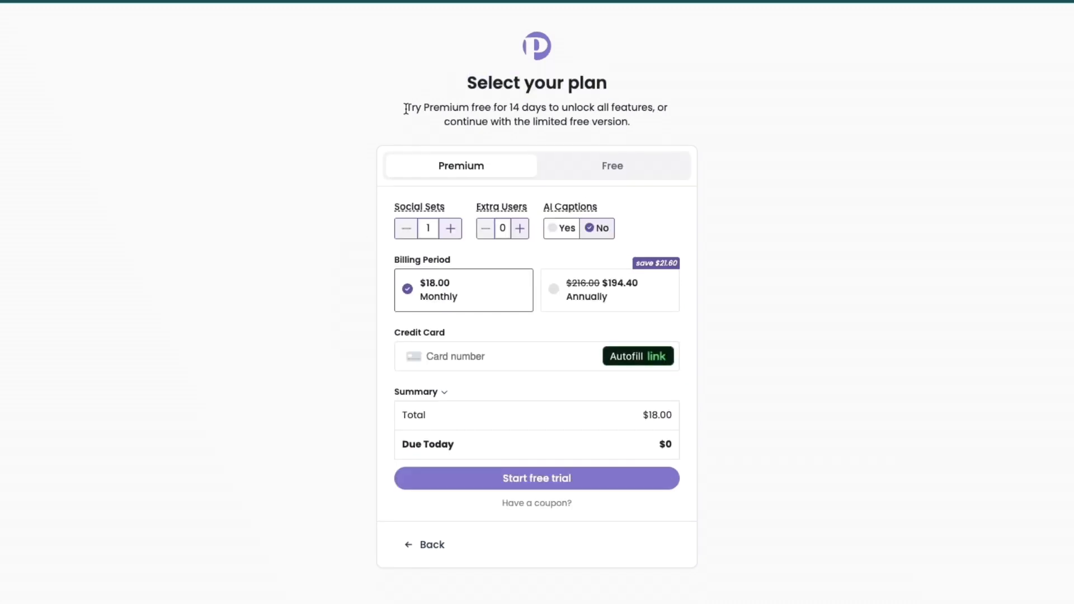
left_click_drag(404, 108, 526, 107)
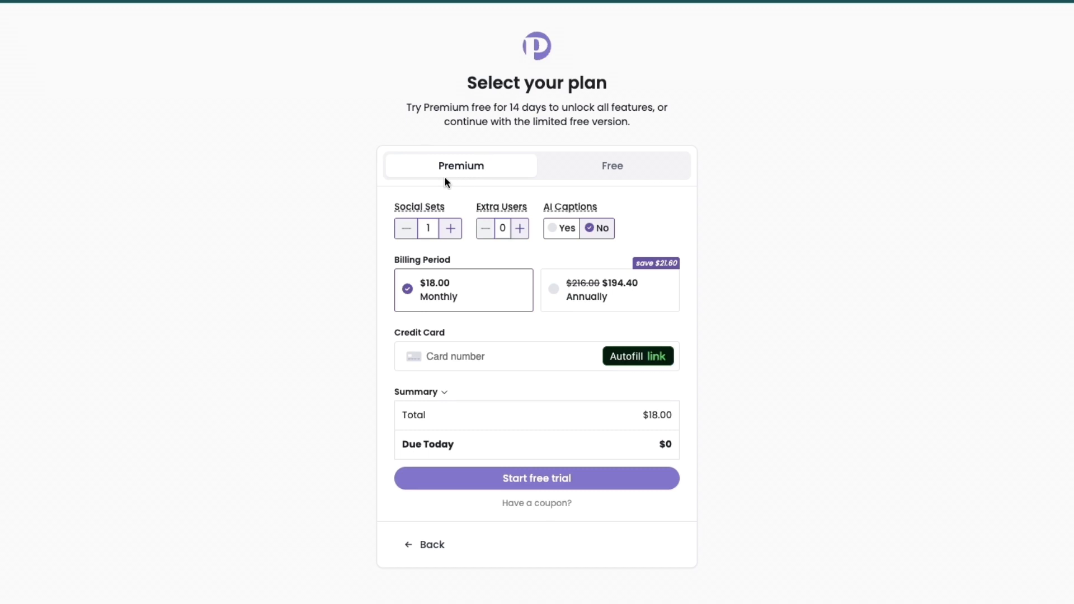
mouse_move(396, 206)
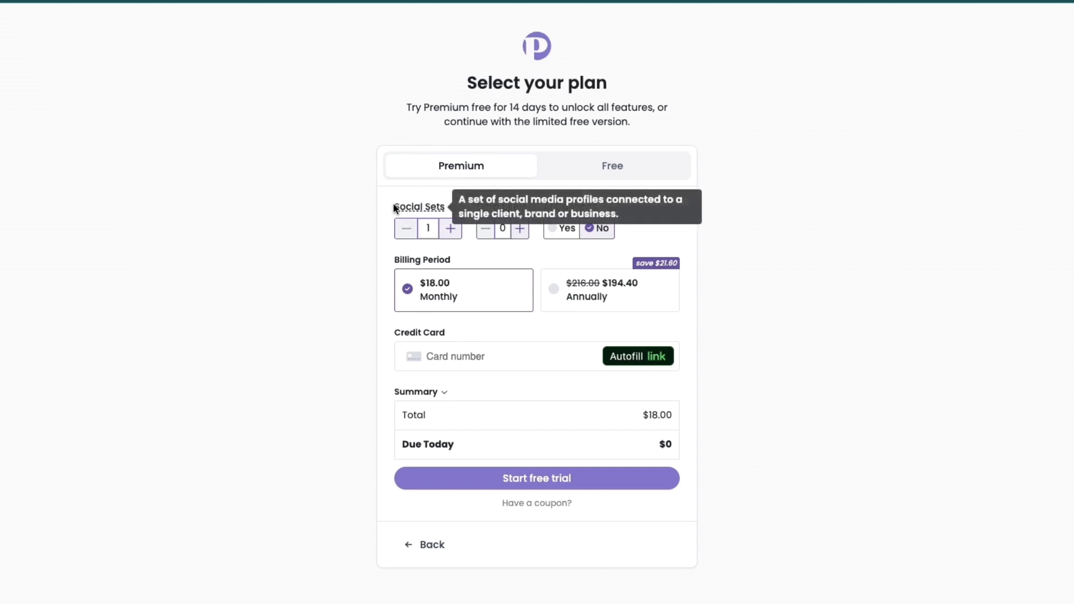
double_click(419, 207)
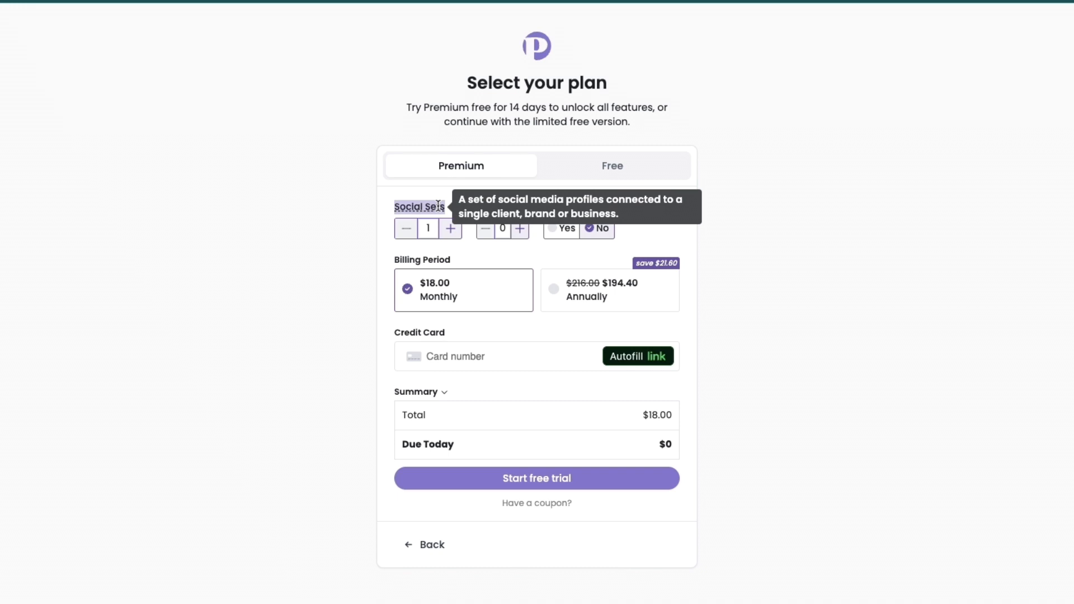
mouse_move(451, 229)
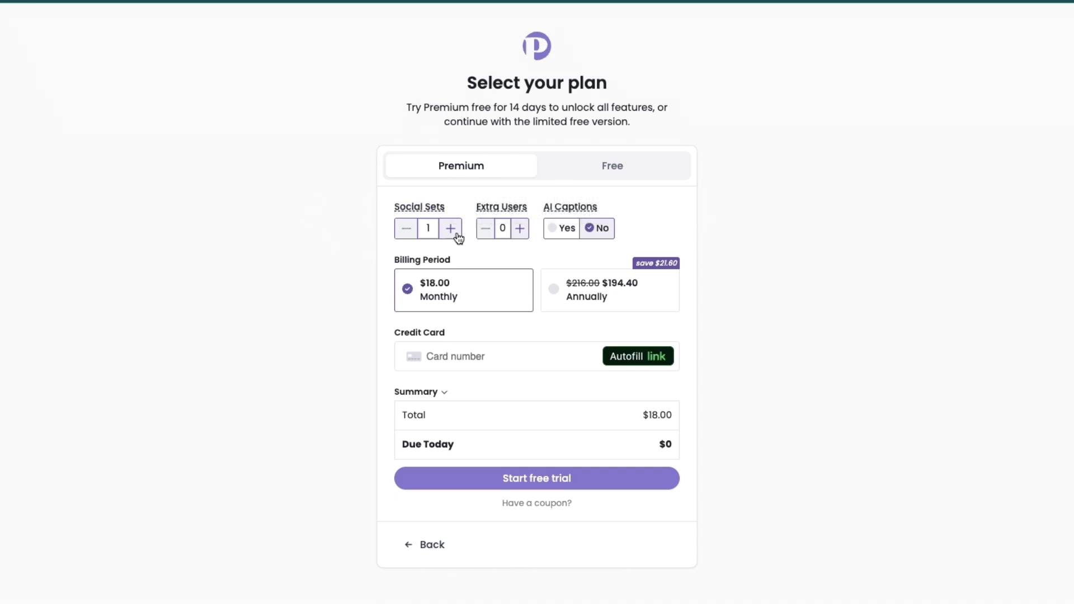
mouse_move(371, 245)
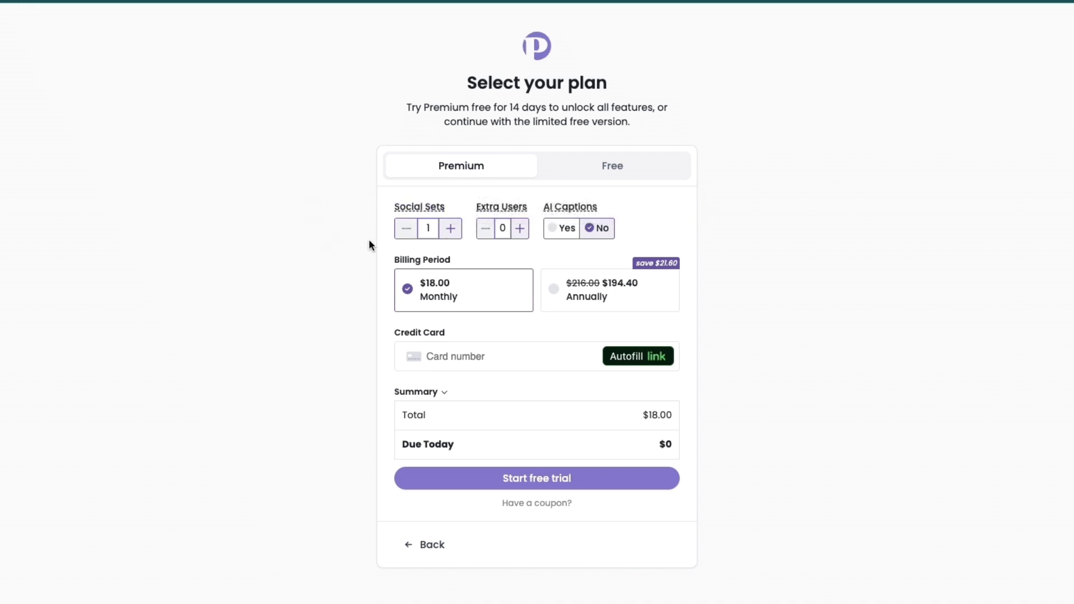
mouse_move(447, 243)
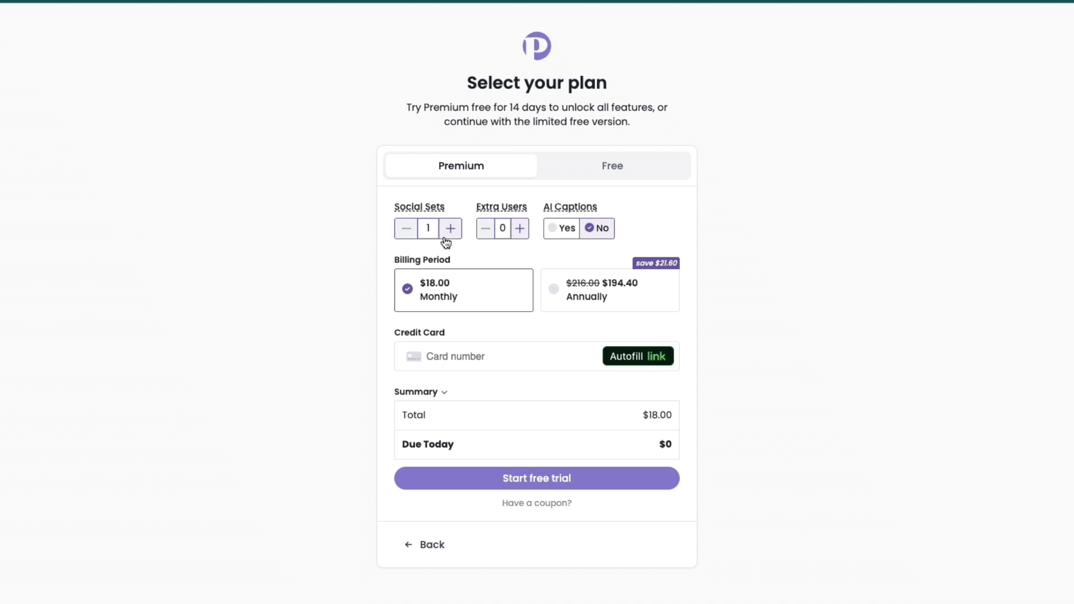
Try more social sets, two extra users and AI captions, then reset to 1, 0, No.
left_click(450, 228)
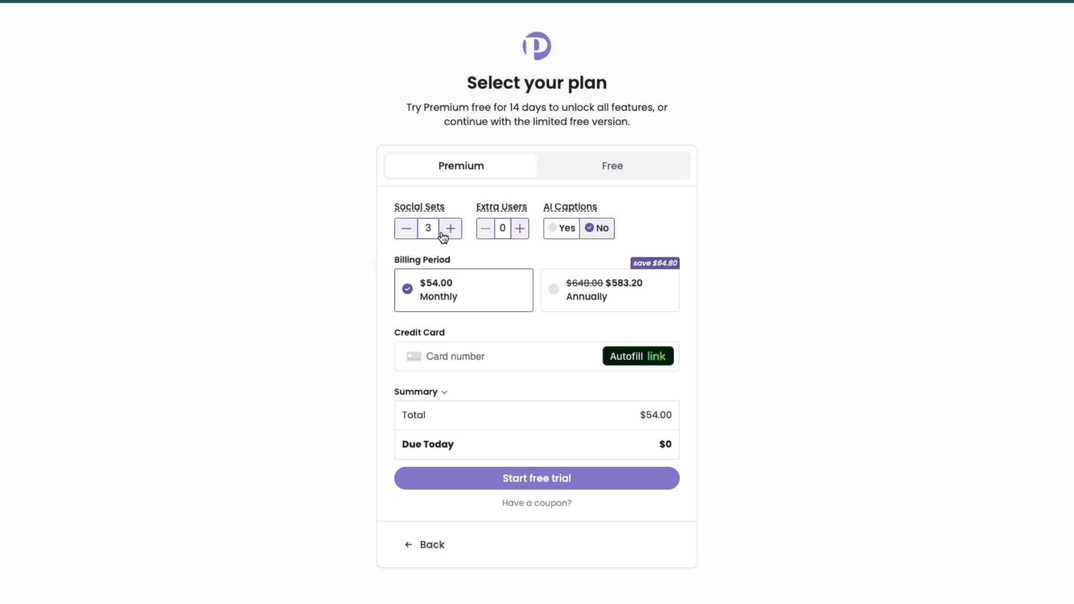
left_click(406, 228)
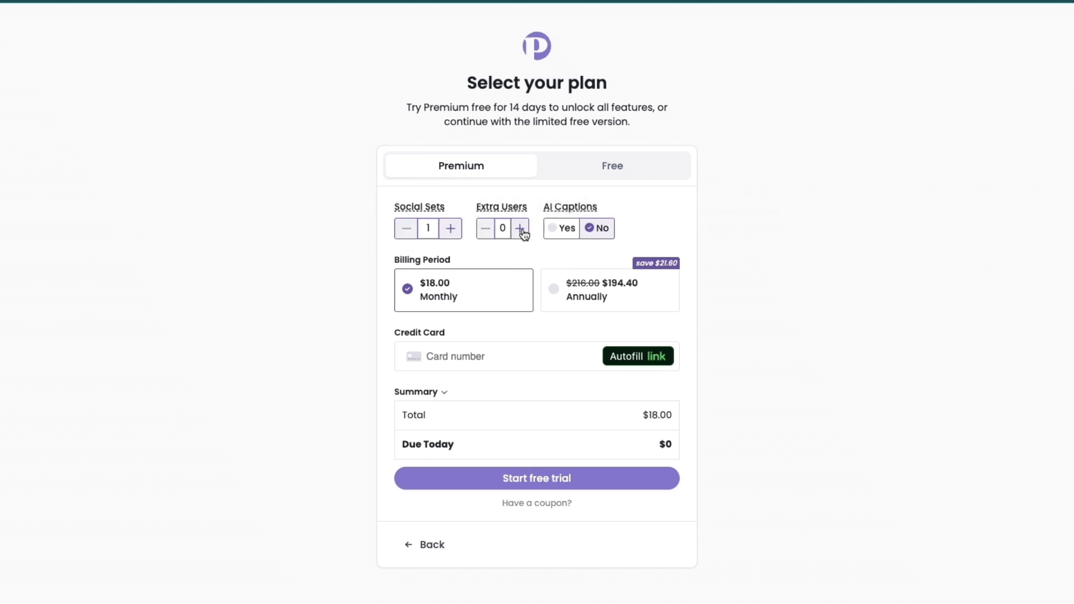
left_click(520, 228)
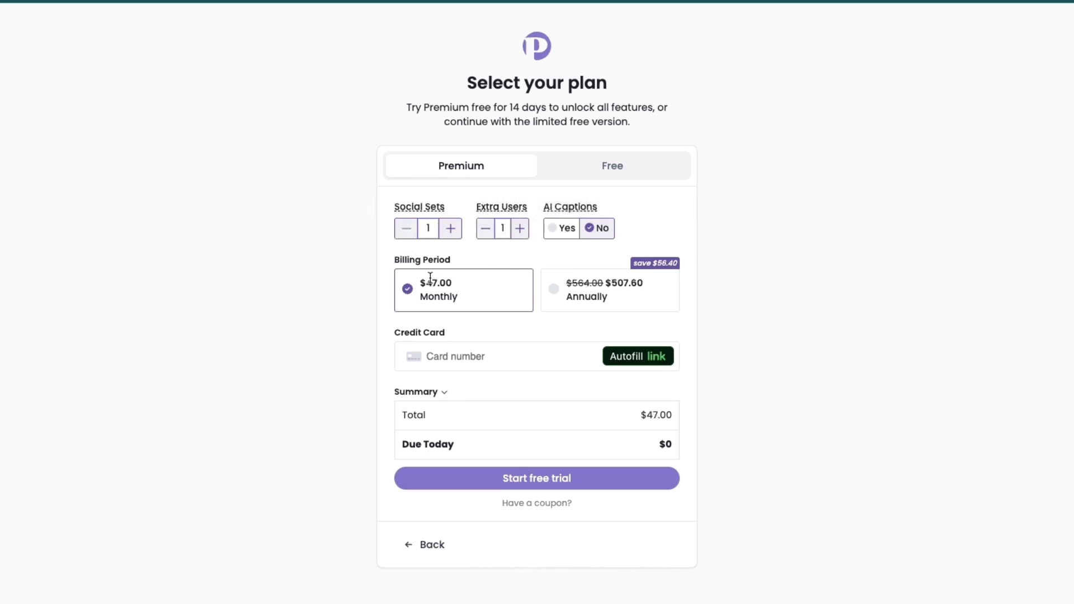
left_click(520, 228)
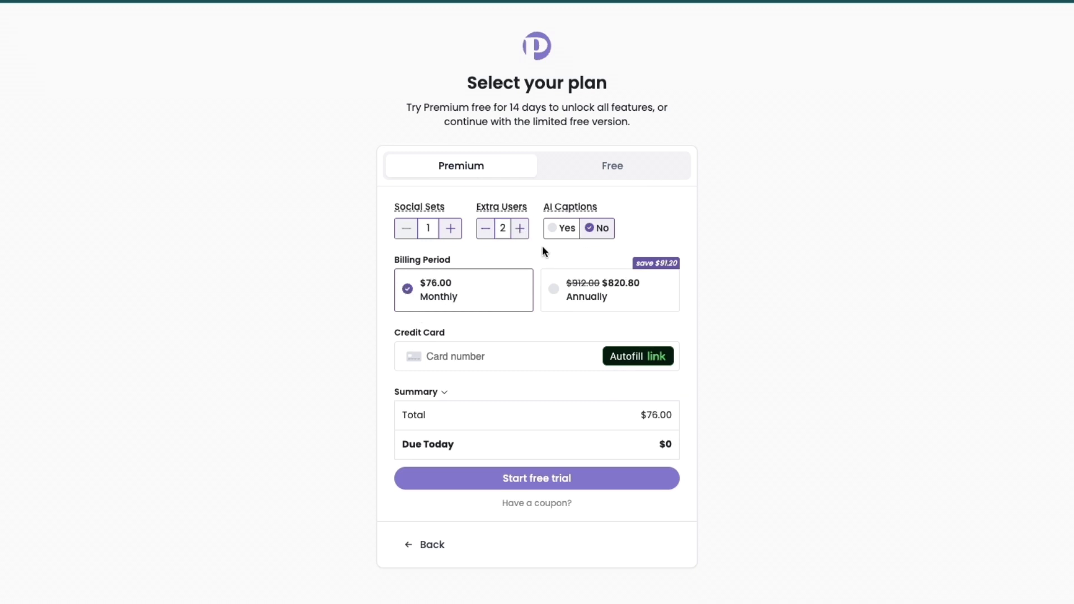
left_click(486, 228)
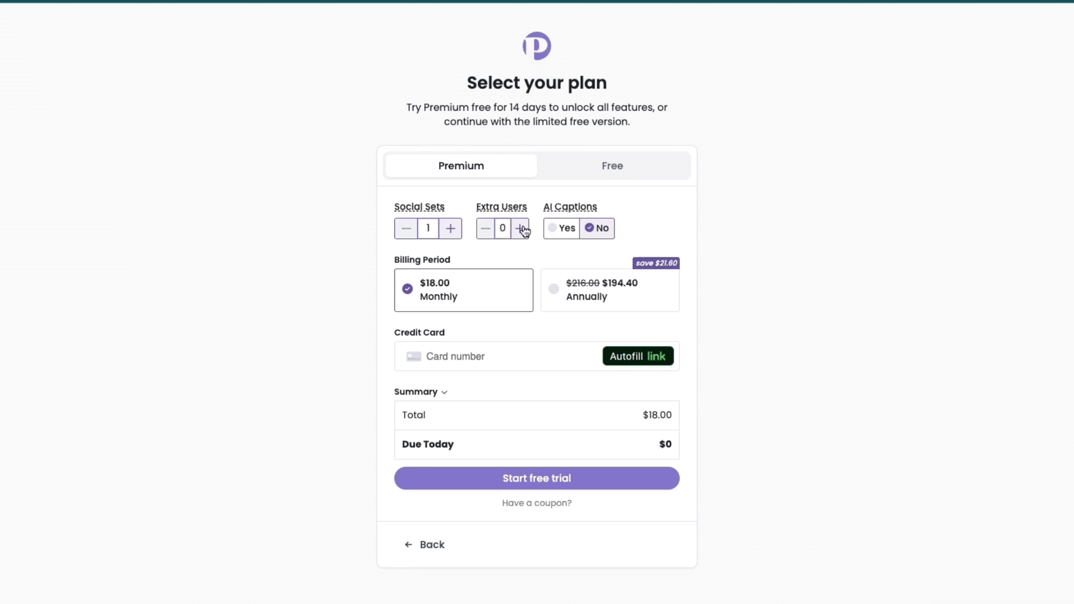
left_click(520, 228)
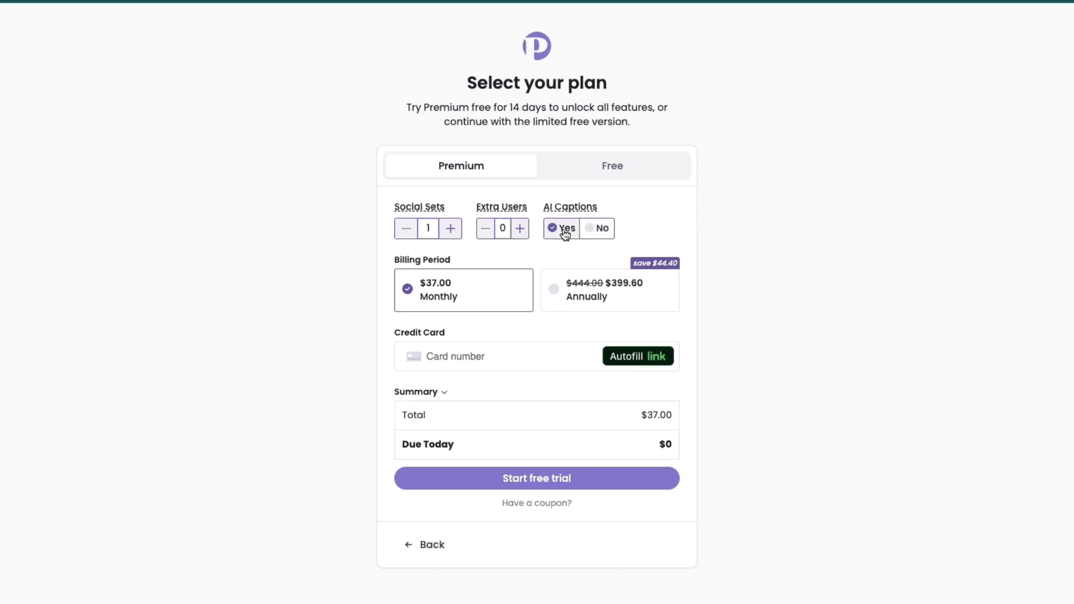
left_click(598, 228)
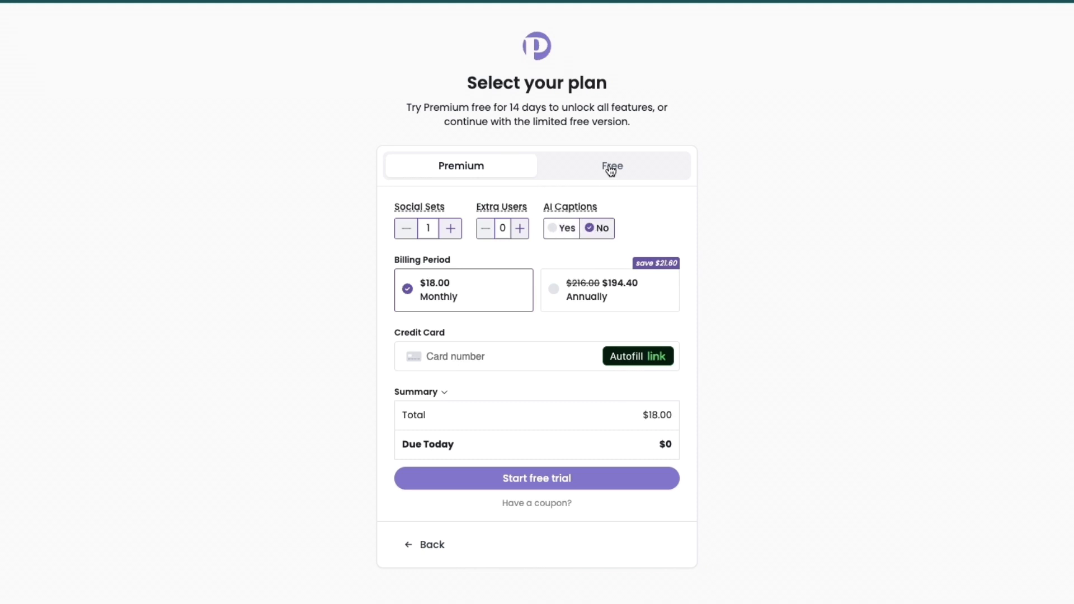
View the Free versus Premium comparison table, briefly revisit Premium, then reopen the comparison.
left_click(612, 167)
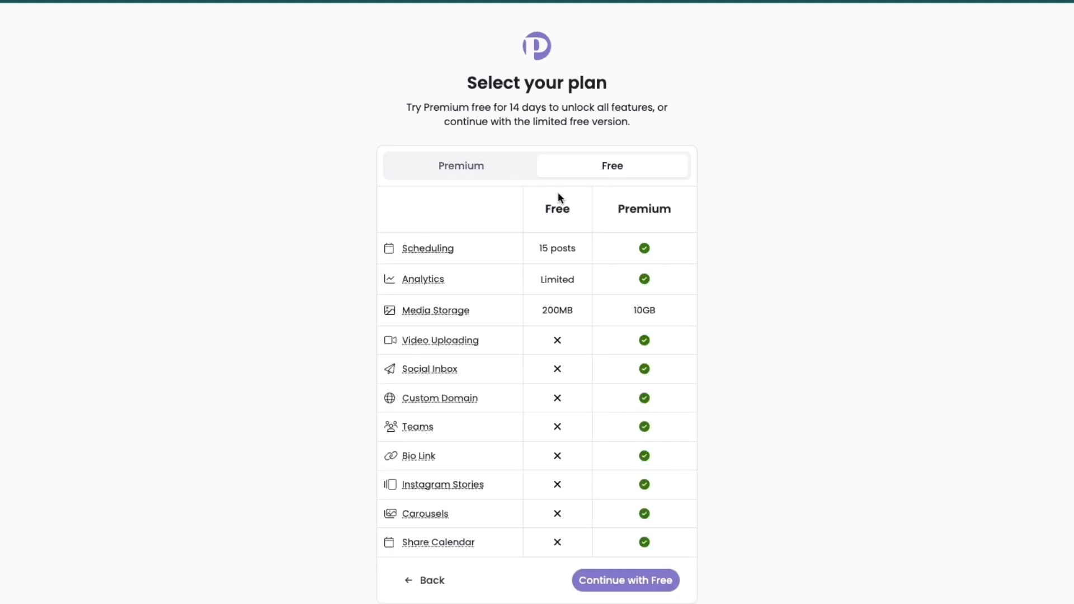
mouse_move(499, 189)
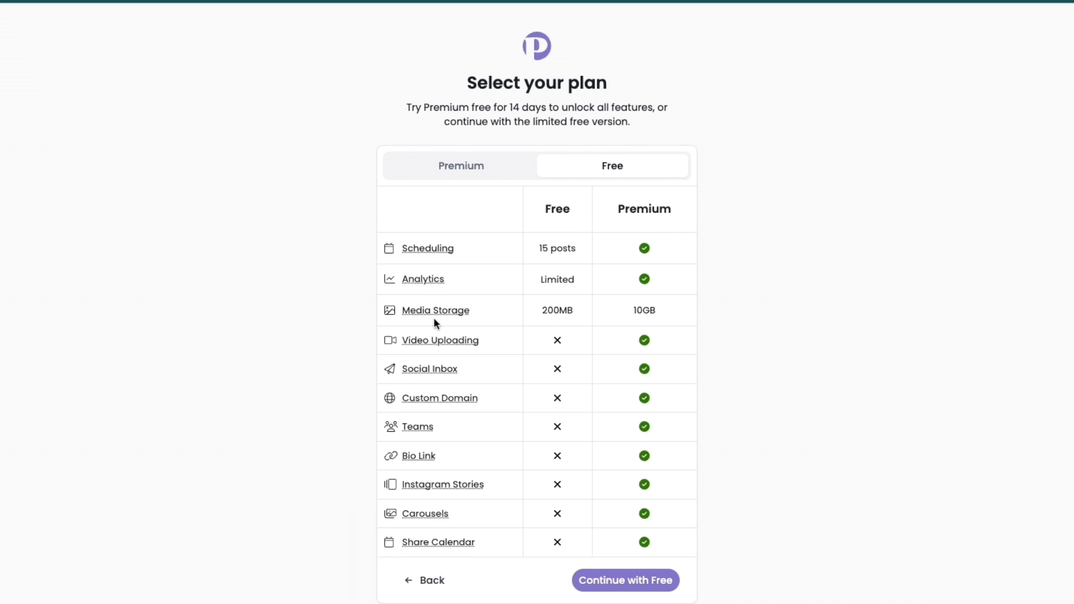
double_click(556, 310)
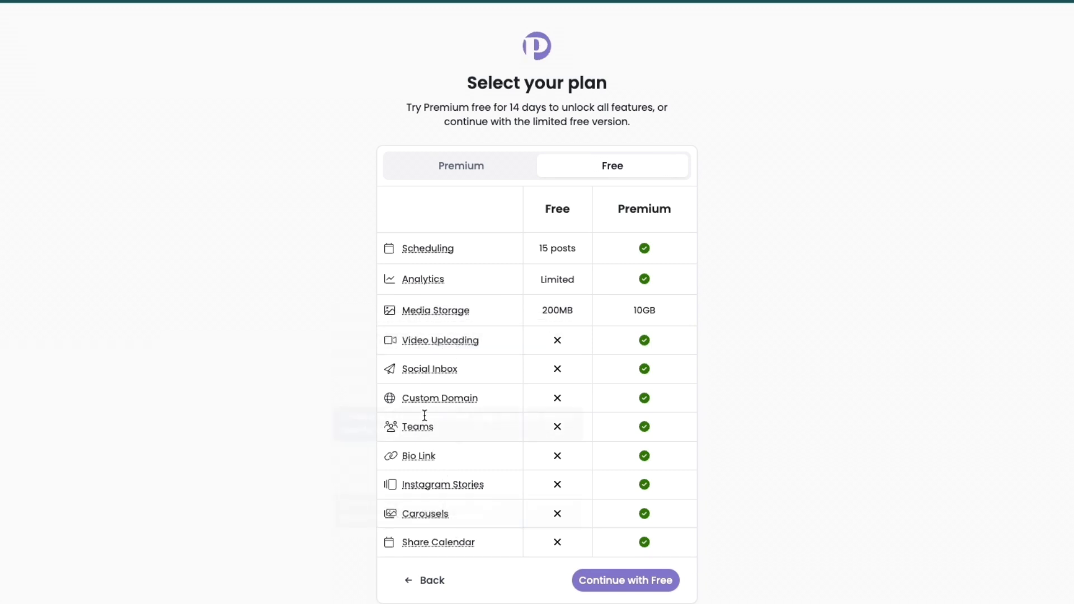
left_click(460, 166)
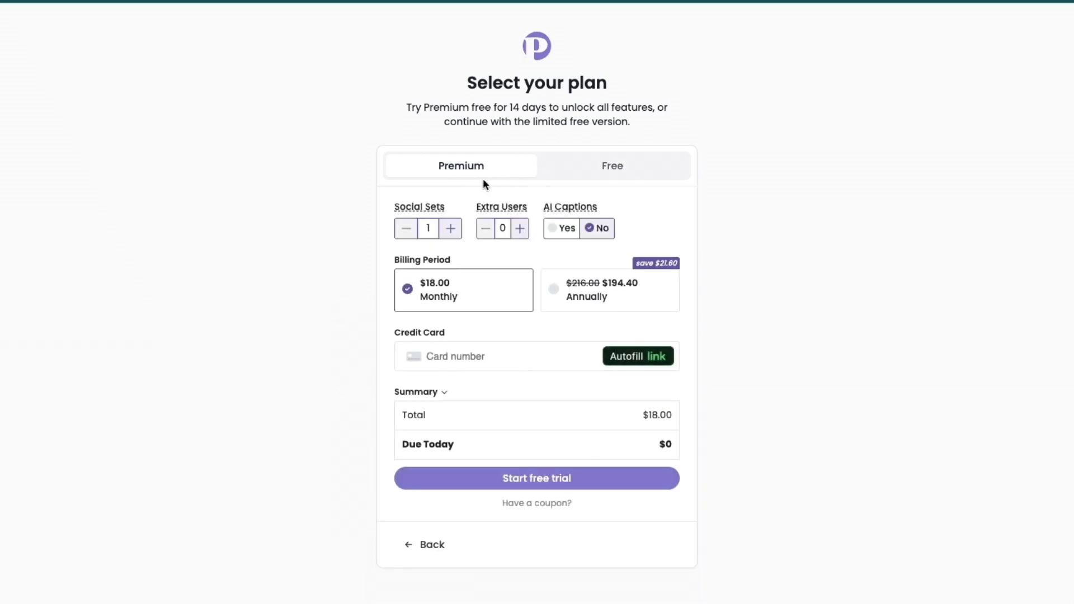
left_click(612, 165)
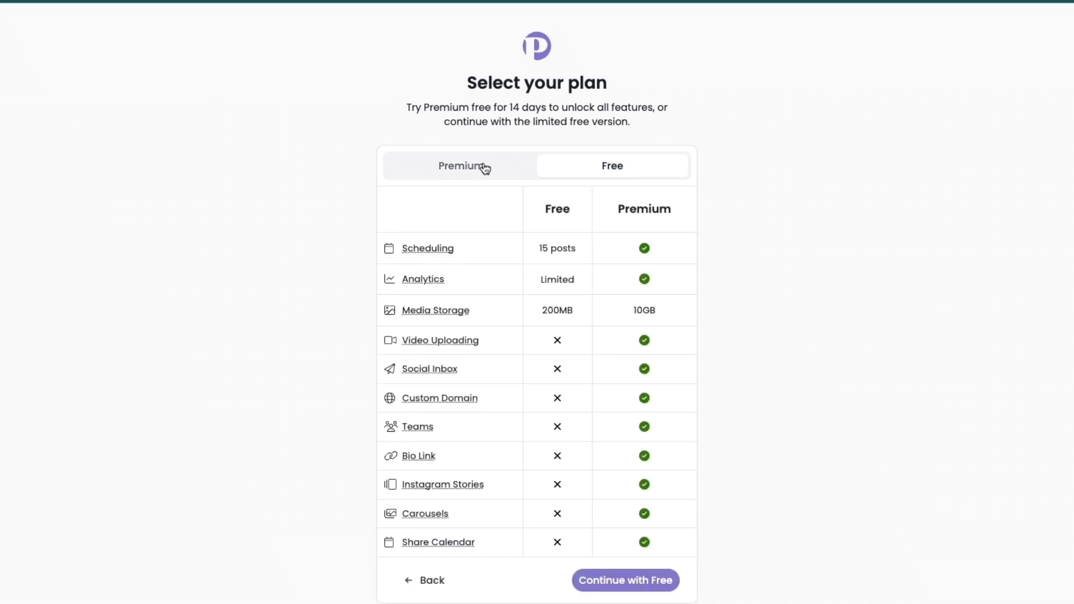
Select Premium with Monthly billing at $18.00 and start the free trial.
left_click(460, 166)
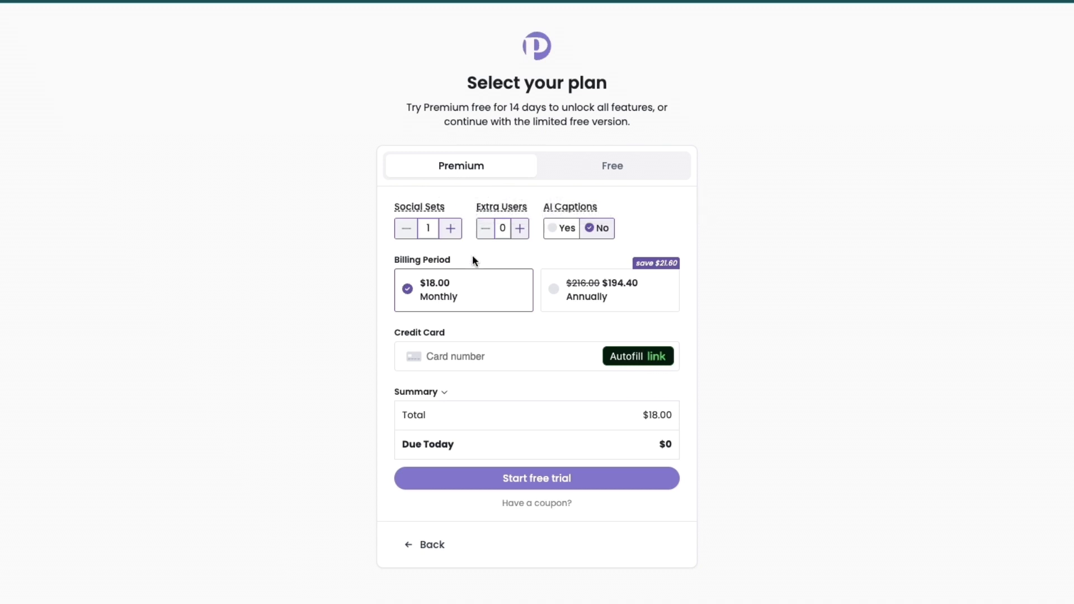
left_click(610, 289)
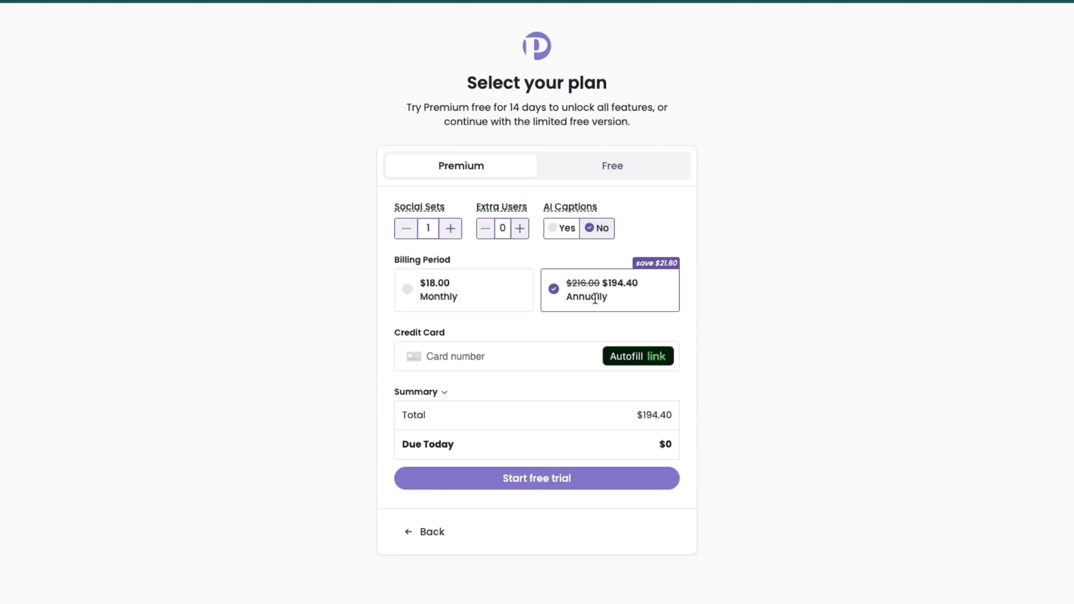
left_click(463, 290)
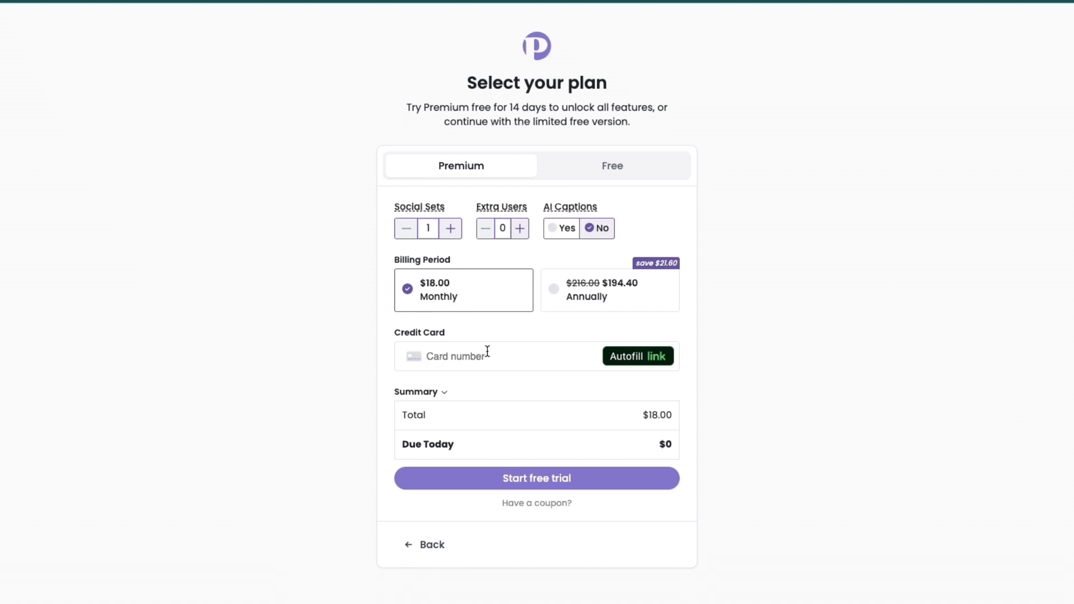
mouse_move(638, 447)
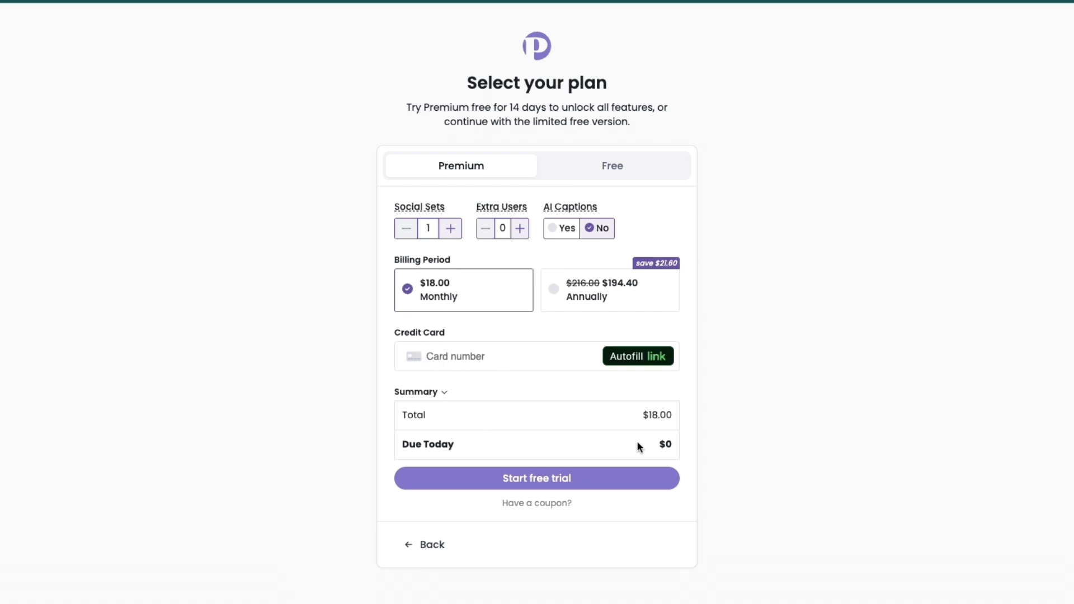
mouse_move(70, 318)
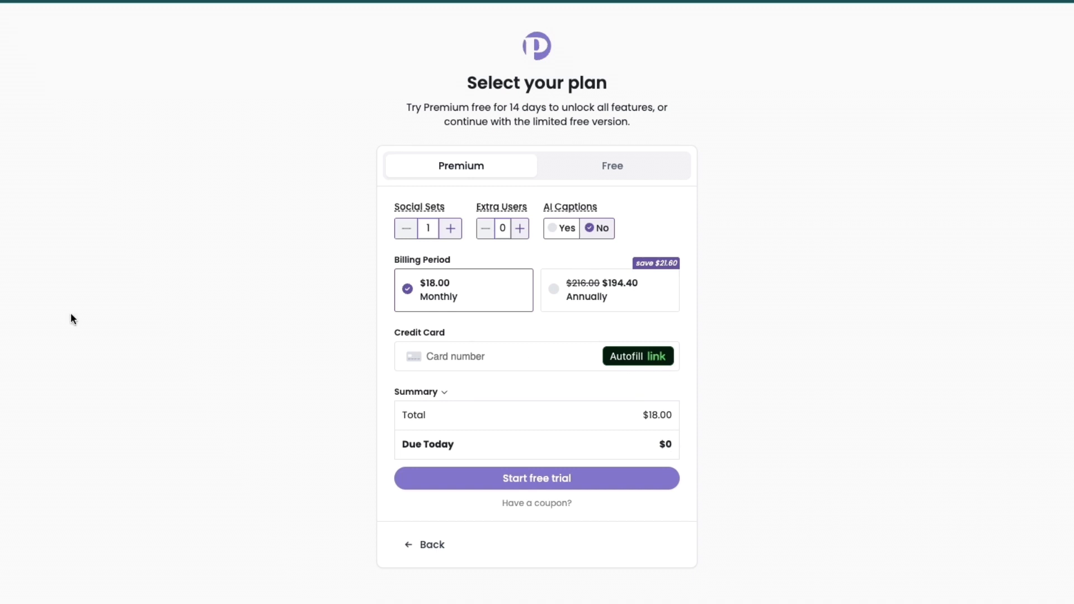
left_click(537, 478)
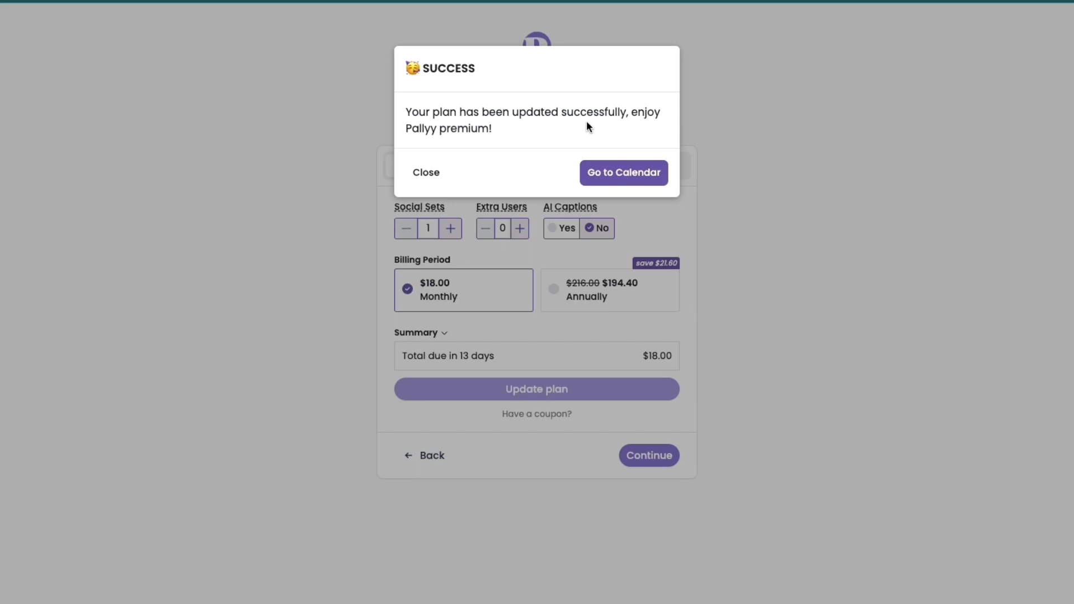
mouse_move(629, 176)
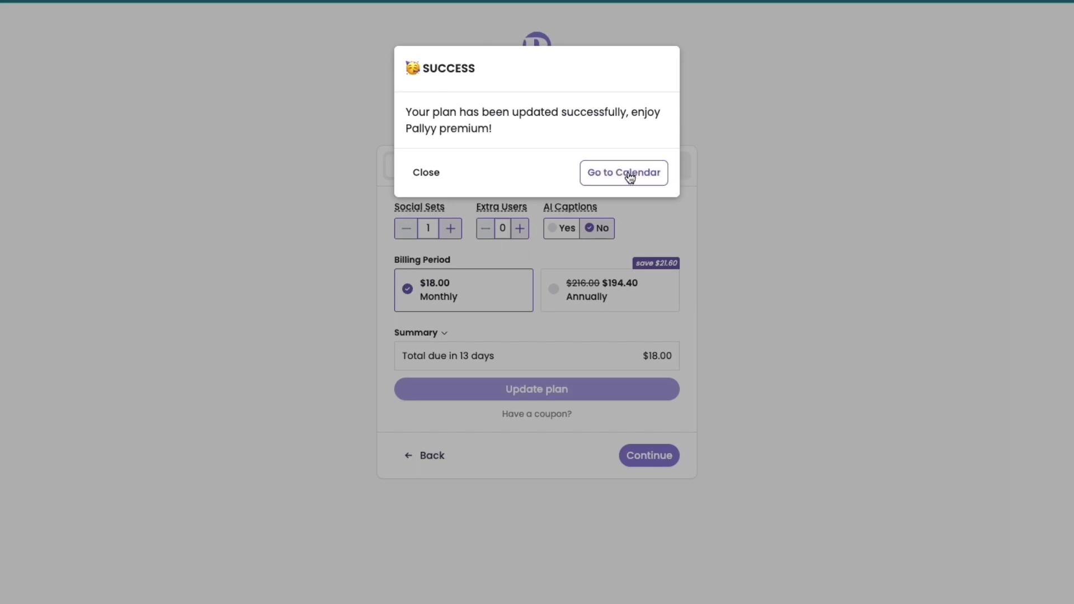
Choose Go to Calendar in the Success dialog.
left_click(624, 173)
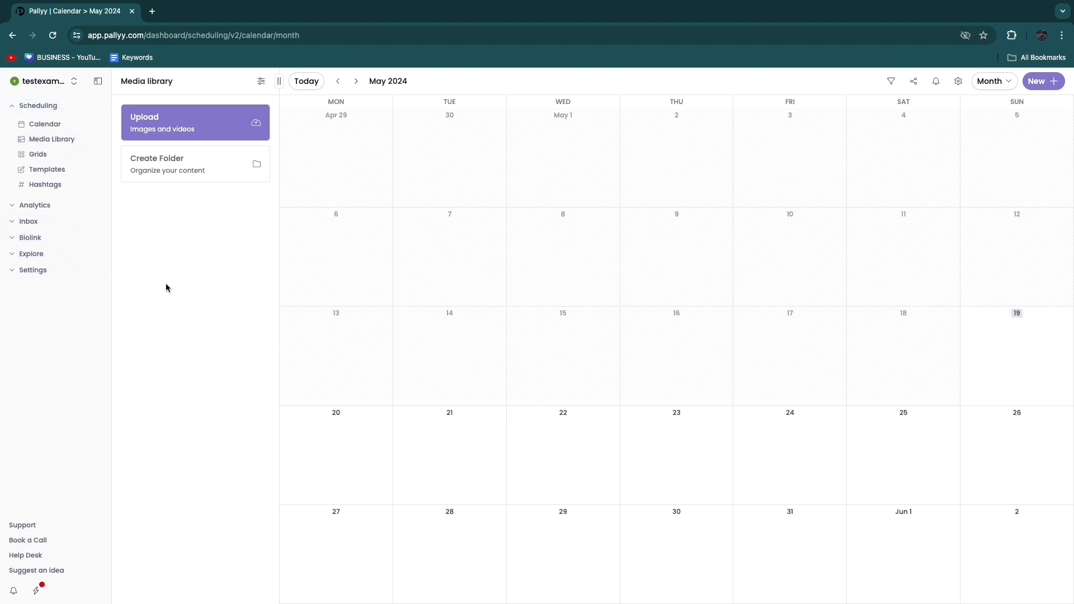
mouse_move(52, 123)
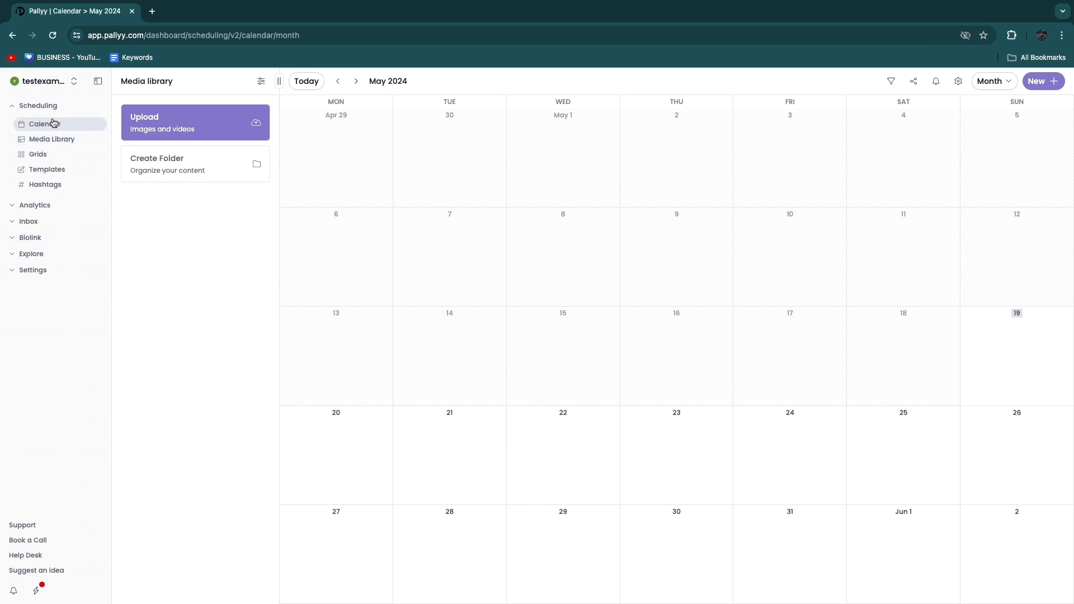
mouse_move(119, 222)
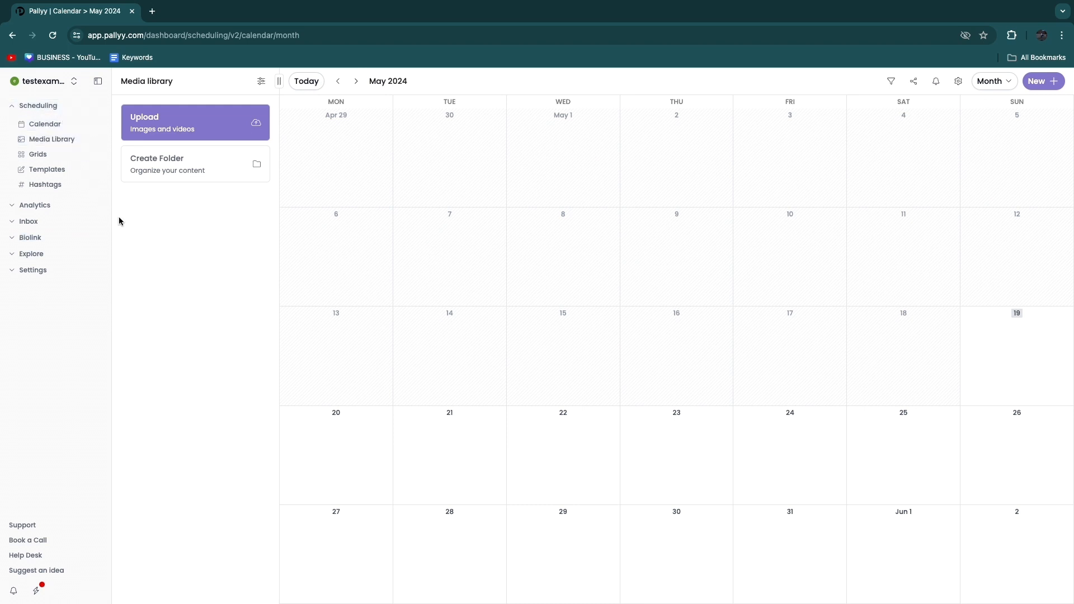
mouse_move(146, 130)
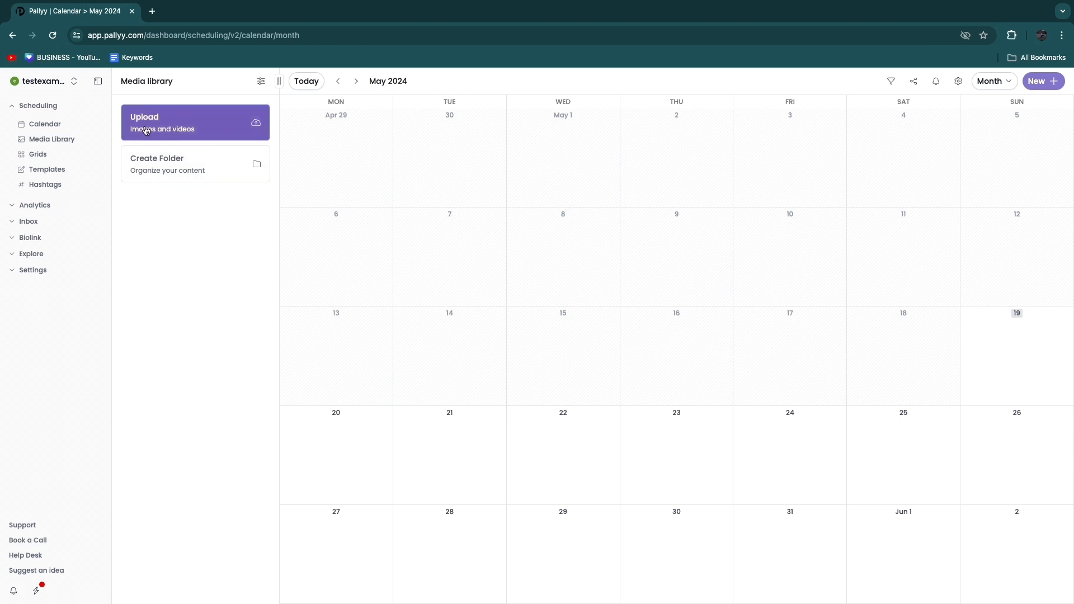
mouse_move(201, 130)
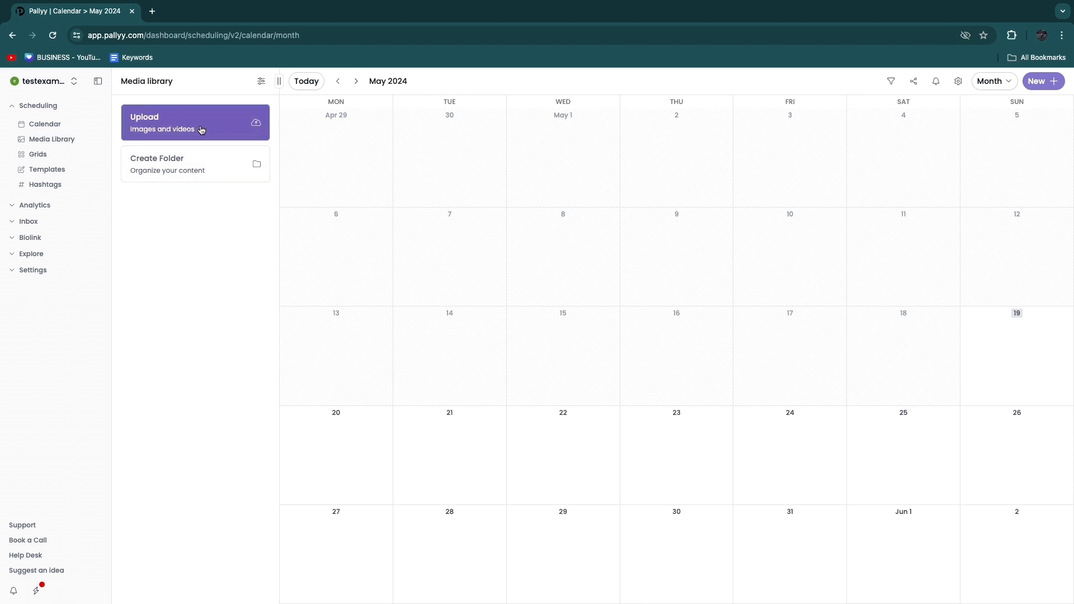
Select the Upload images and videos card in the Media library panel.
left_click(195, 122)
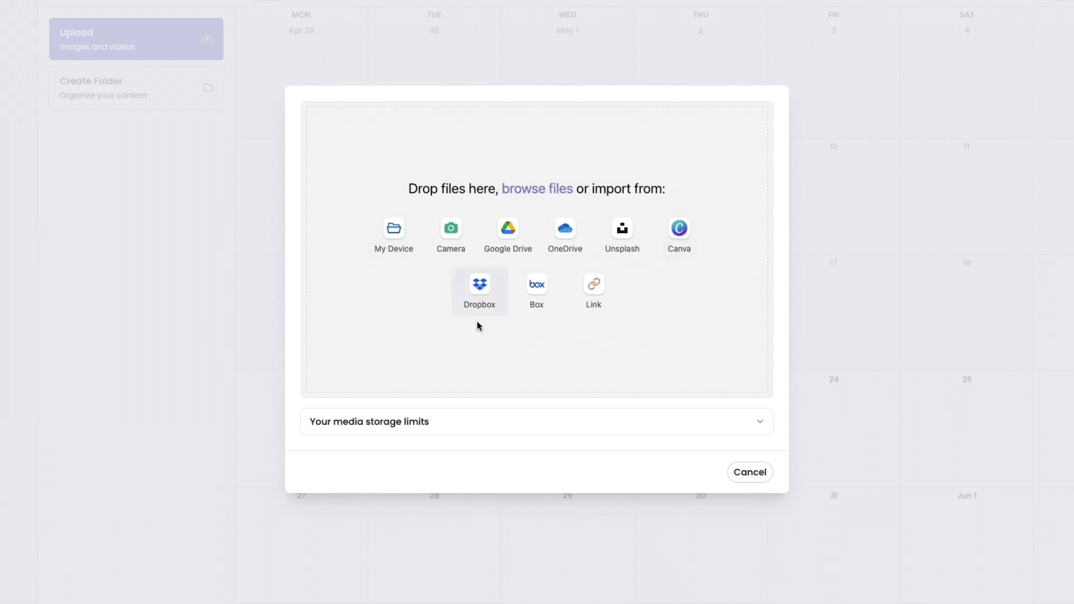
mouse_move(403, 226)
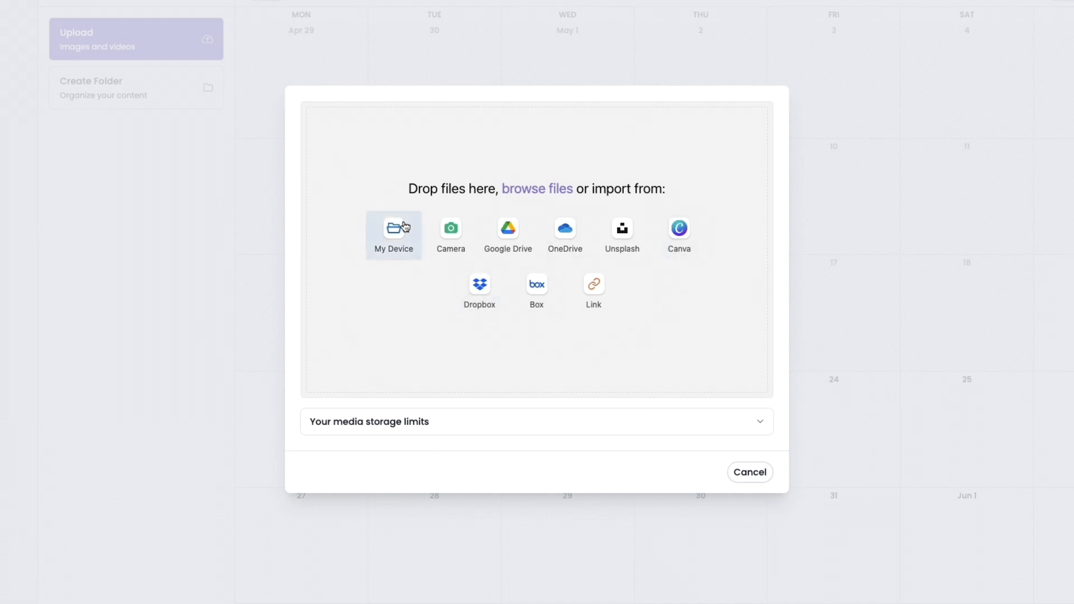
Upload the HighLevel Real Estate PNG from Downloads via My Device.
left_click(394, 227)
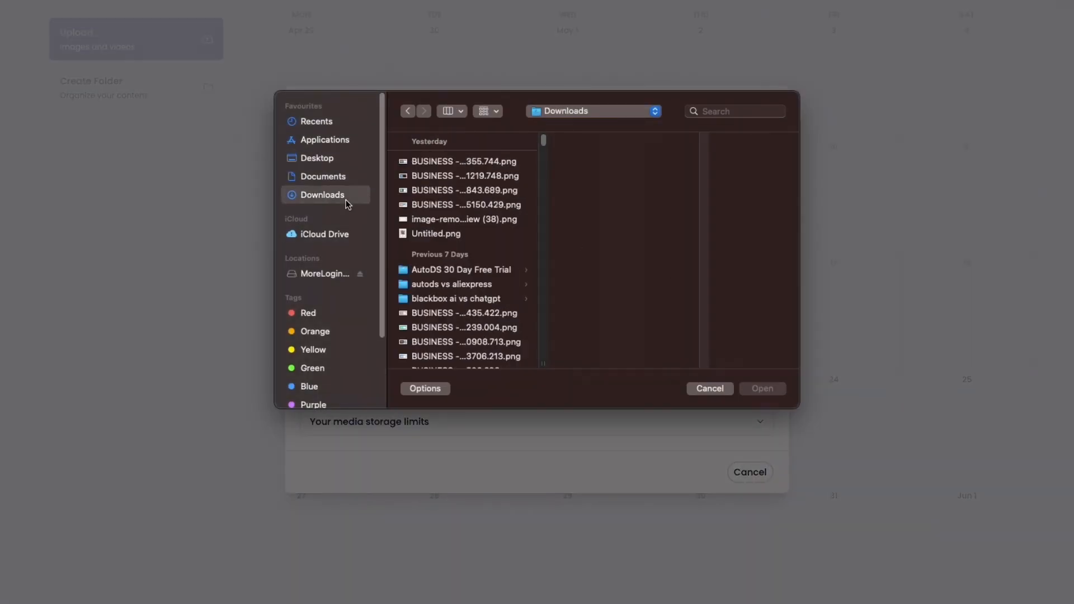
left_click(465, 190)
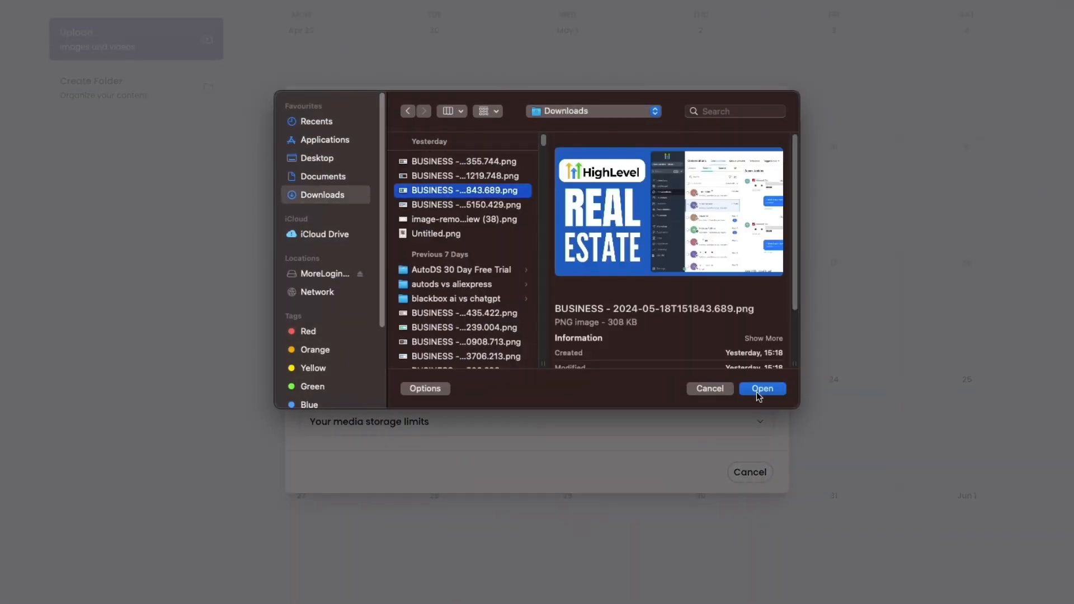
left_click(762, 388)
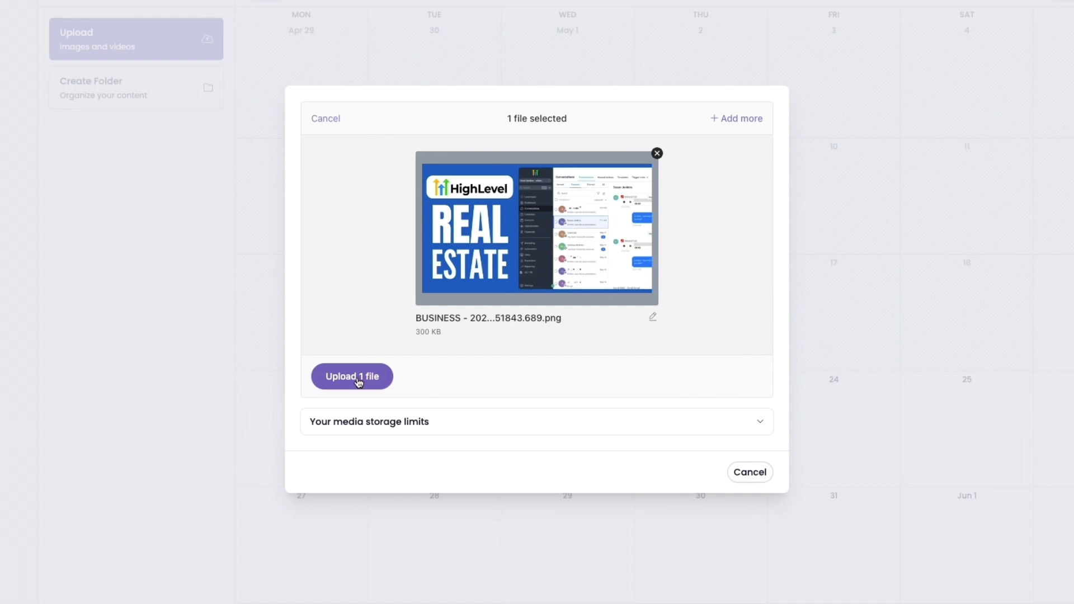
left_click(352, 377)
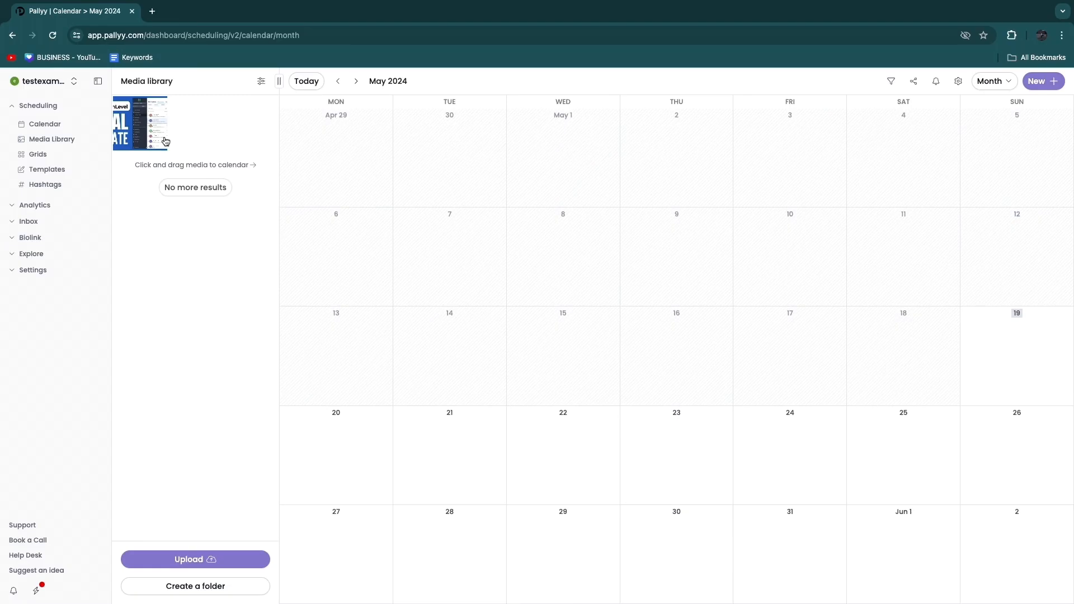
mouse_move(171, 132)
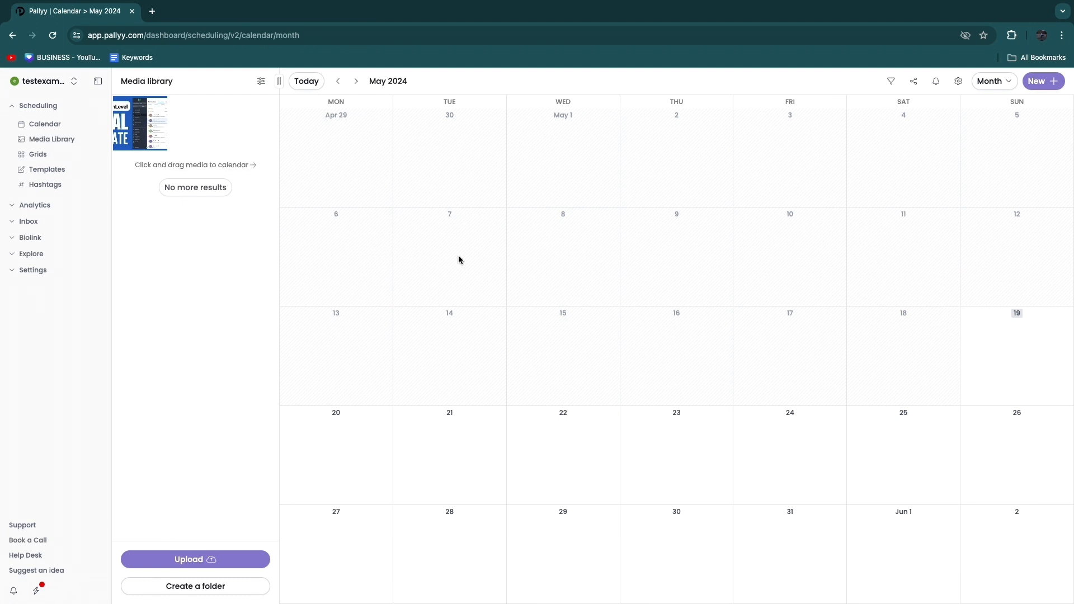
Open the calendar's New menu to show the media post, blank post and note options.
left_click(1044, 82)
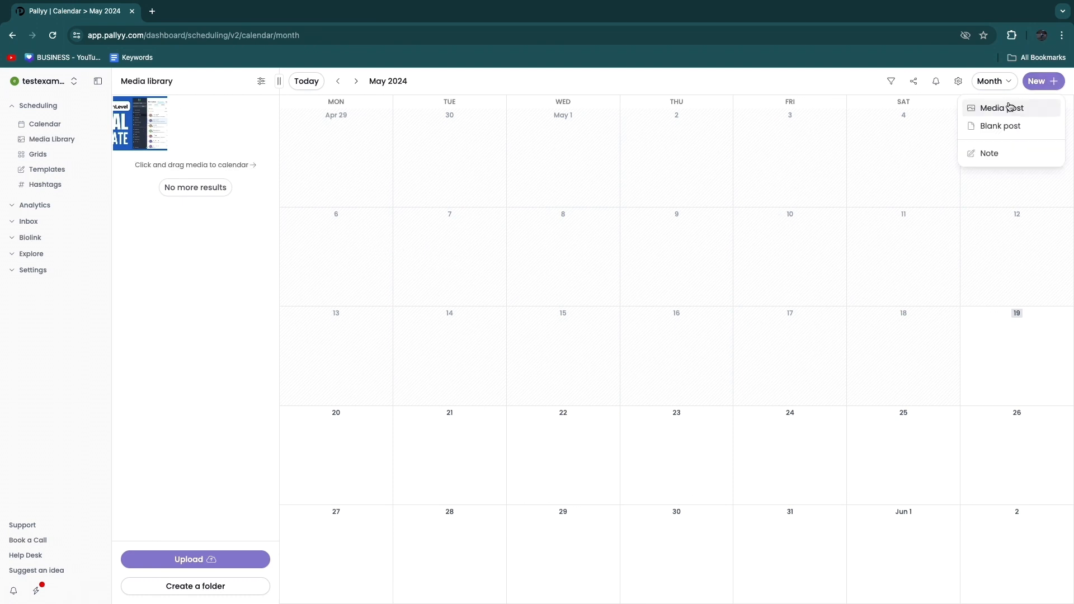
Create a media post from the uploaded HighLevel Real Estate image as a Pinterest pin draft.
left_click(1001, 108)
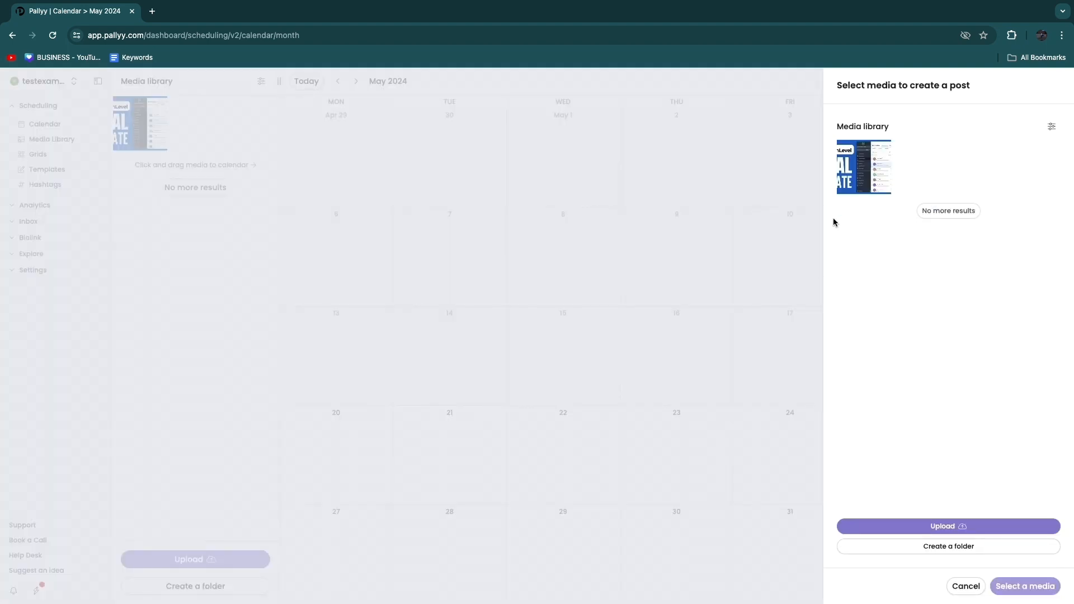
mouse_move(870, 185)
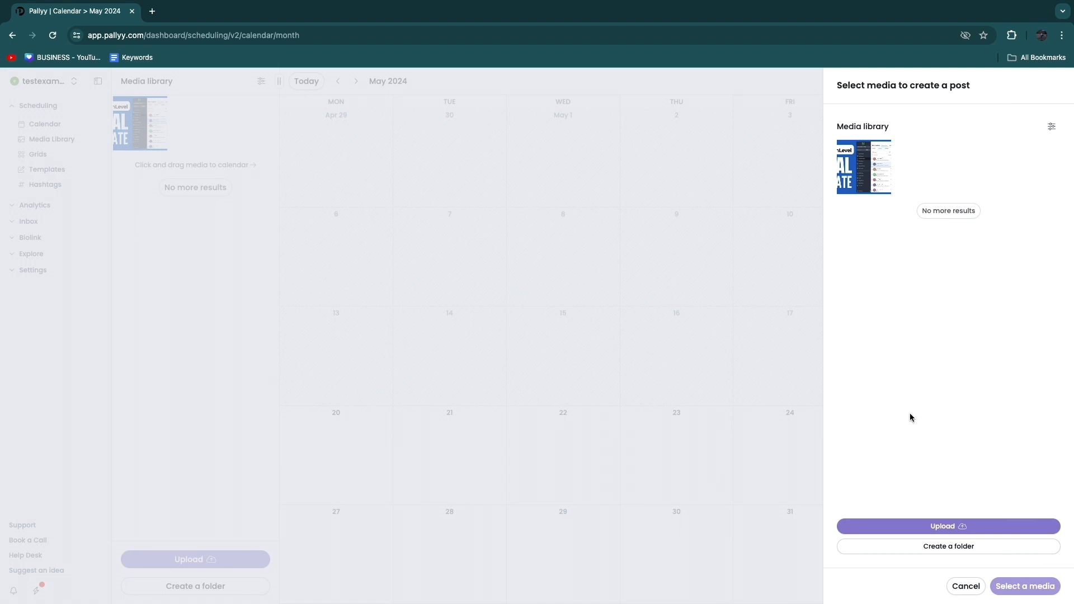
mouse_move(867, 179)
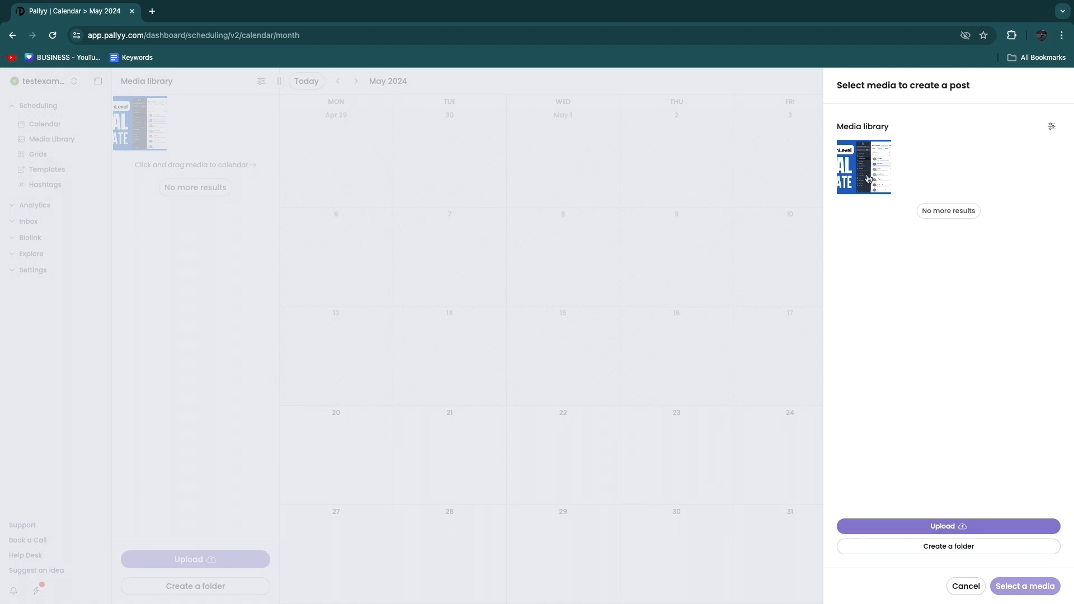
left_click(864, 166)
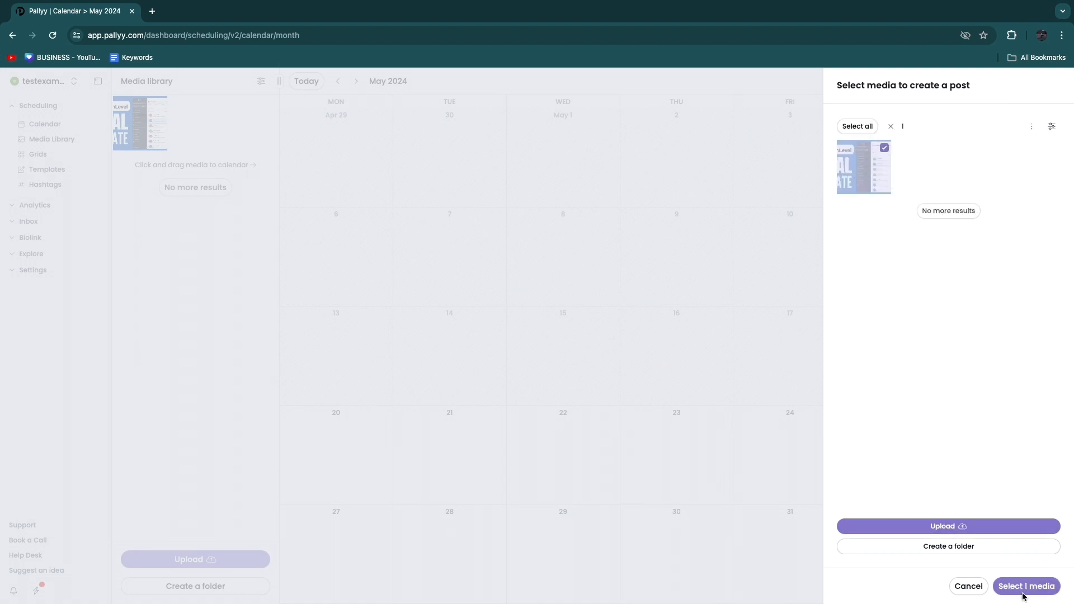
left_click(1026, 586)
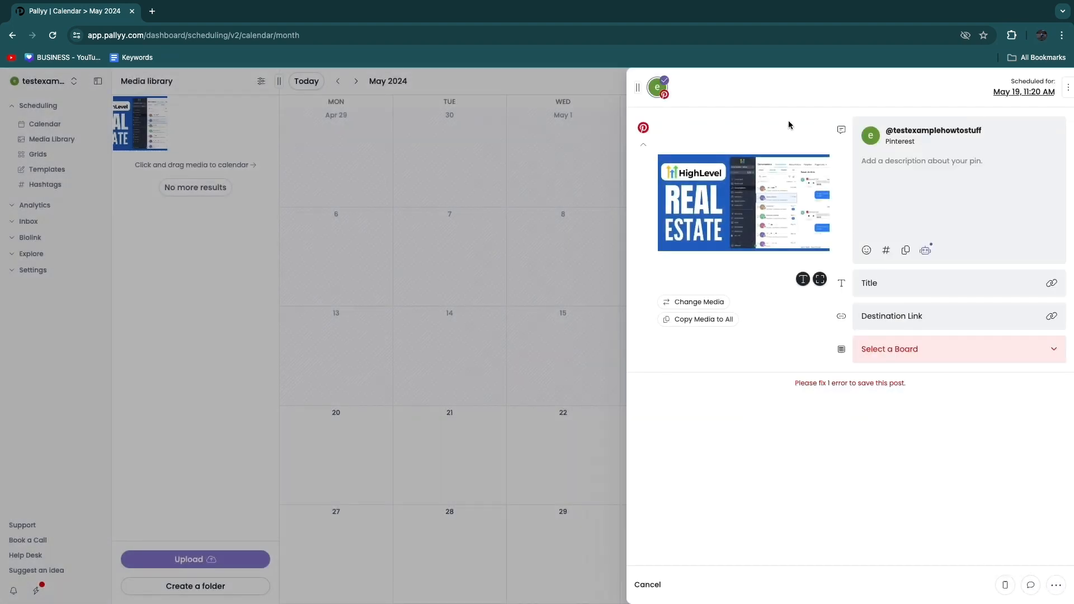
mouse_move(768, 158)
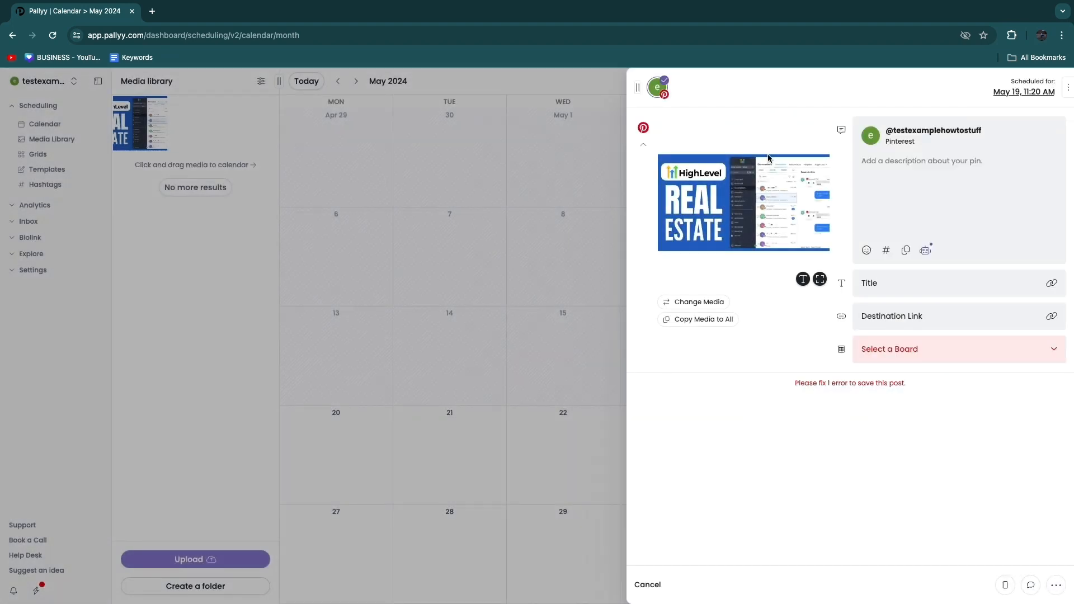
mouse_move(723, 117)
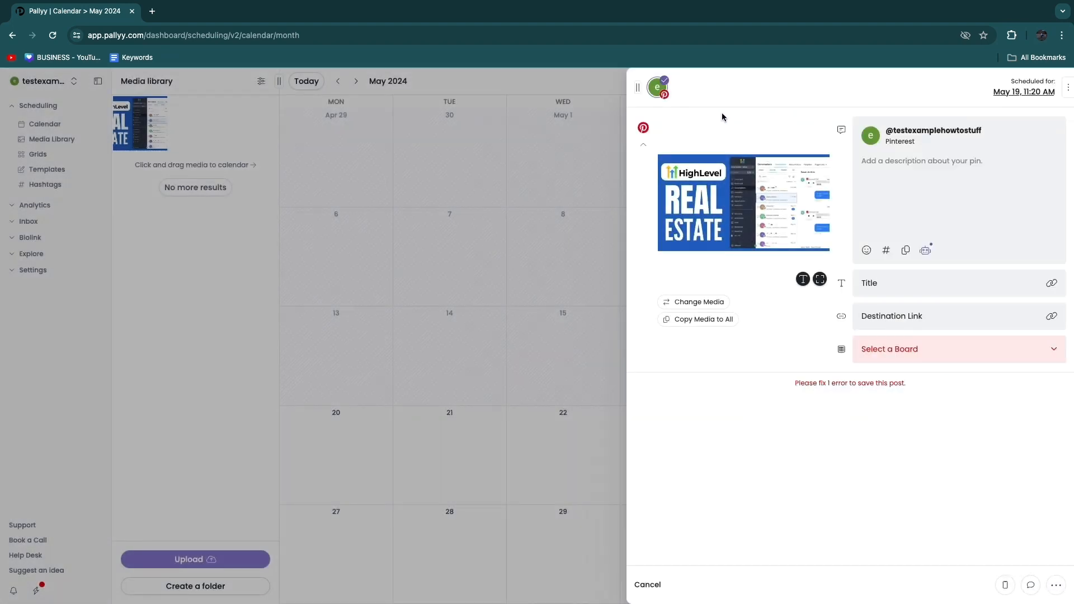
mouse_move(852, 102)
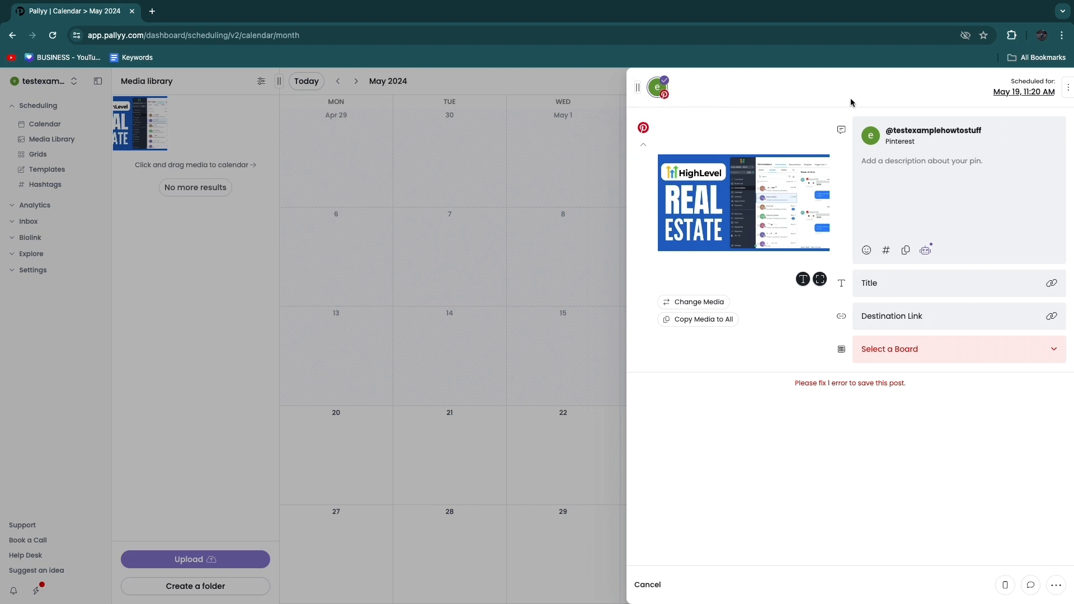
mouse_move(748, 97)
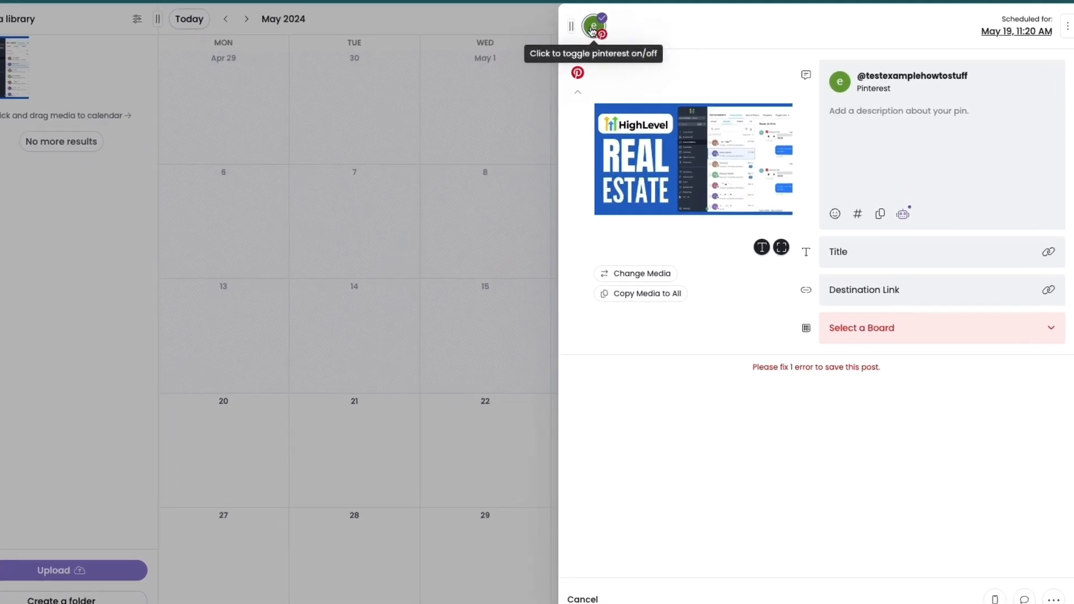
mouse_move(739, 109)
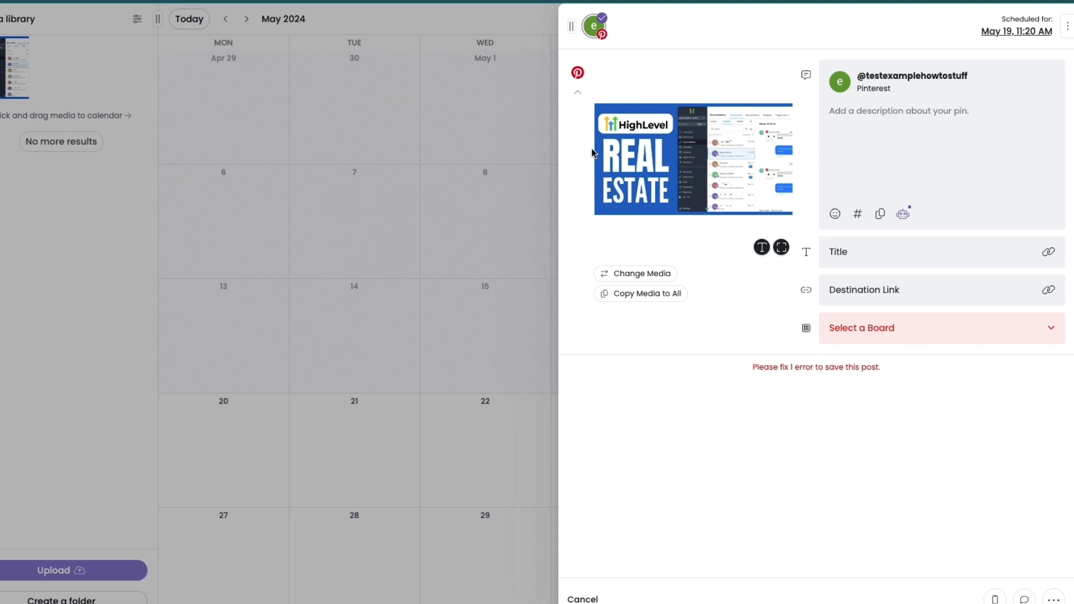
mouse_move(650, 52)
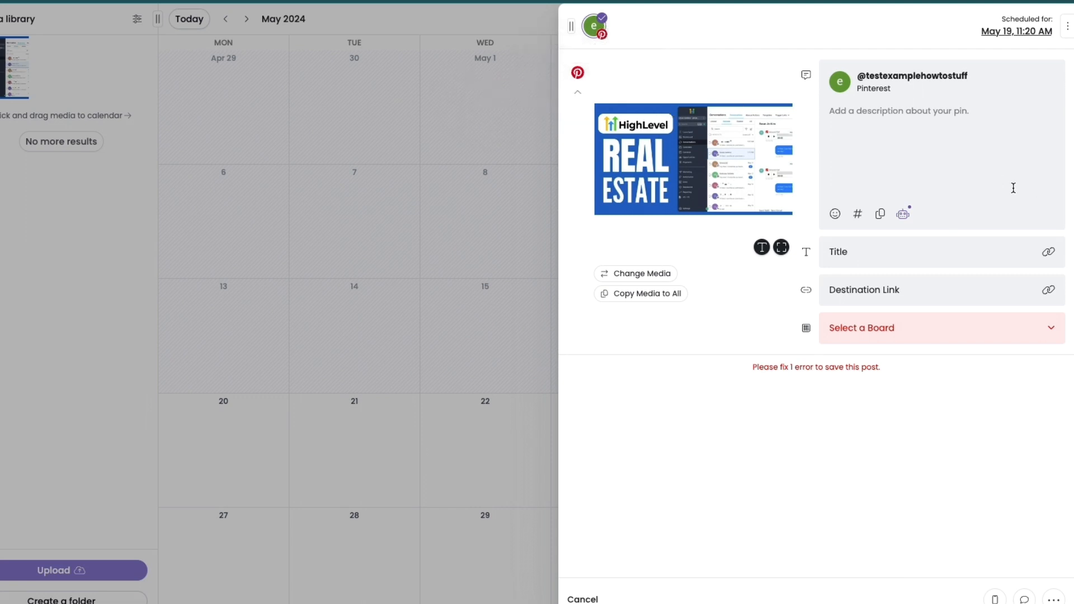
mouse_move(917, 114)
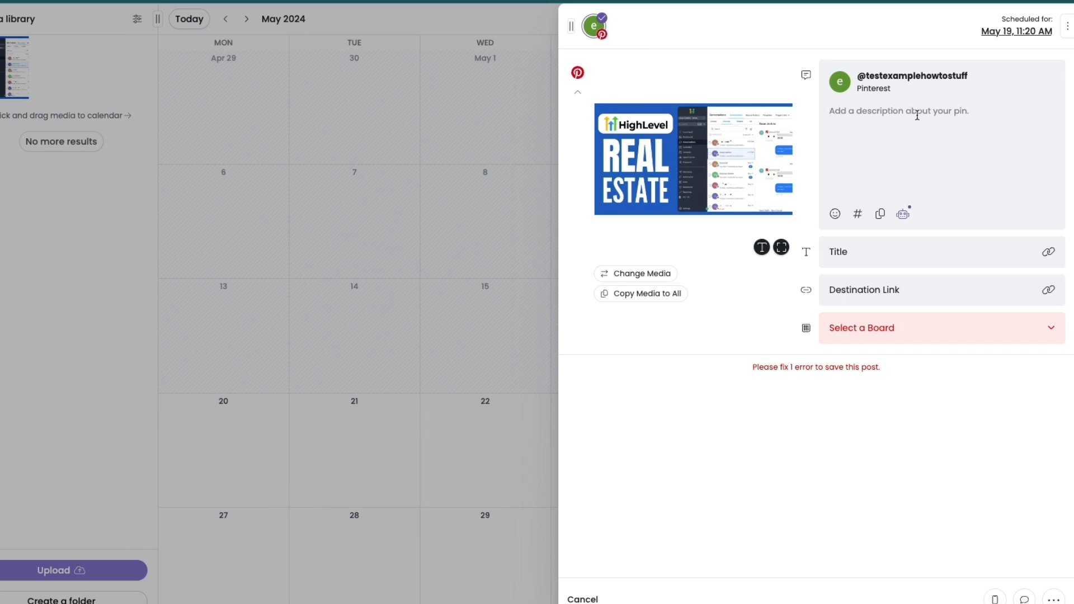
mouse_move(902, 215)
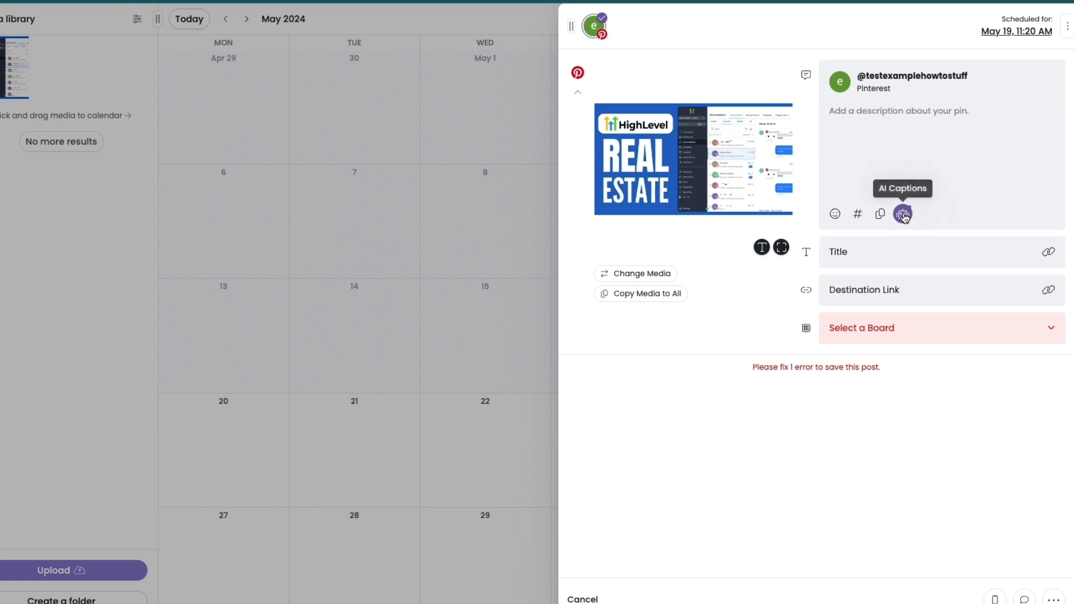
Request an AI-generated pin description through the AI Captions options.
left_click(902, 213)
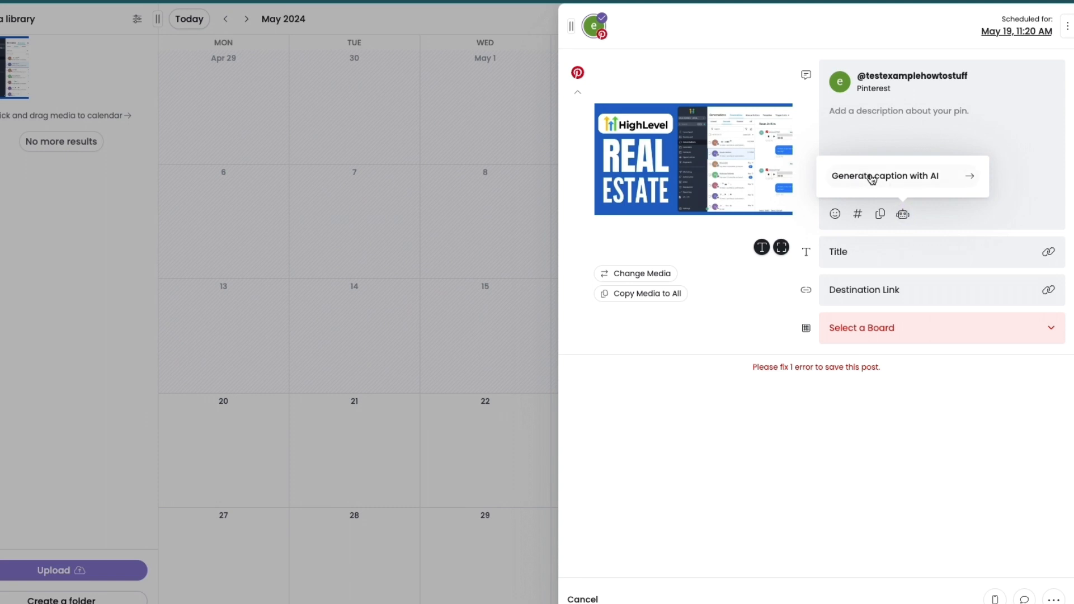
left_click(887, 176)
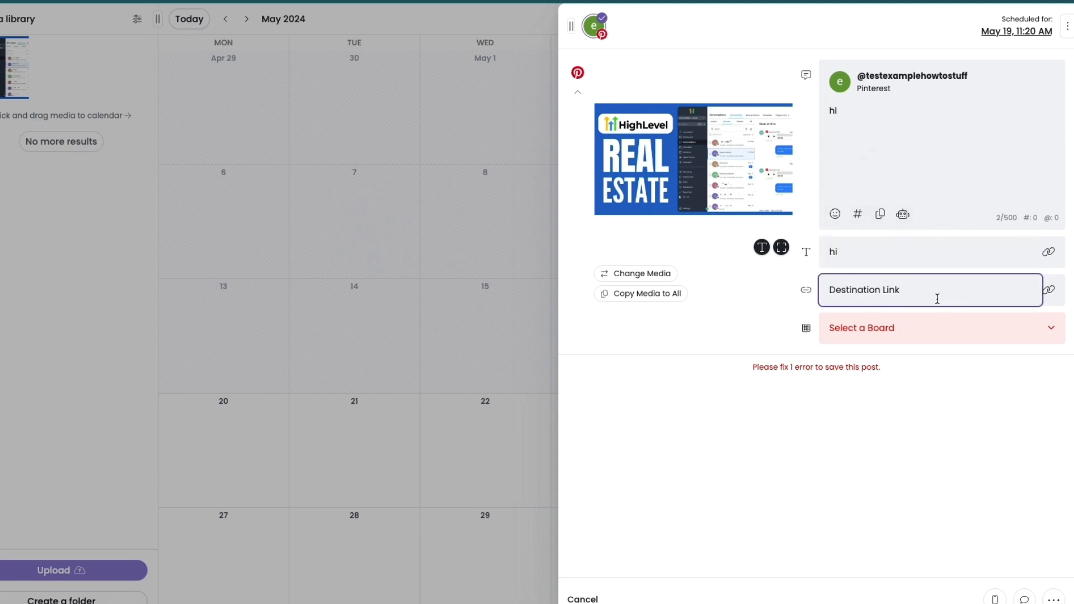
mouse_move(882, 289)
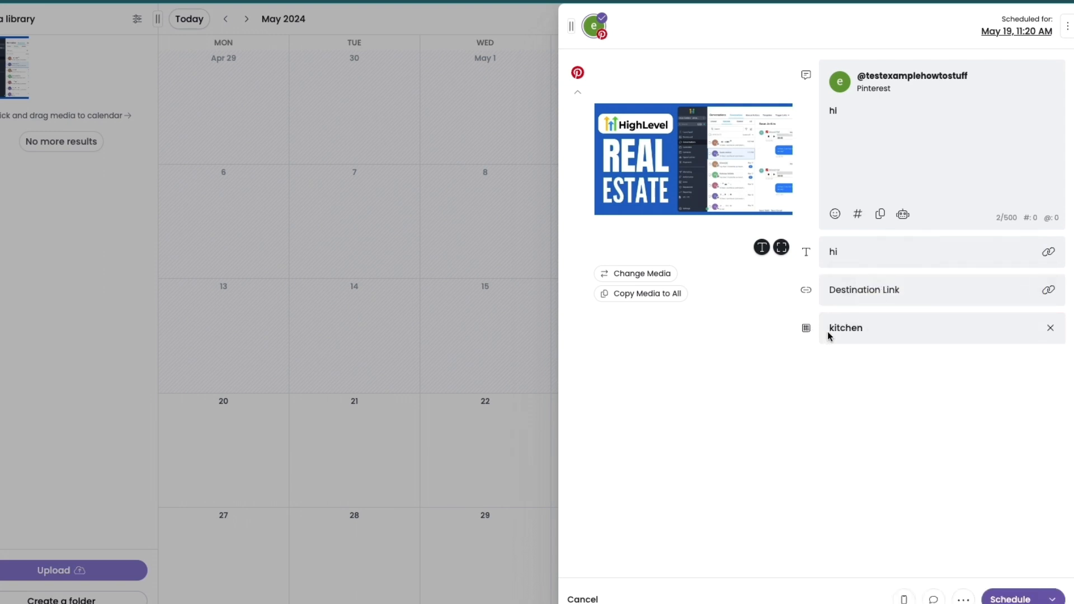
mouse_move(940, 508)
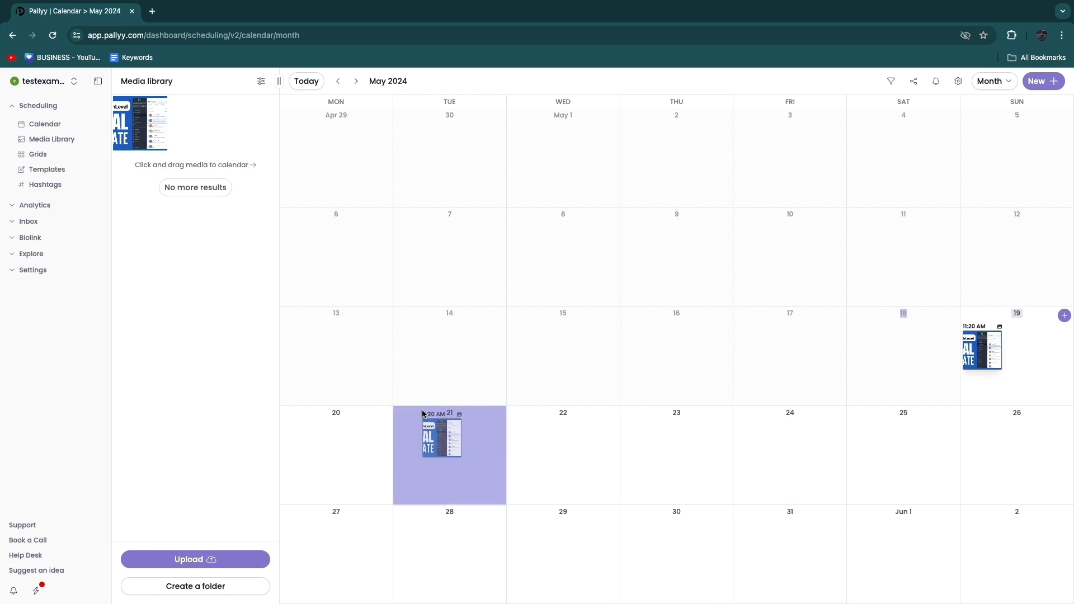
Reopen the pin moved to May 21 and schedule it for 12:00 AM.
left_click(442, 436)
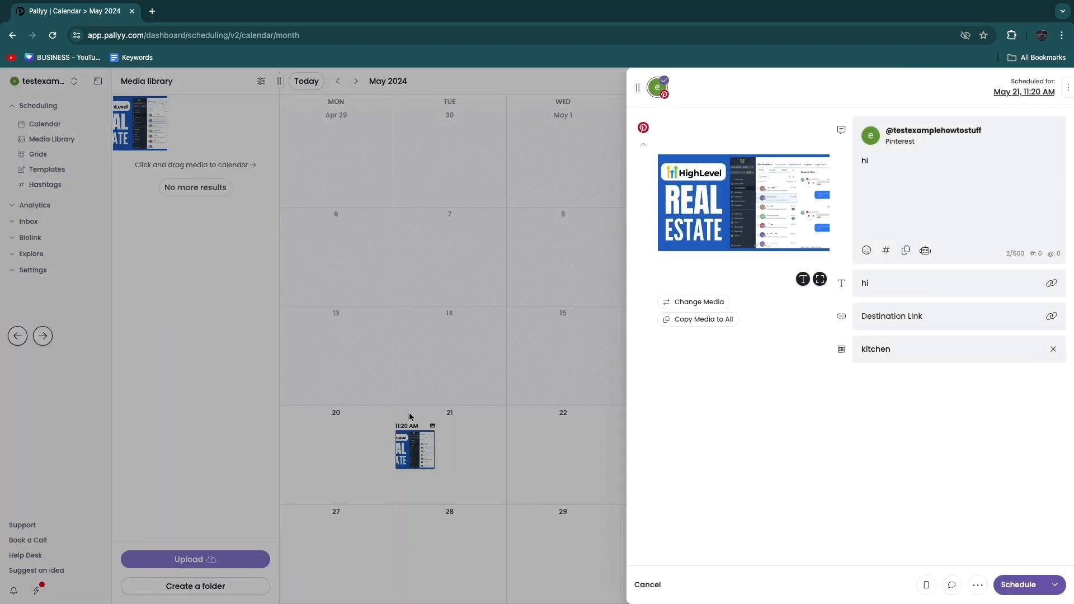
left_click(646, 585)
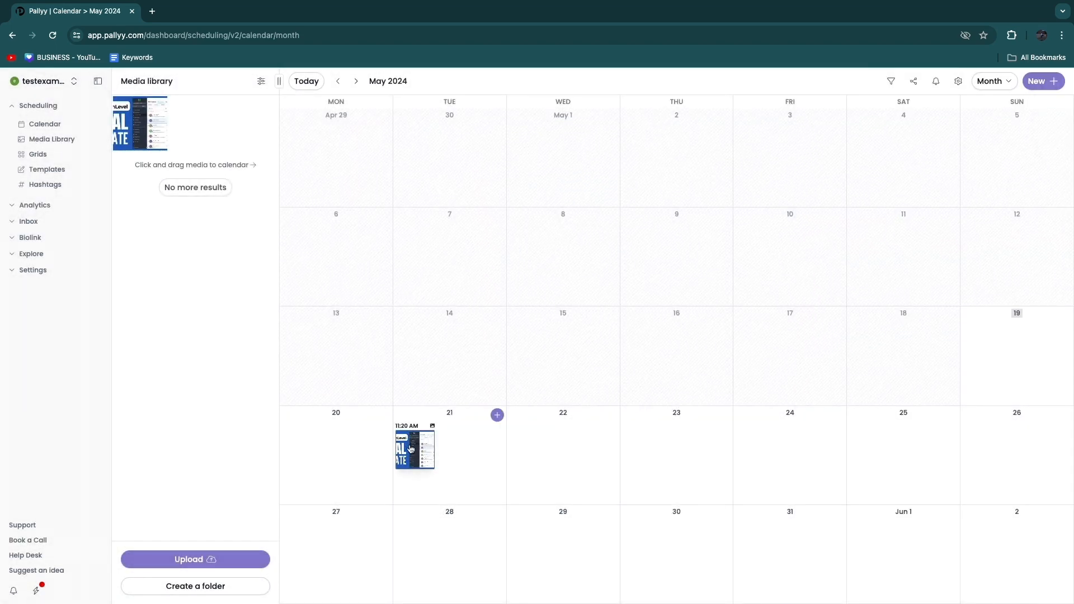
left_click(415, 452)
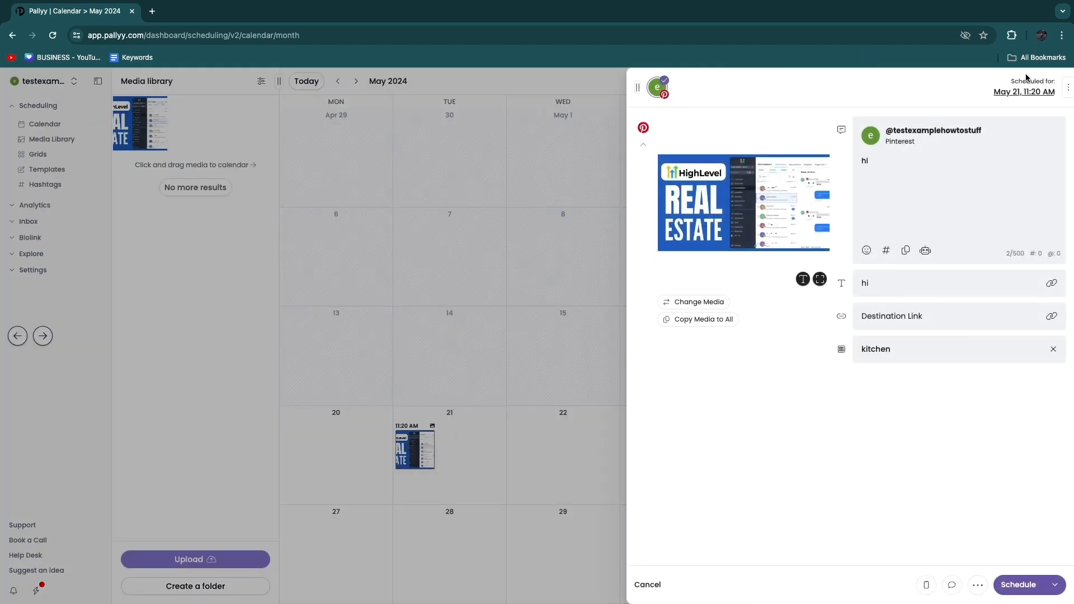
left_click(1024, 91)
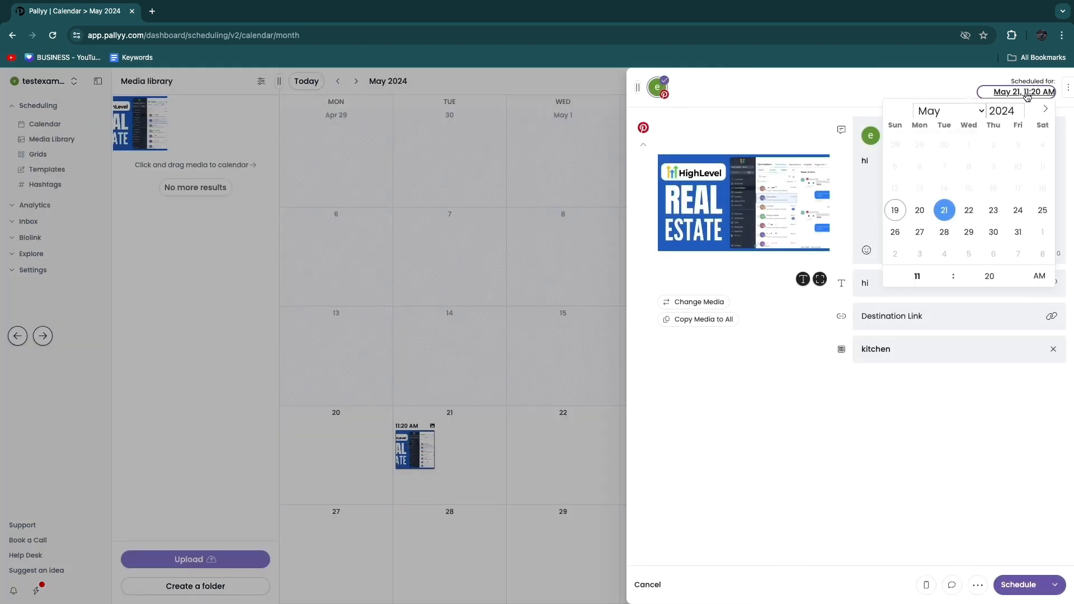
mouse_move(944, 232)
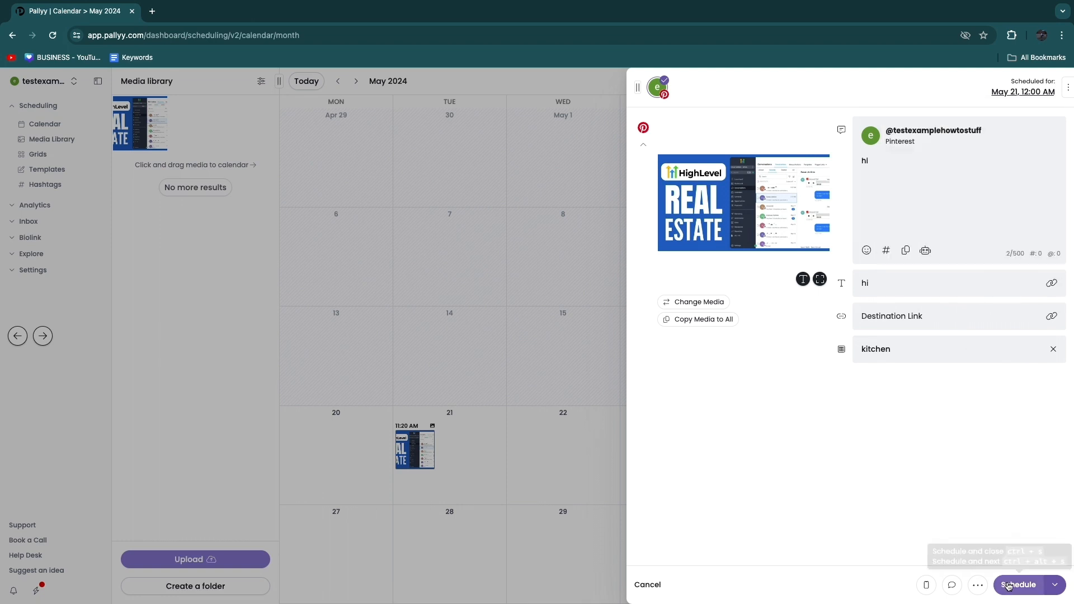
left_click(1019, 584)
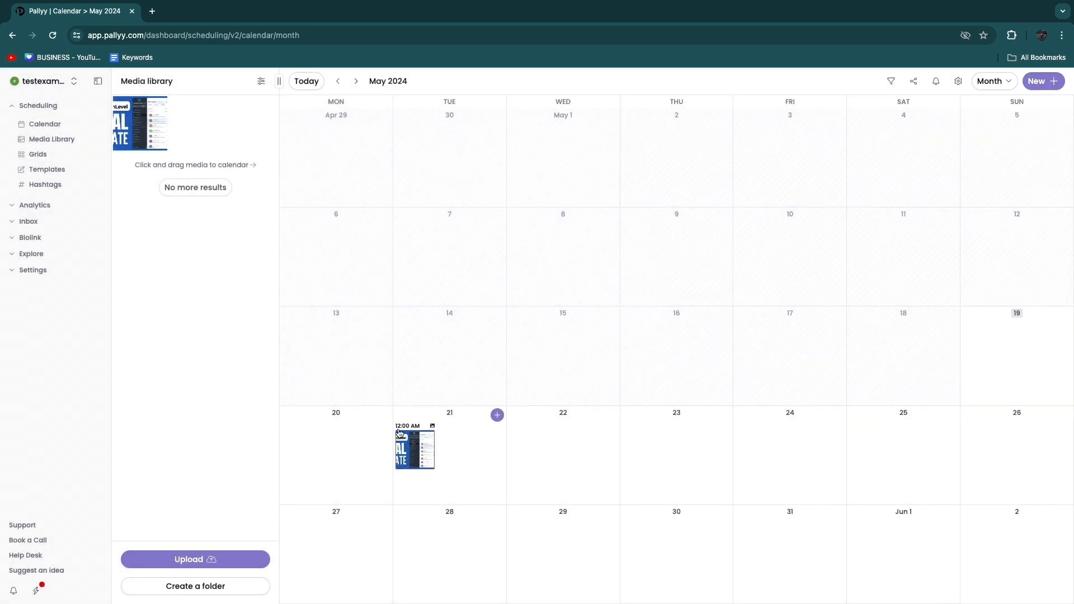
mouse_move(445, 401)
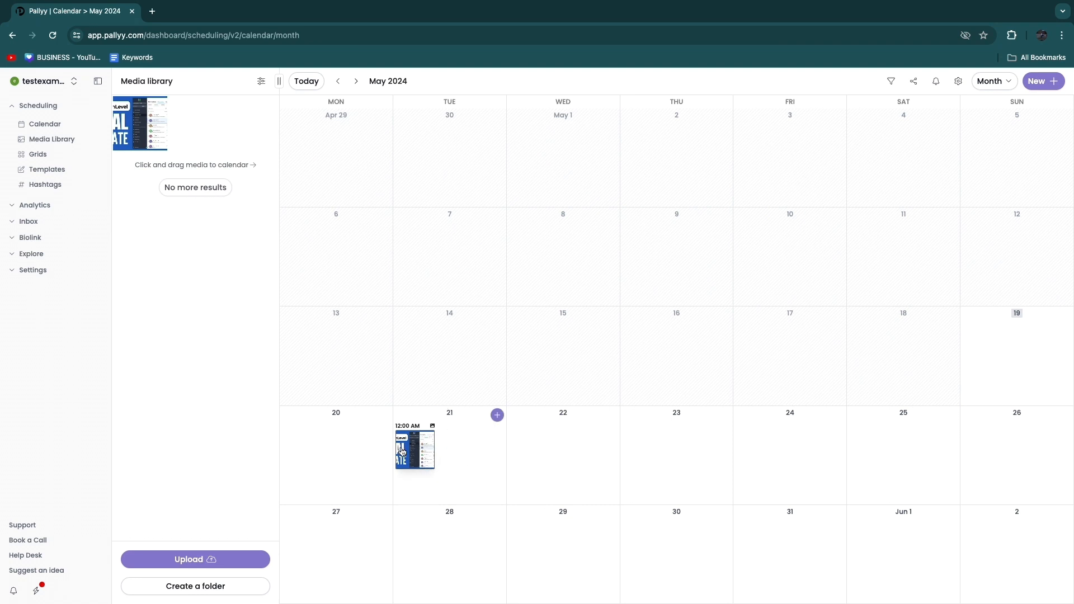
Start a new blank Pinterest post draft for May 19 without media.
left_click(1043, 81)
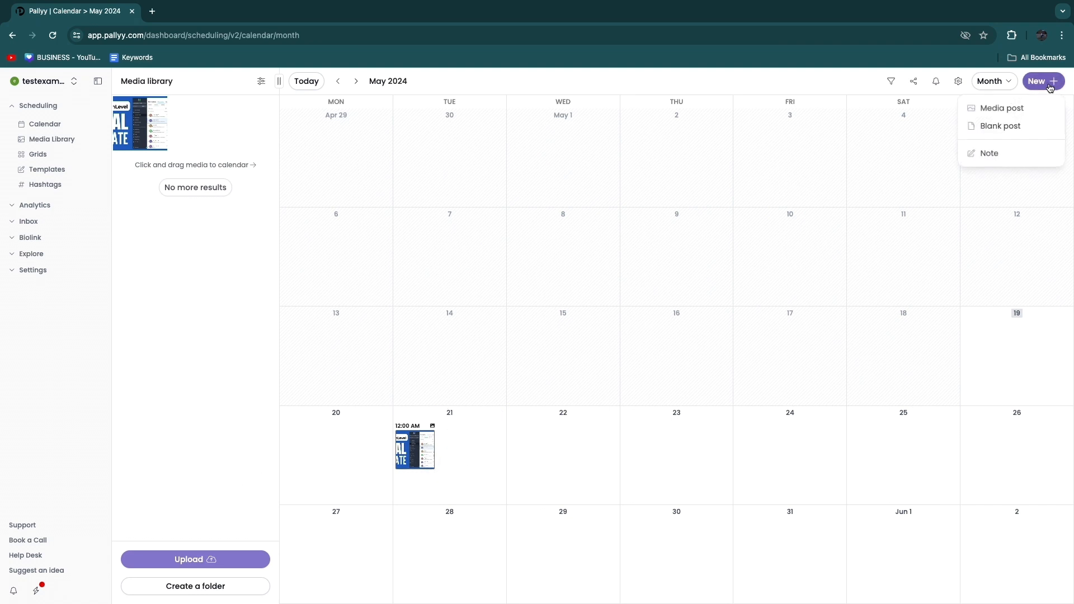
mouse_move(1002, 127)
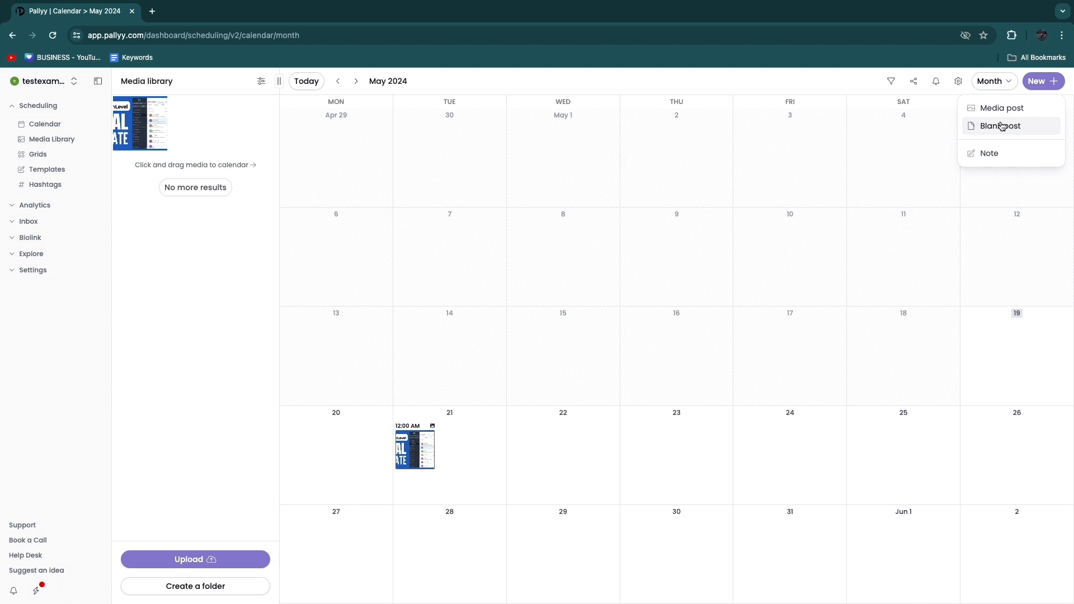
left_click(1000, 126)
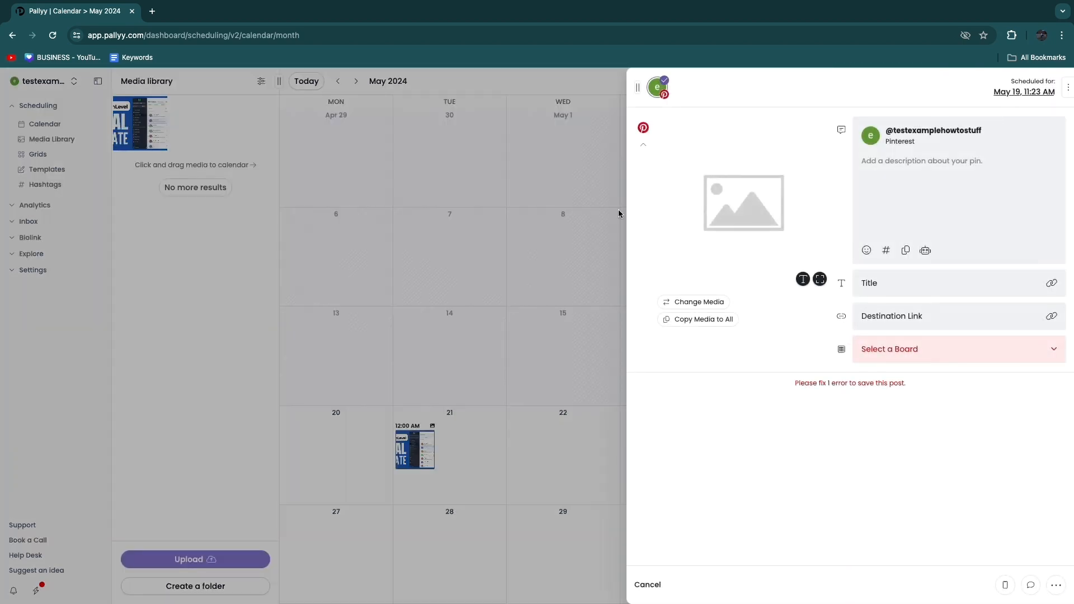
mouse_move(712, 220)
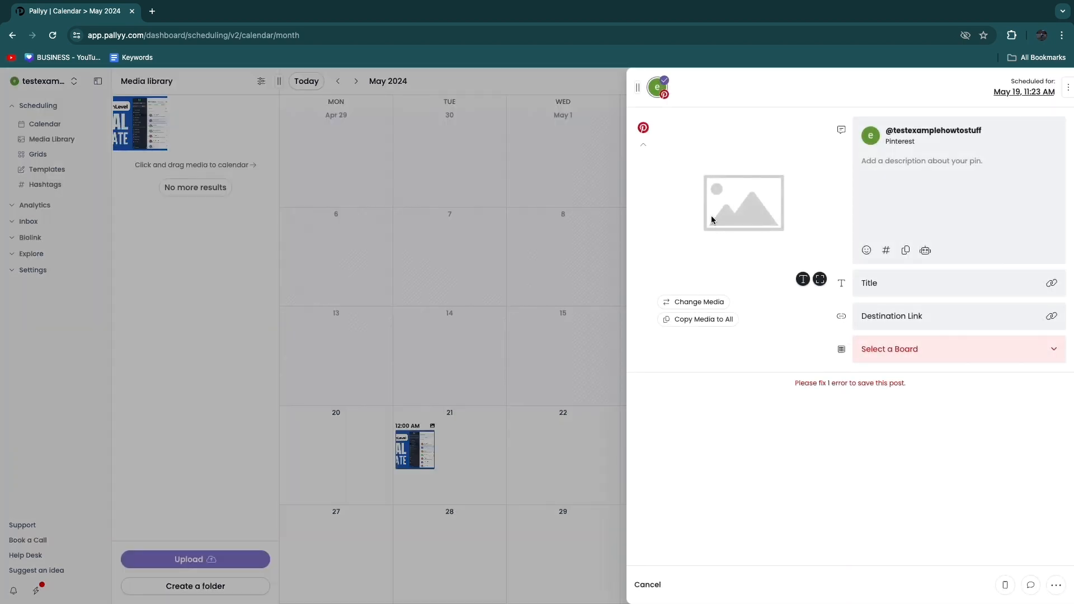
mouse_move(922, 114)
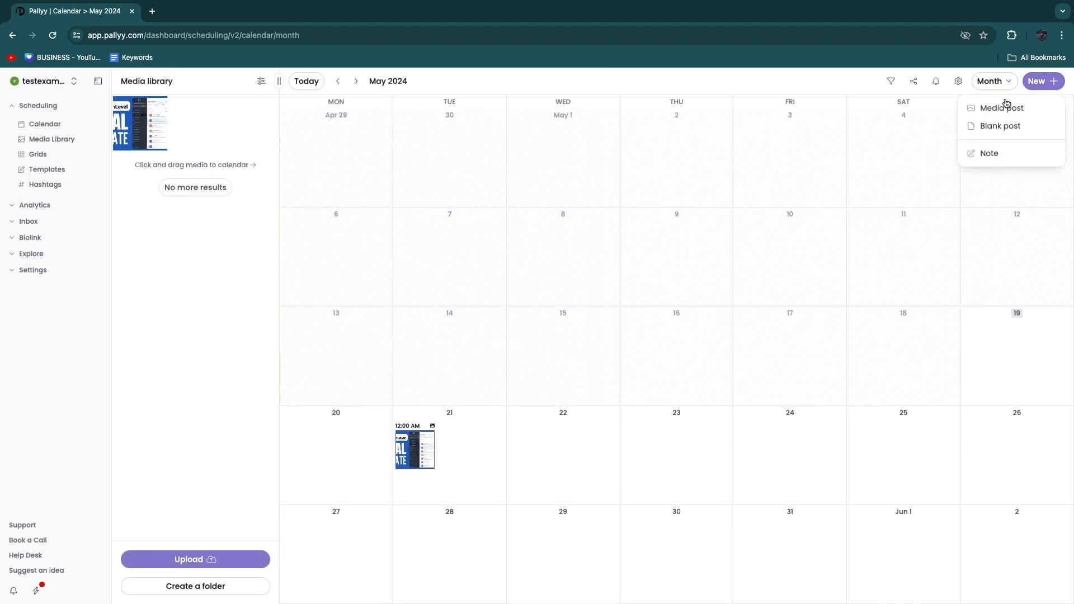
left_click(1001, 107)
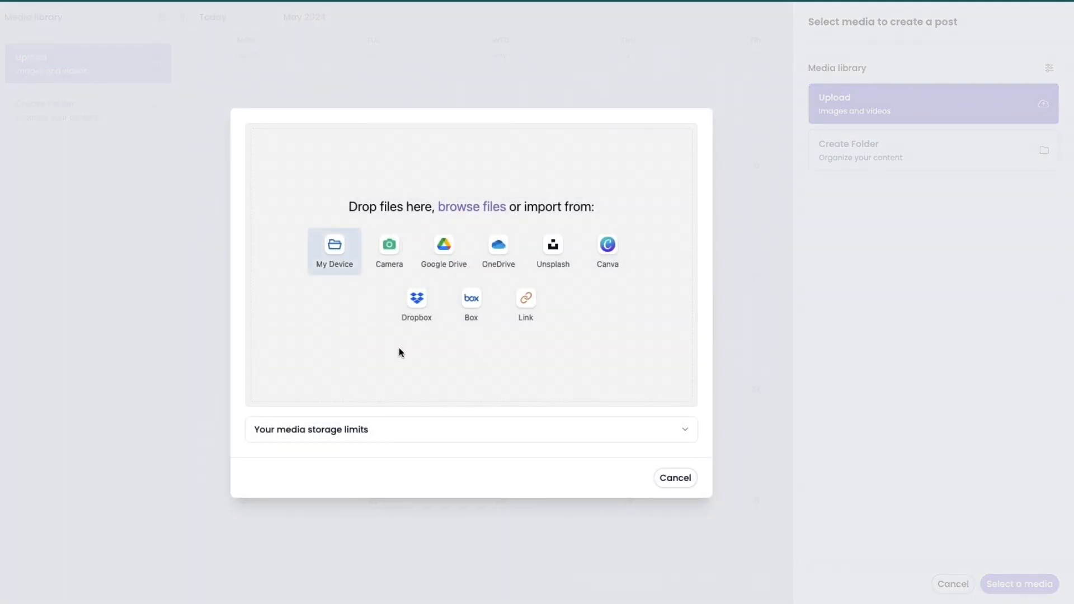
left_click(334, 246)
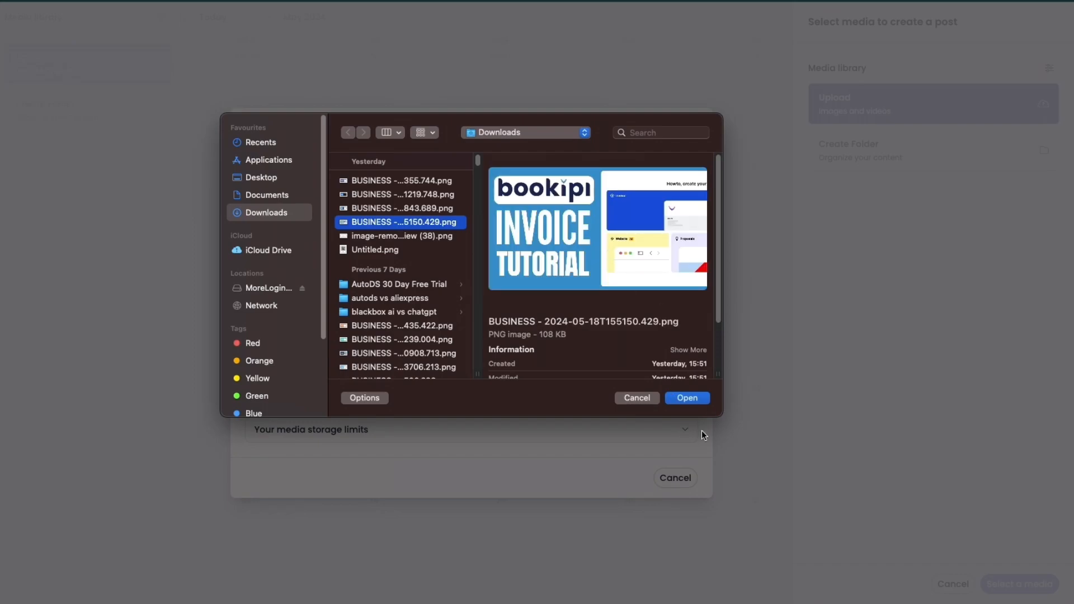
left_click(686, 398)
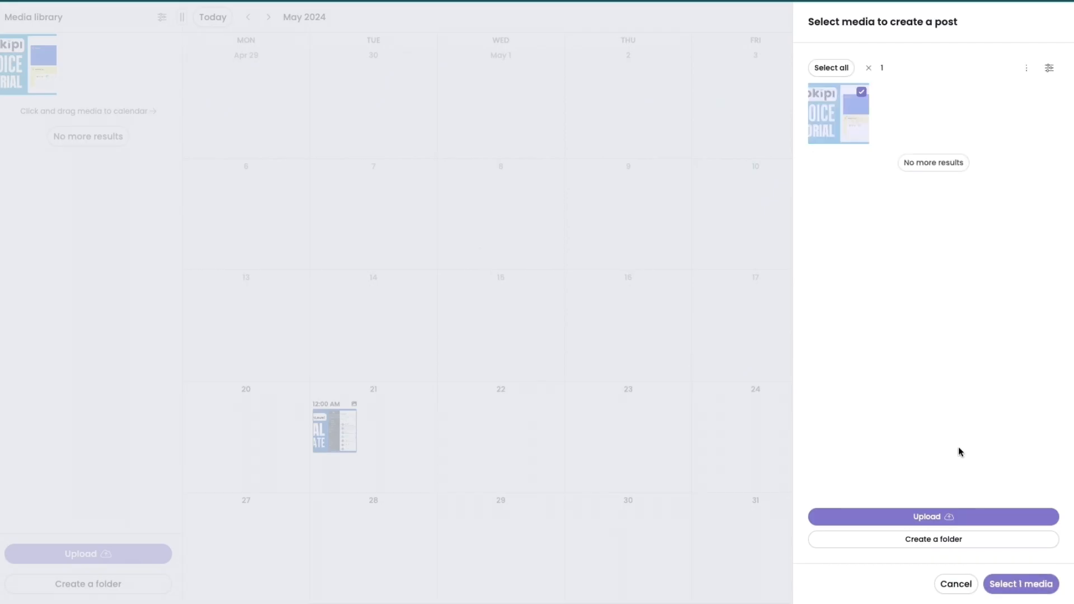
left_click(1022, 584)
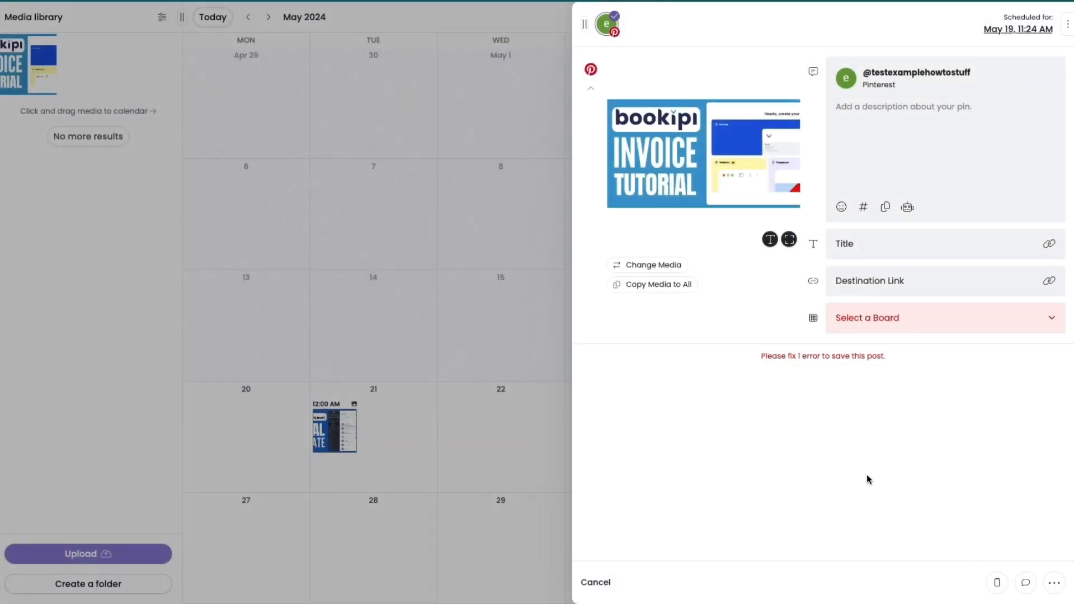
mouse_move(742, 547)
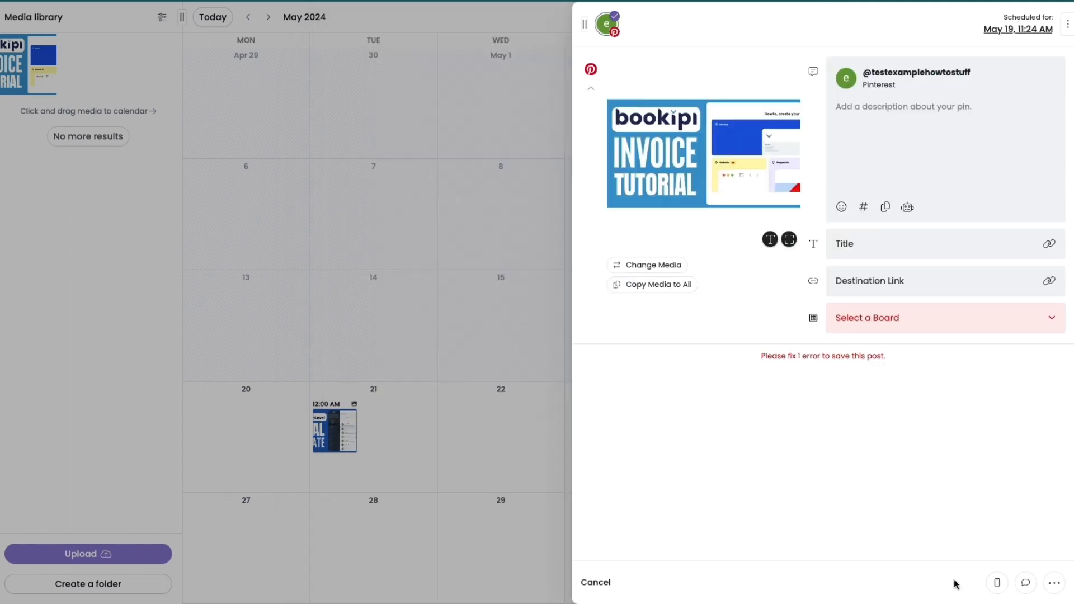
mouse_move(1026, 584)
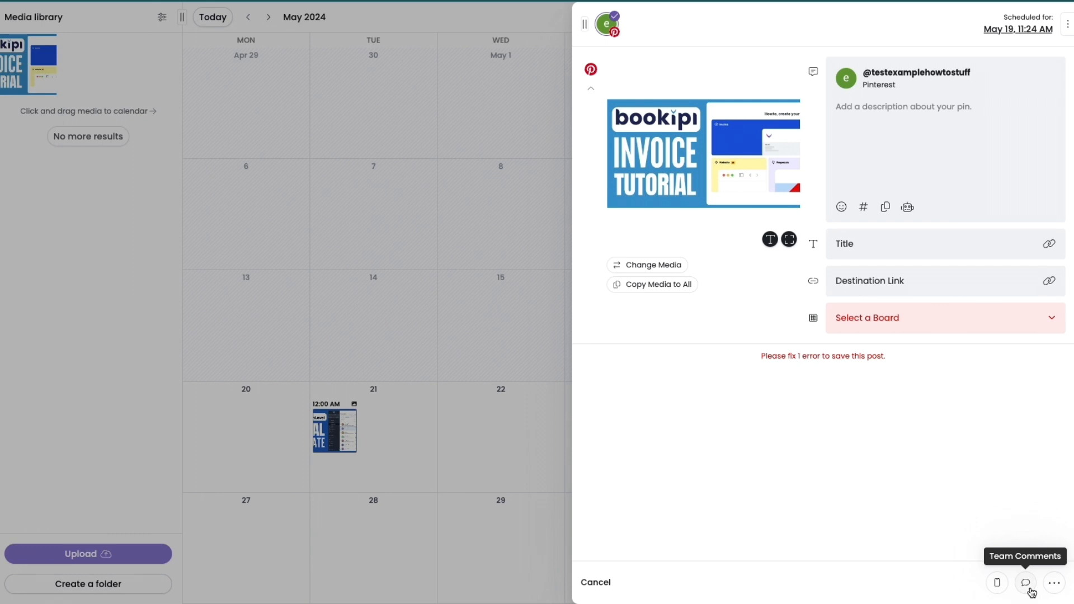
left_click(1054, 584)
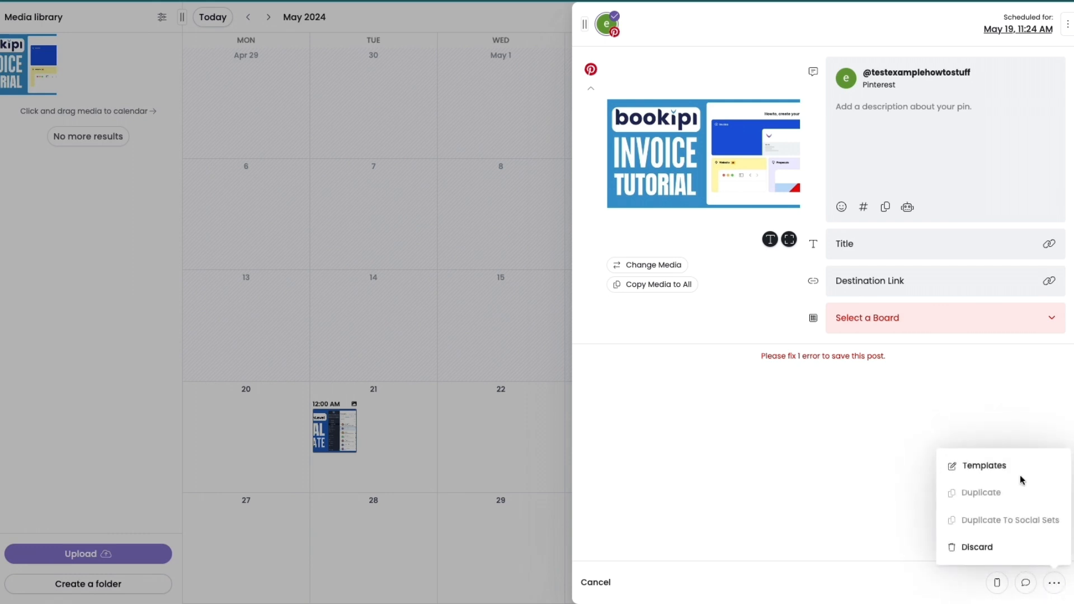
left_click(984, 466)
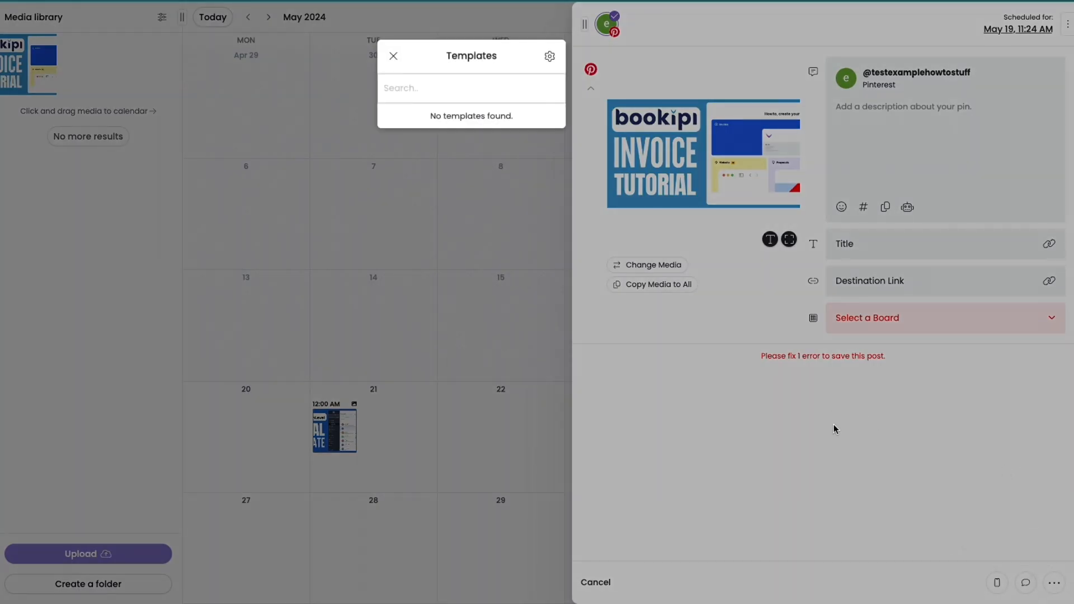
mouse_move(393, 56)
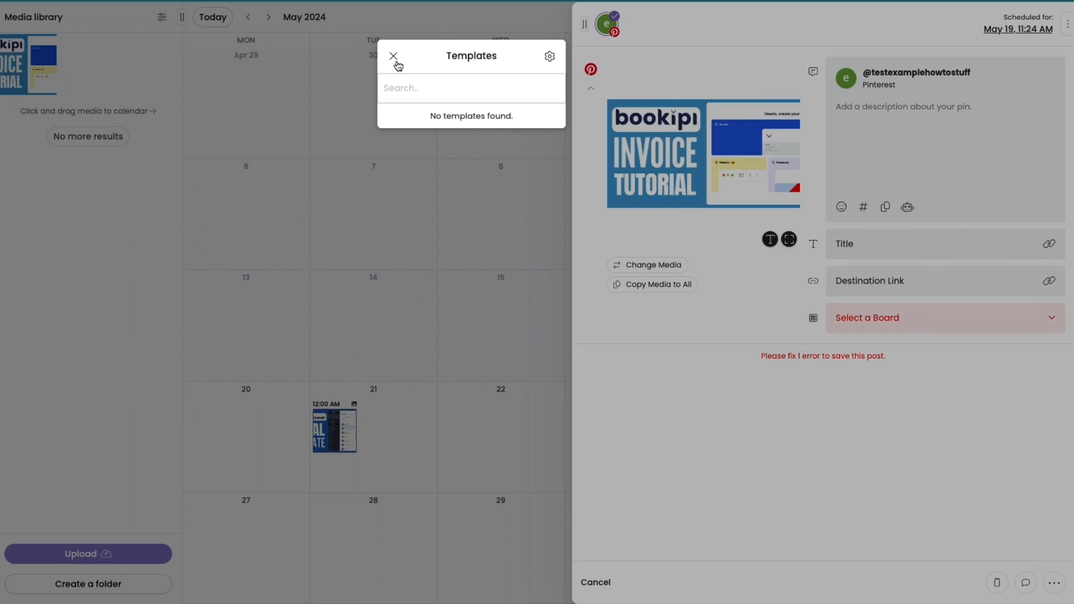
left_click(392, 56)
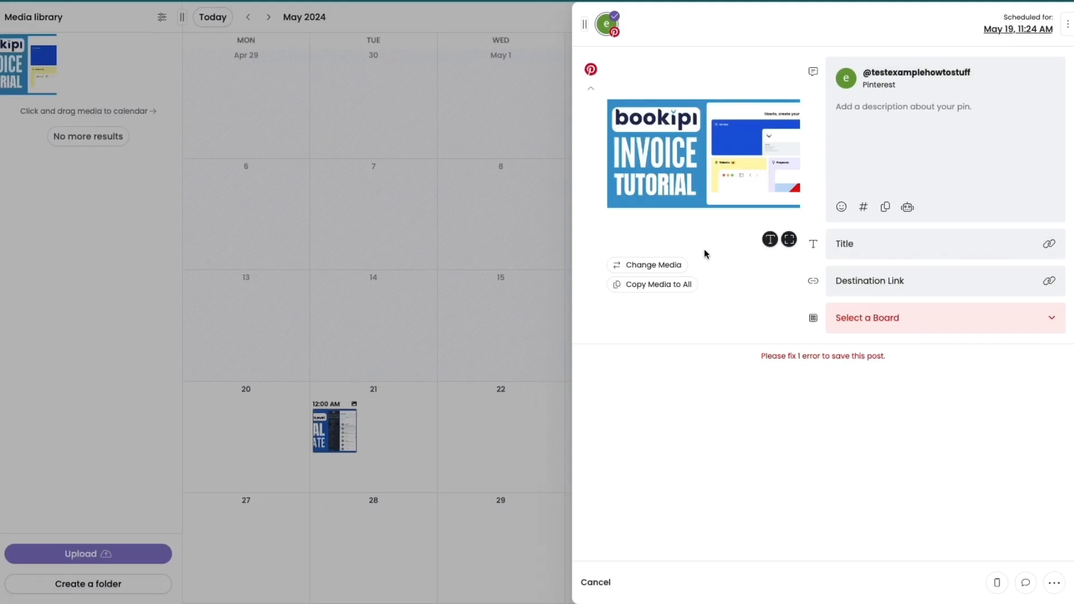
Schedule the Bookipi pin to the kitchen board for May 23, then visit Media Library and Grids.
left_click(1015, 29)
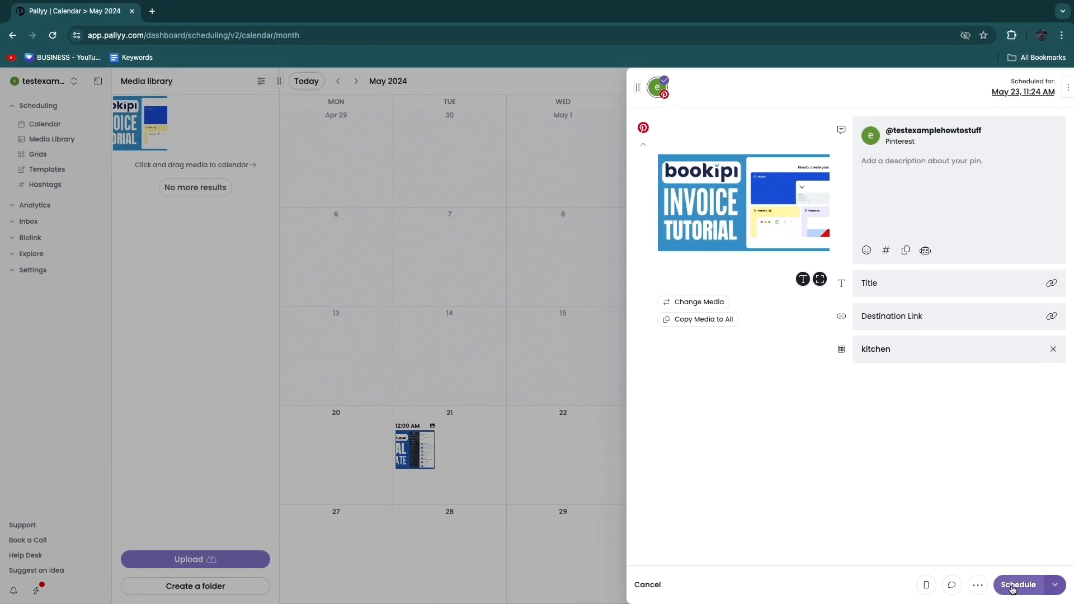
left_click(1019, 585)
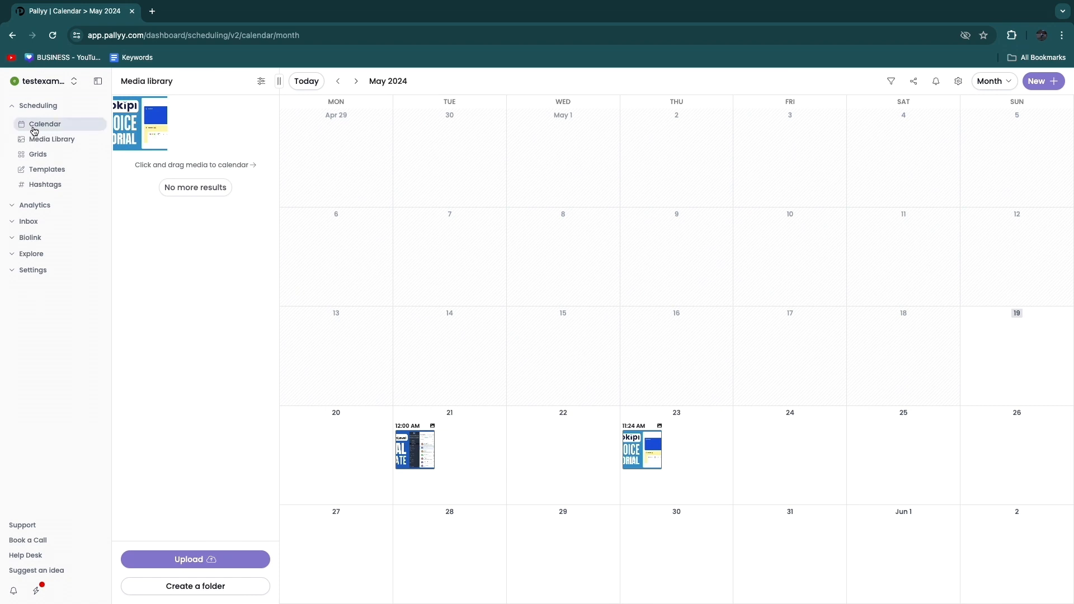
left_click(52, 139)
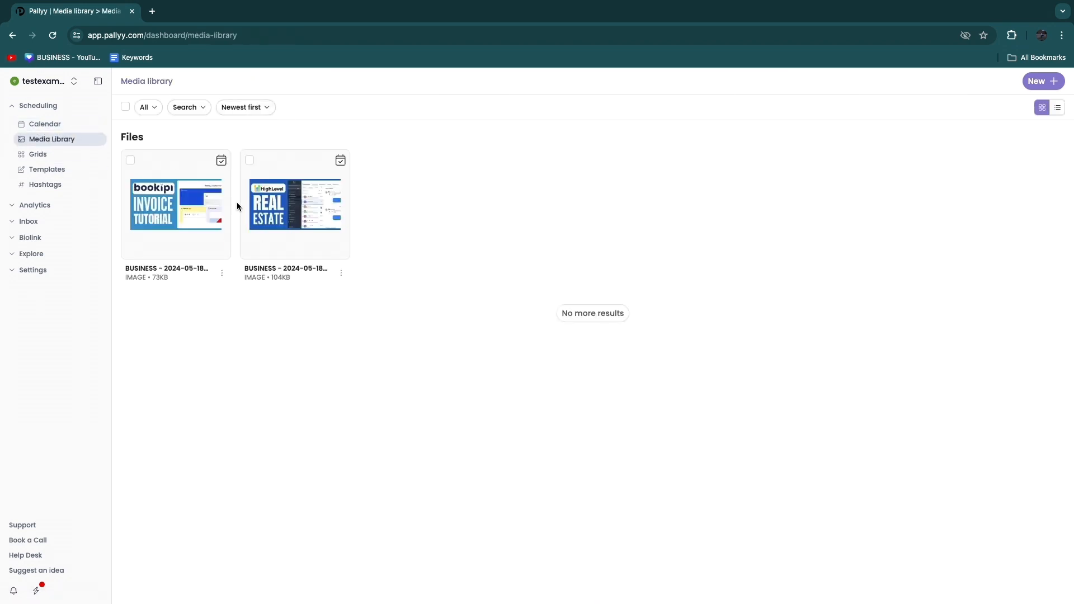
left_click(37, 154)
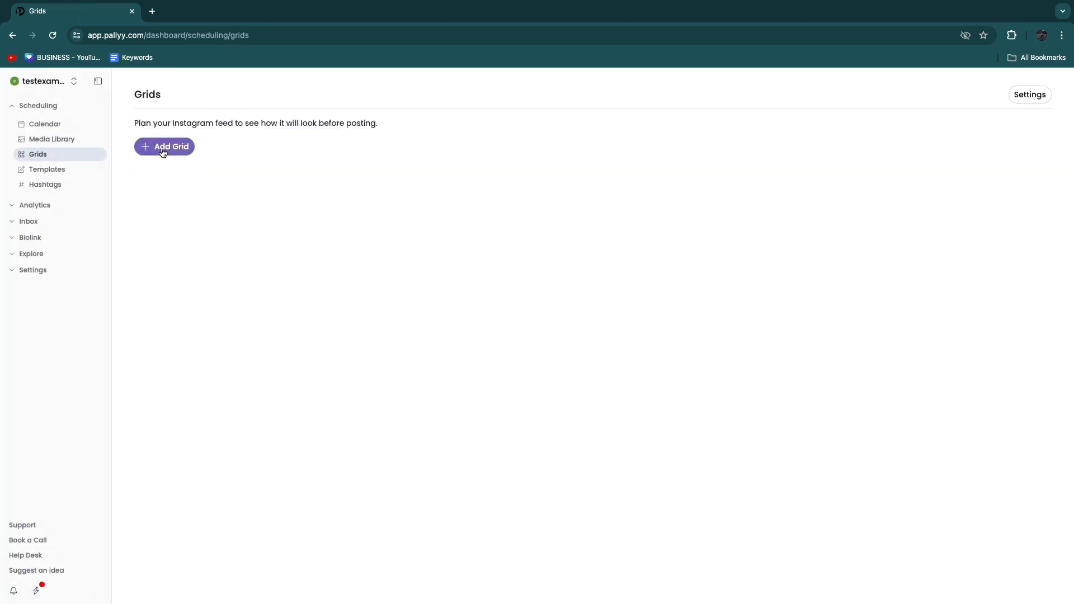
Add Grid 1 and drag both uploaded images into its phone feed preview.
left_click(164, 147)
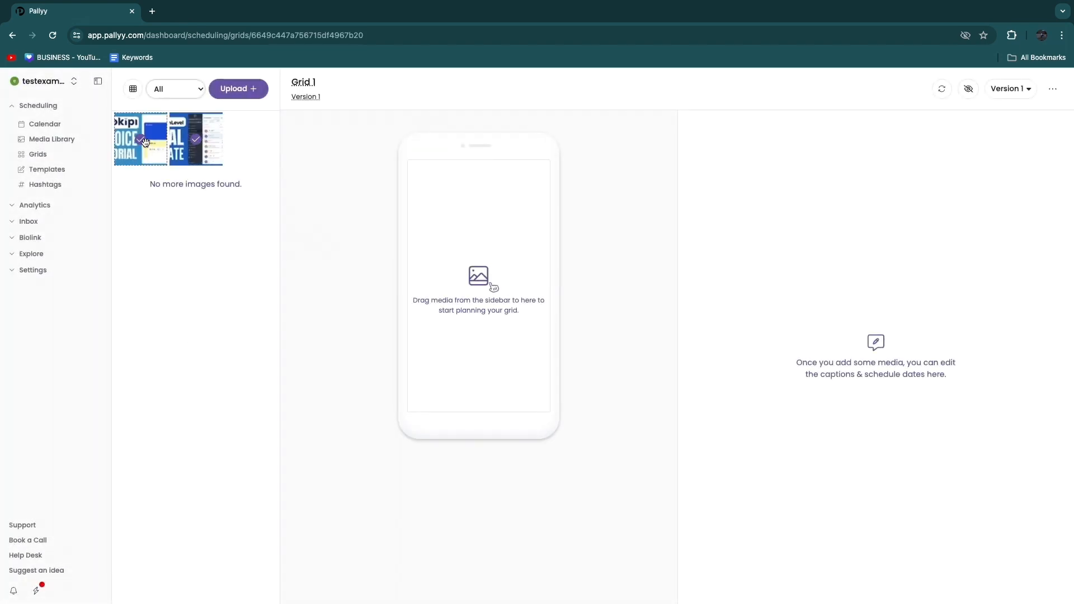
left_click_drag(140, 139, 216, 158)
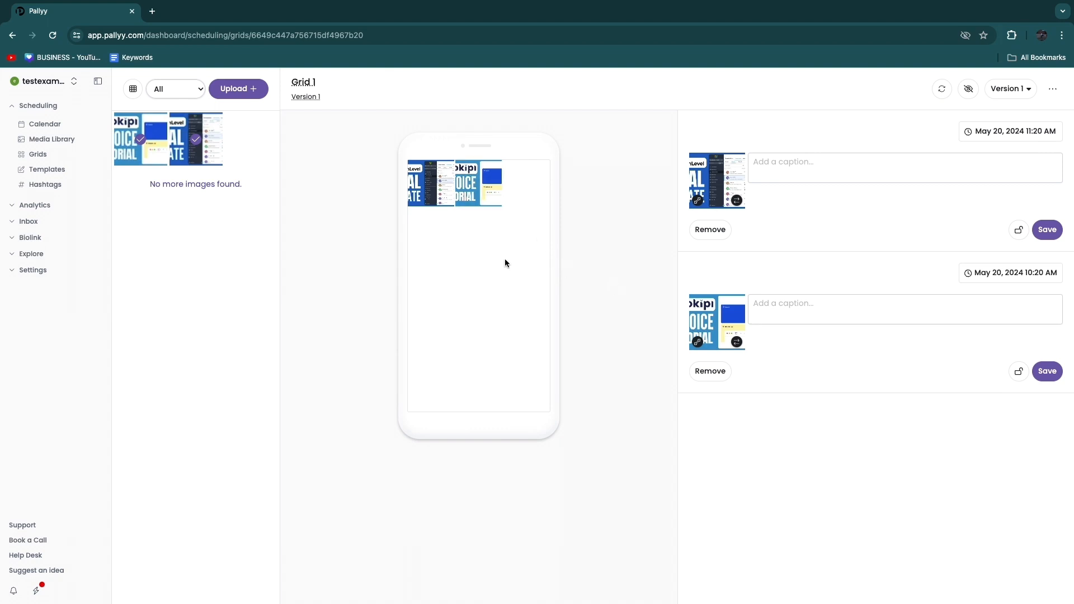
mouse_move(542, 144)
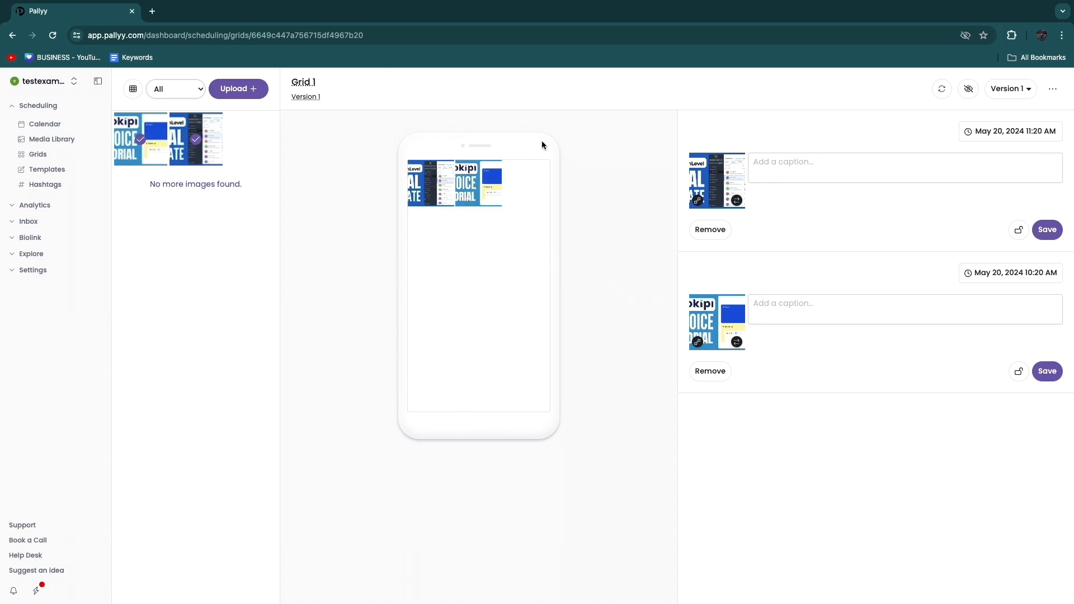
mouse_move(465, 251)
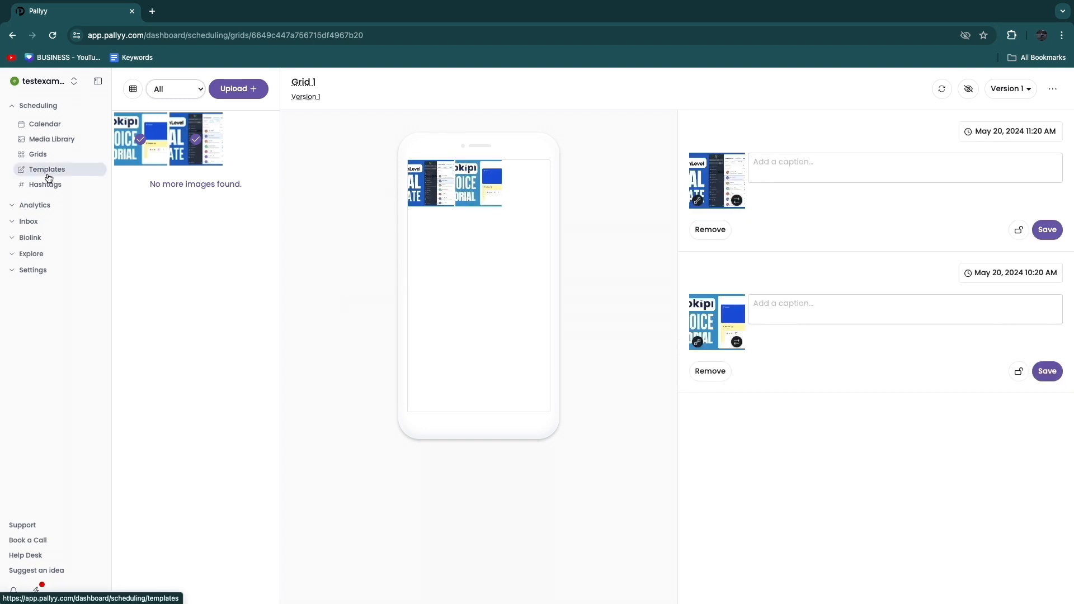
Open the Templates page and highlight the word 'hashtags' in its description.
left_click(47, 170)
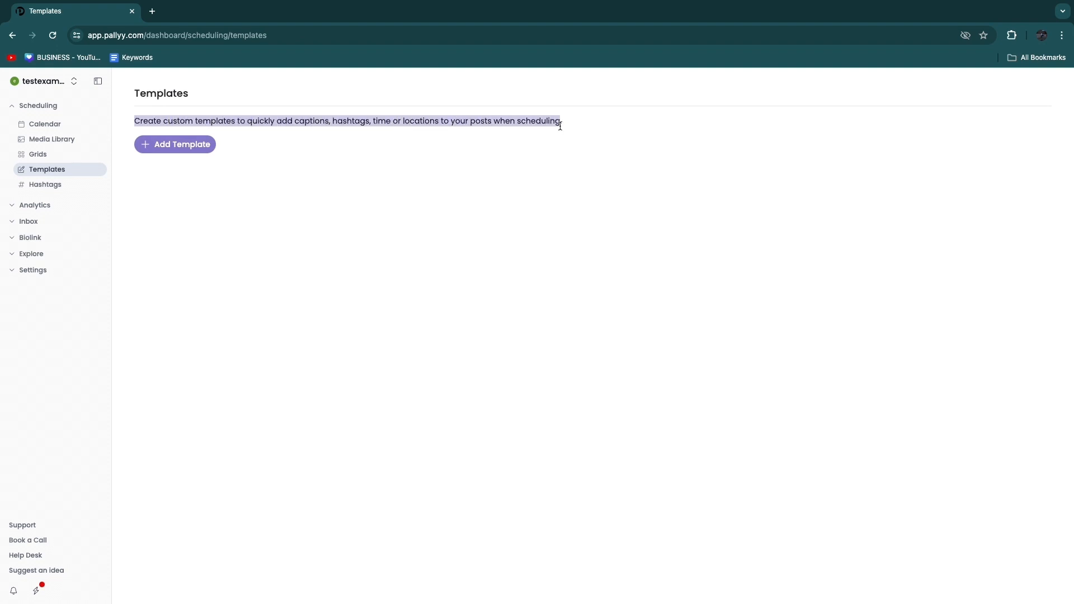
left_click(302, 161)
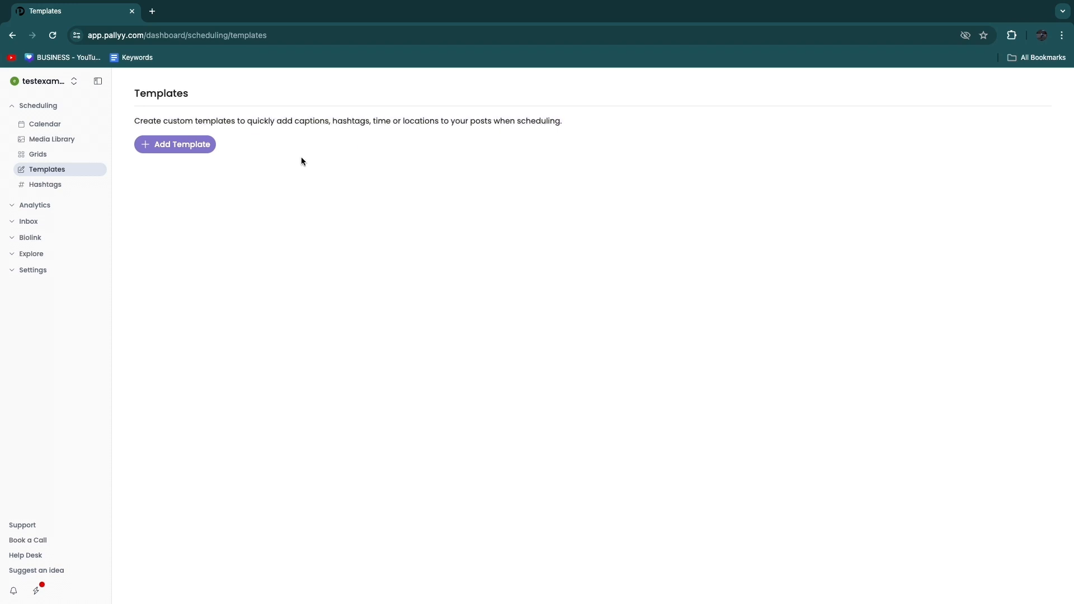
double_click(350, 121)
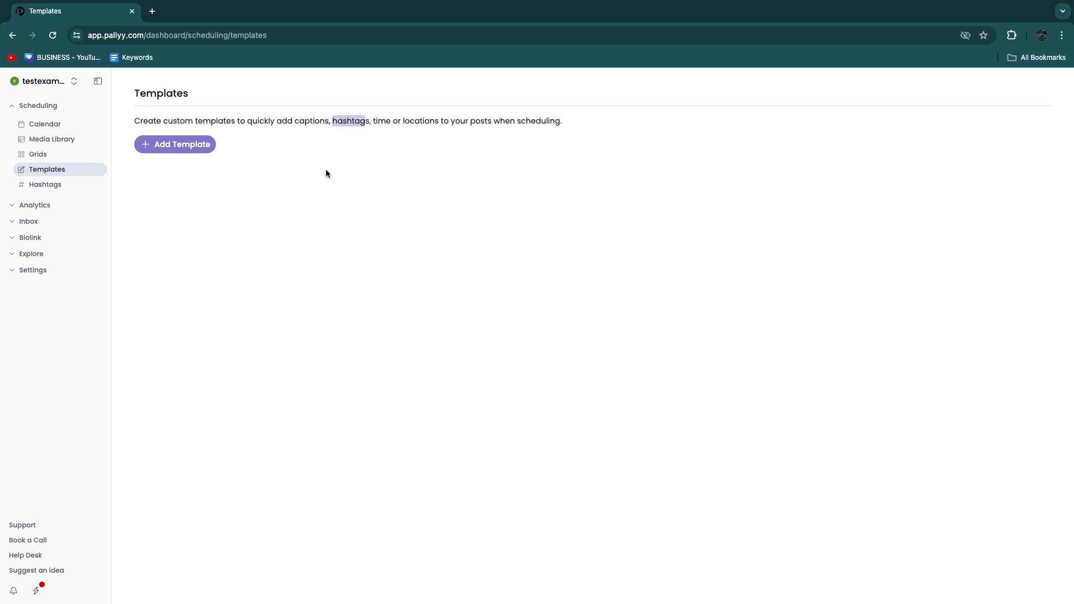
Open the Hashtags lists page and expand the Analytics section in the sidebar.
left_click(45, 184)
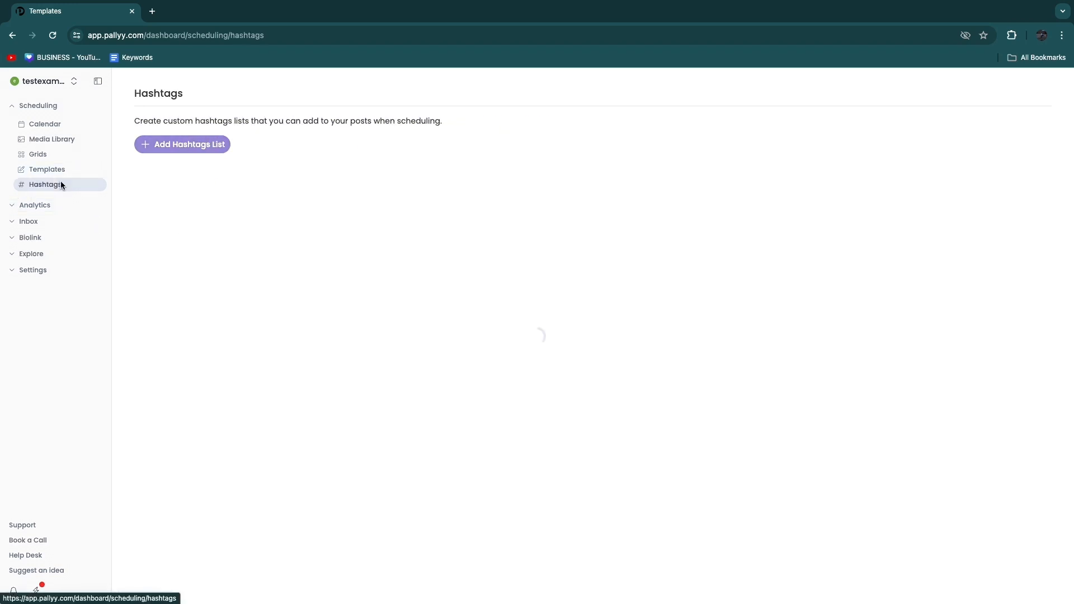
left_click_drag(135, 121, 205, 120)
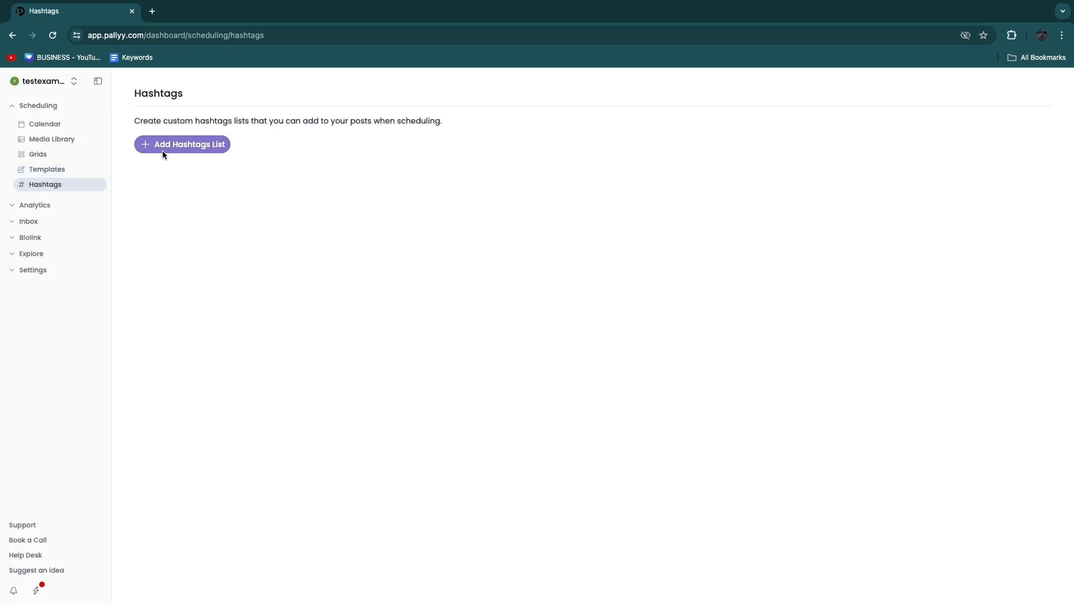
left_click(181, 145)
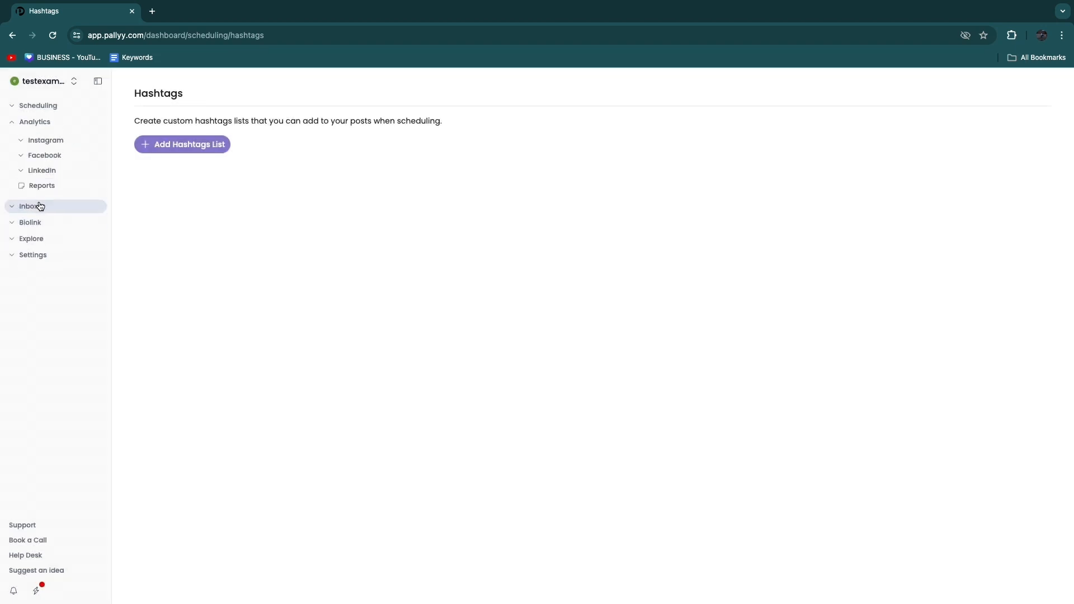
mouse_move(66, 143)
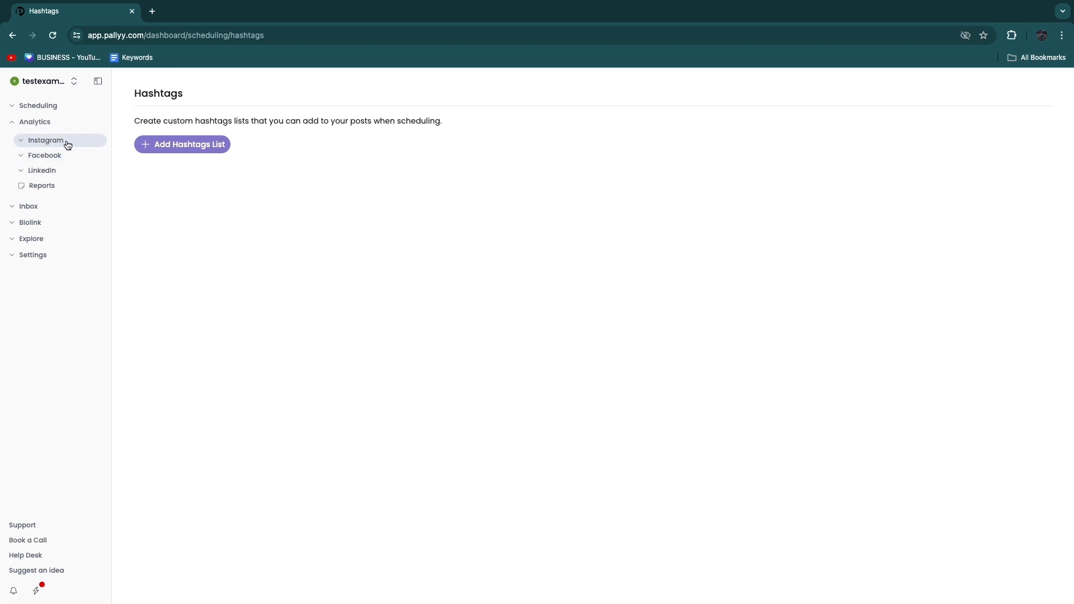
Open Instagram Overview analytics and scroll through its locked likes, comments, engagement and followers metrics.
left_click(45, 155)
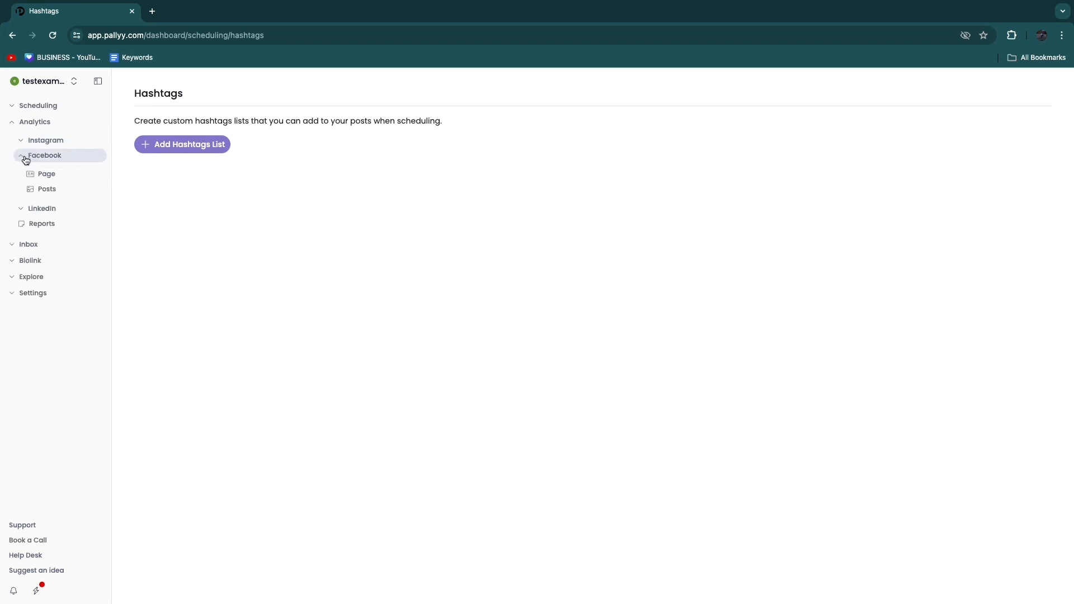
left_click(47, 140)
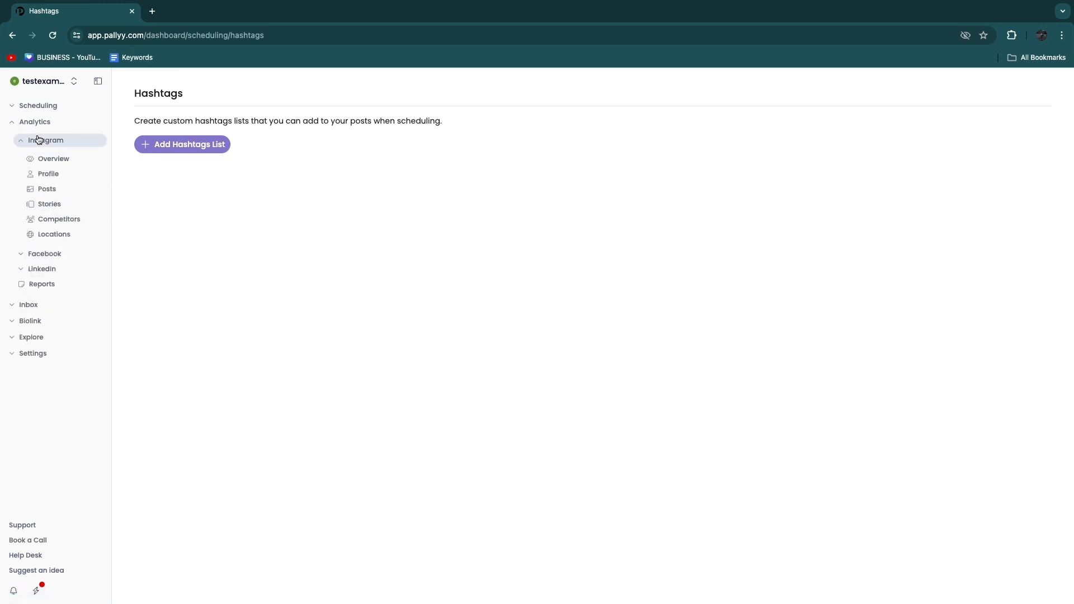
left_click(53, 159)
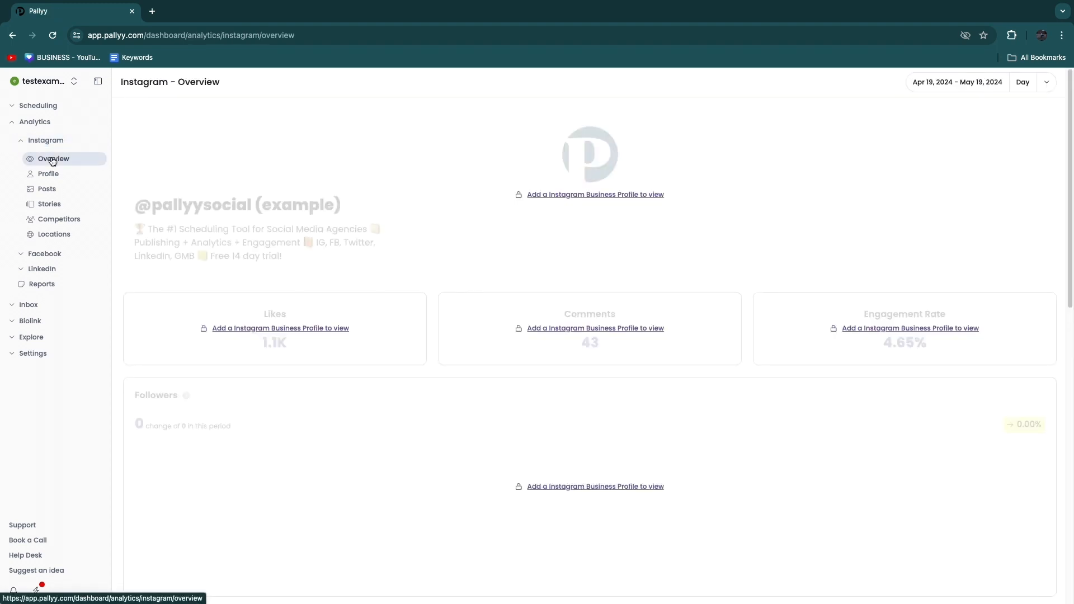
scroll("down", 3)
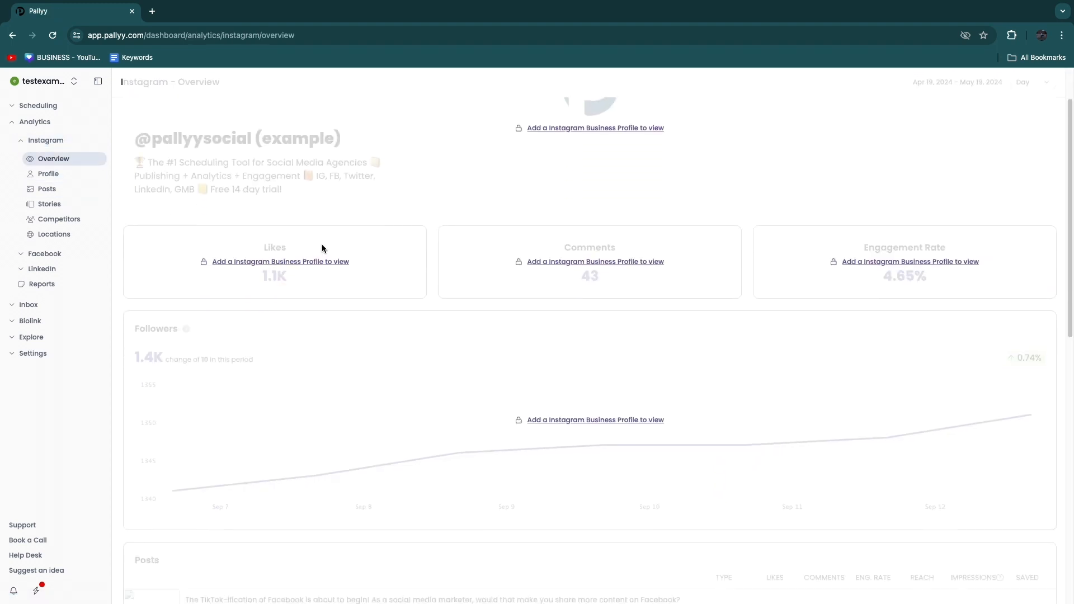
scroll("down", 3)
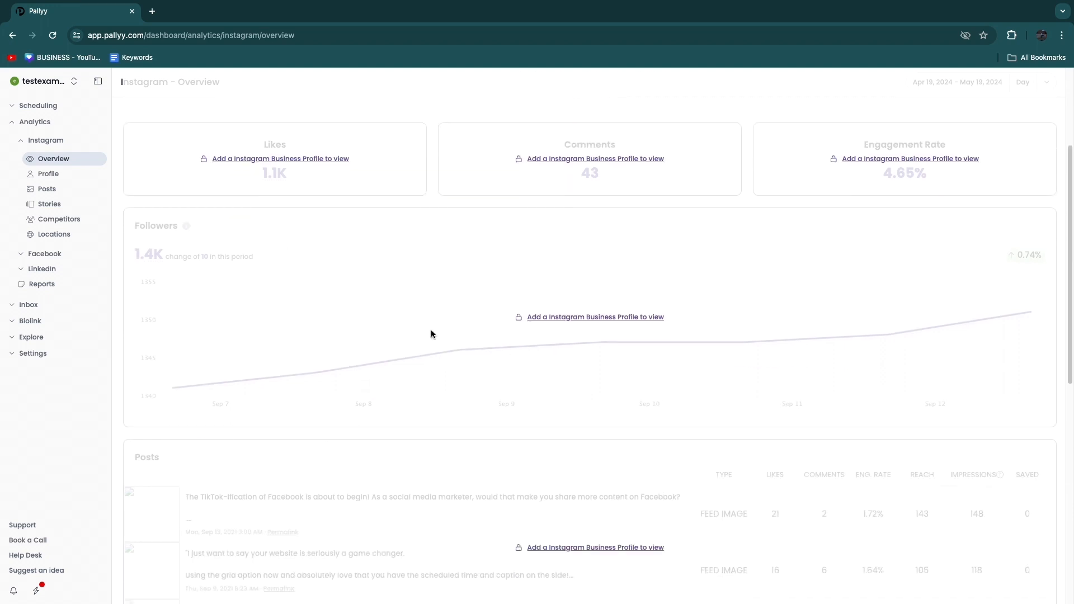
scroll("down", 3)
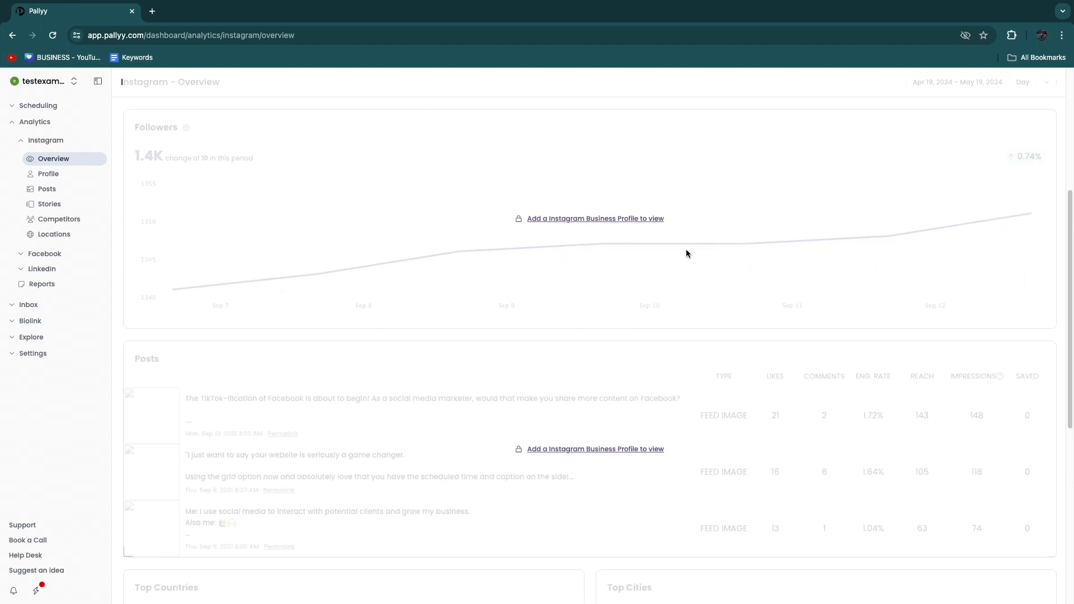
scroll("down", 3)
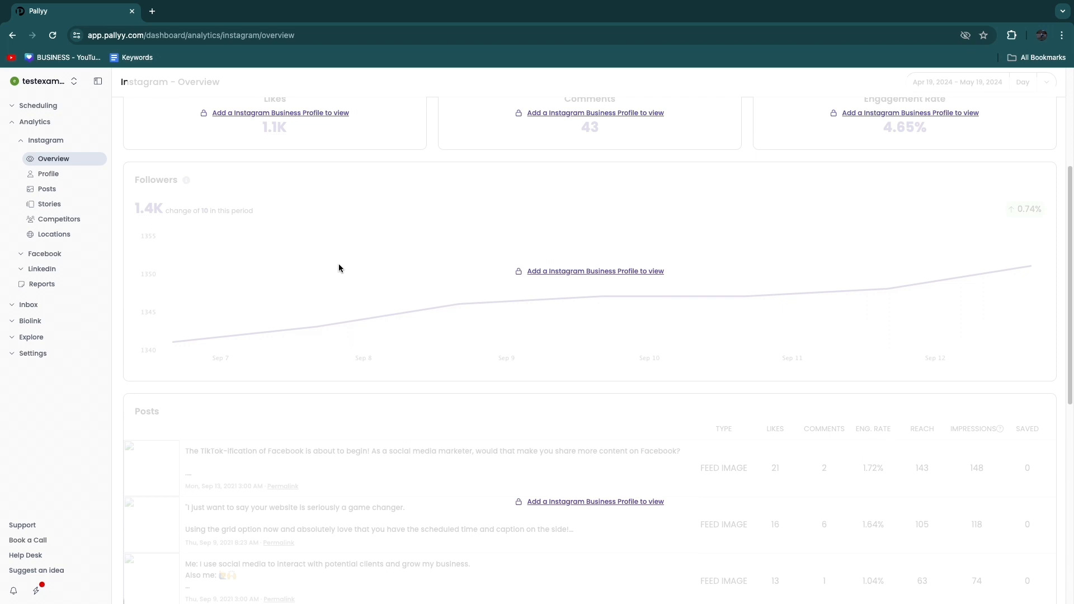
mouse_move(685, 263)
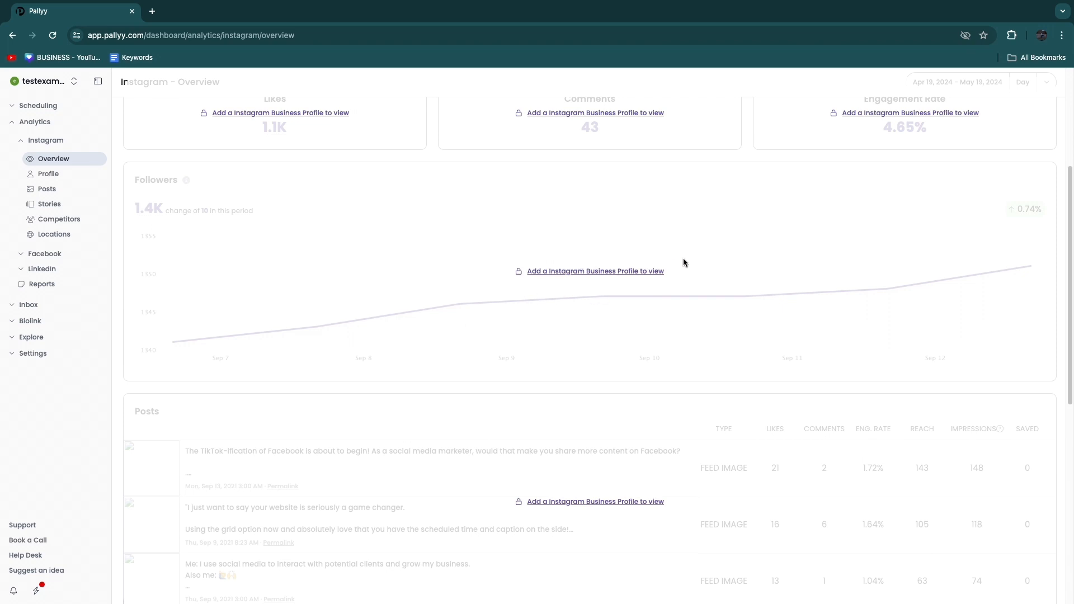
scroll("up", 3)
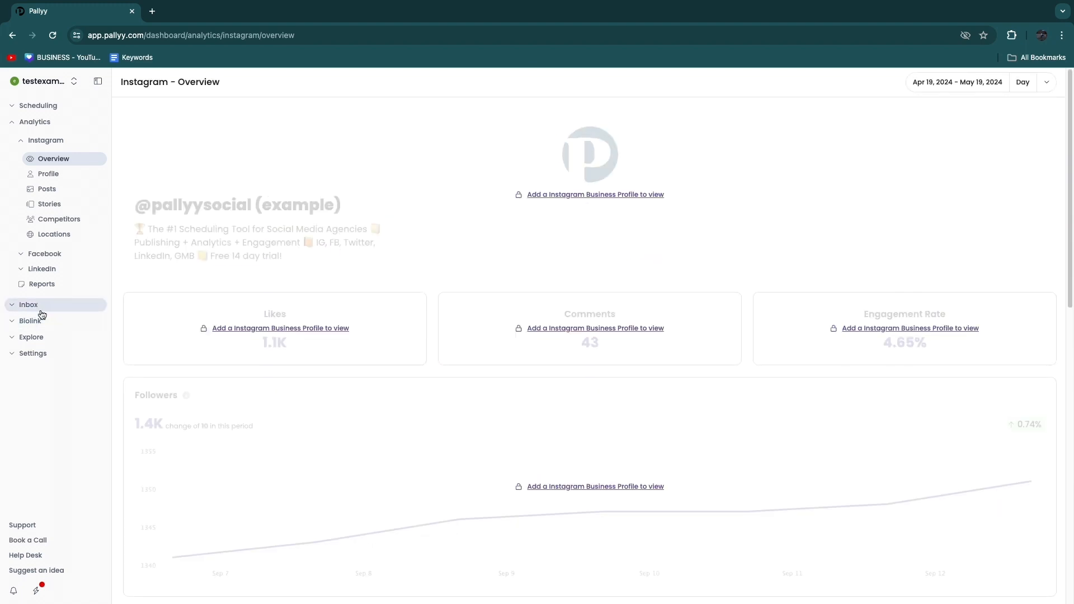
Browse the Inbox's Unresolved and Assigned conversations, reveal more filters, then expand Biolink.
left_click(29, 304)
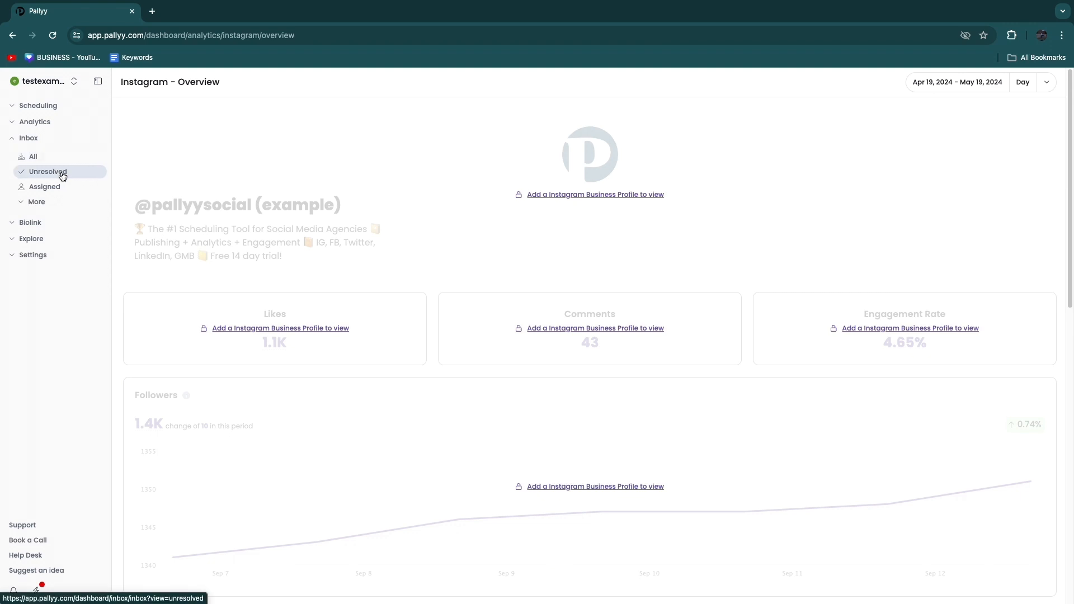
left_click(49, 172)
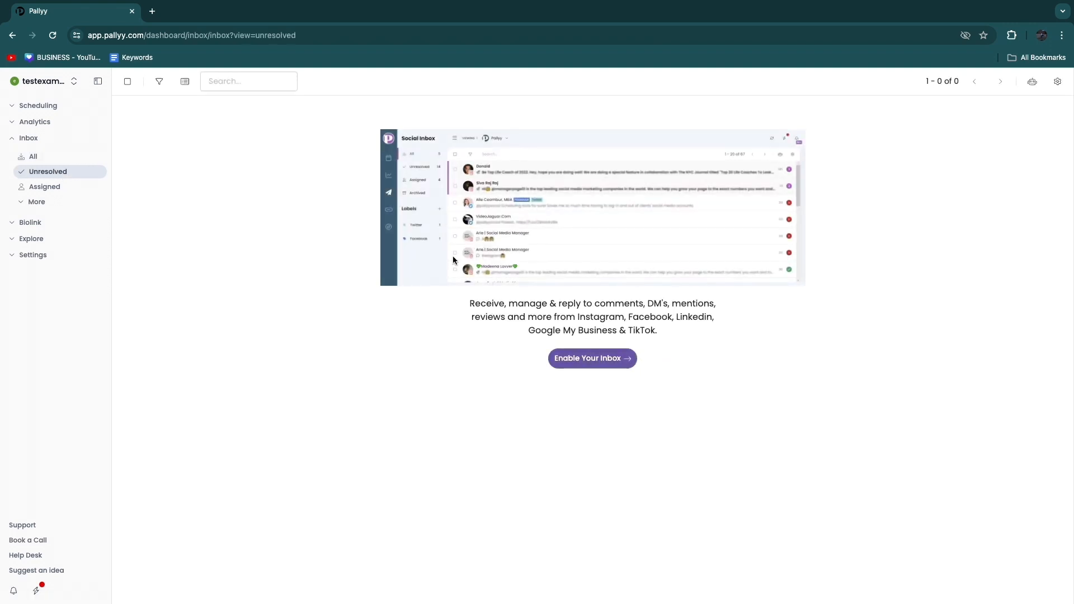
mouse_move(319, 255)
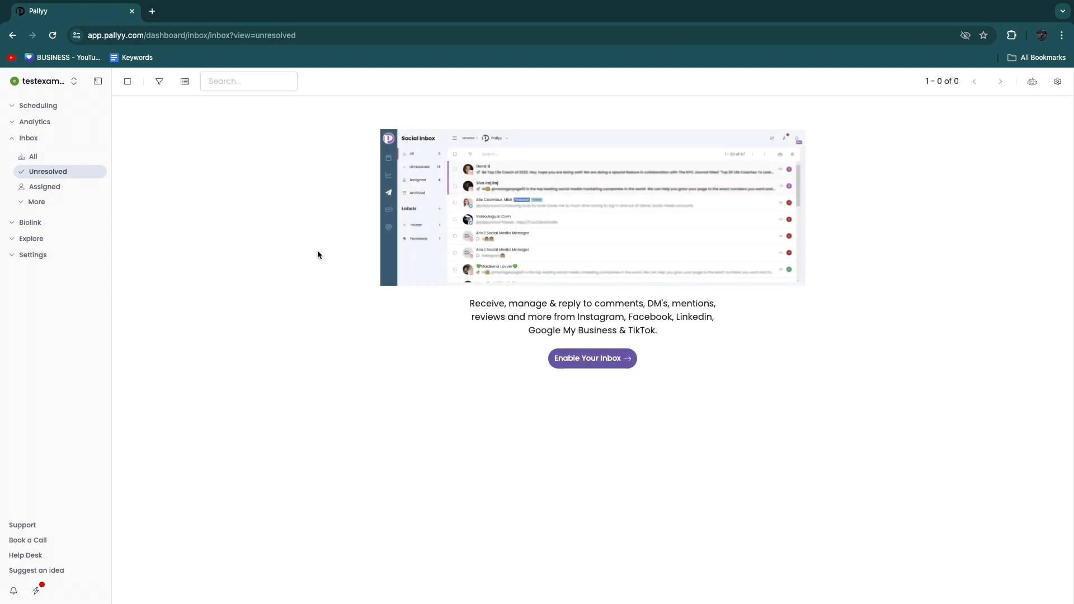
left_click(45, 187)
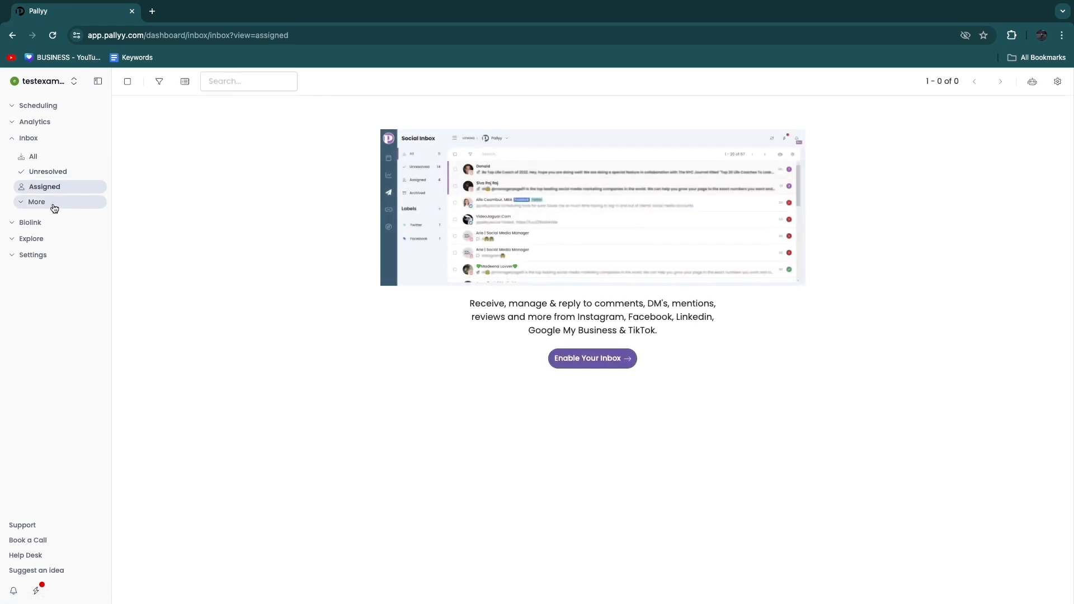
left_click(37, 202)
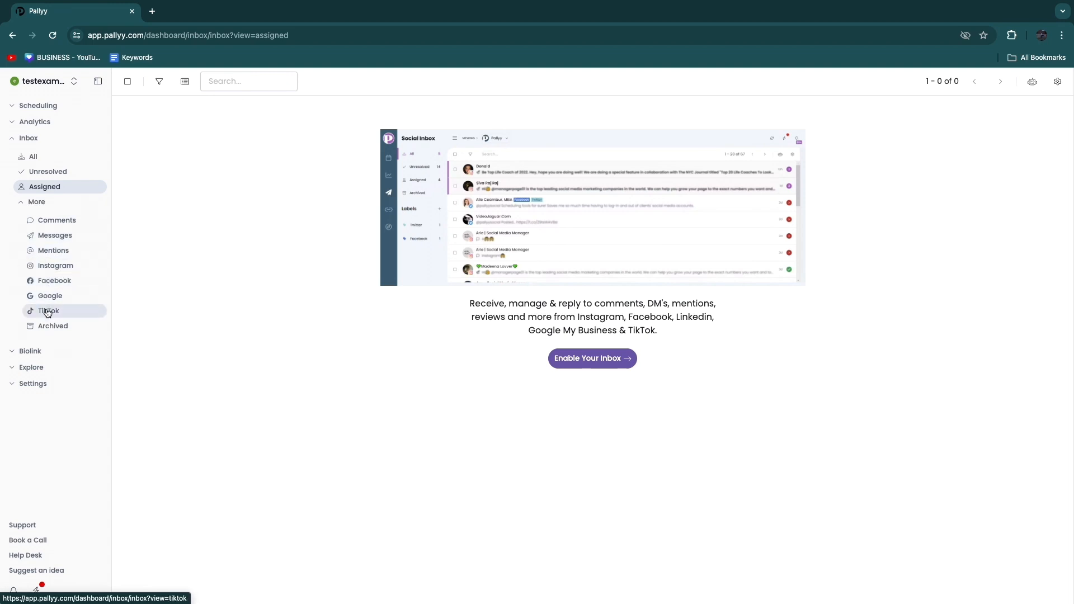
left_click(22, 137)
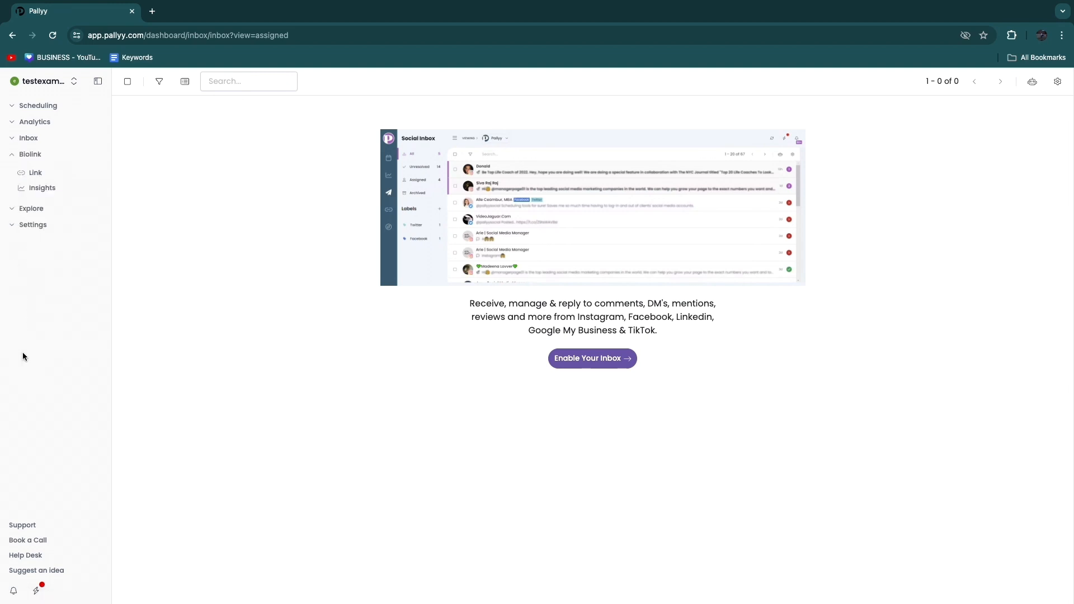
View the empty Create a Biolink page, then move on to Explore Hashtags.
left_click(35, 173)
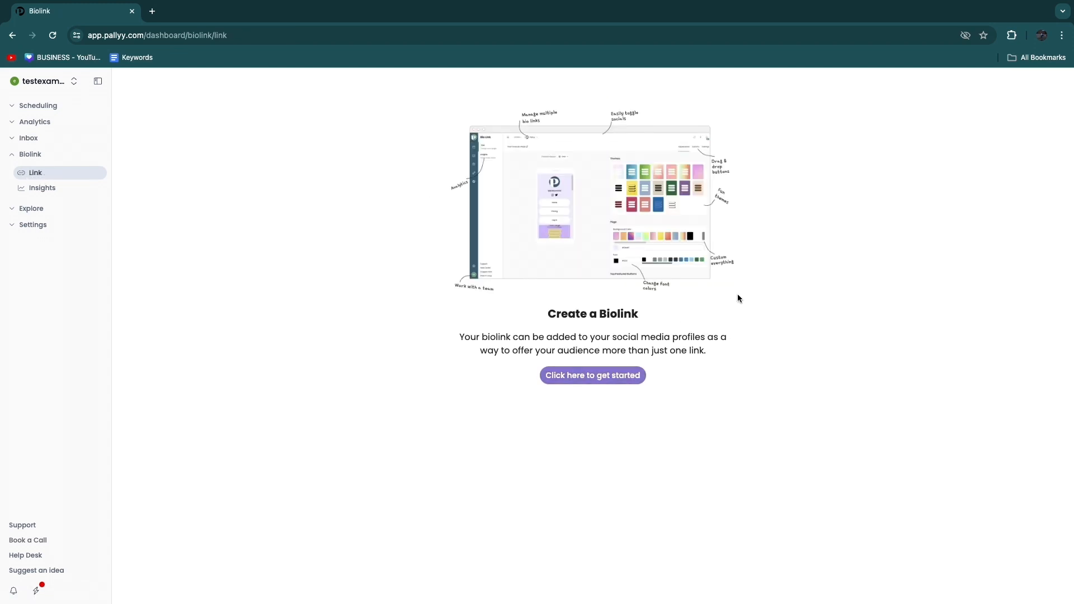
left_click(592, 375)
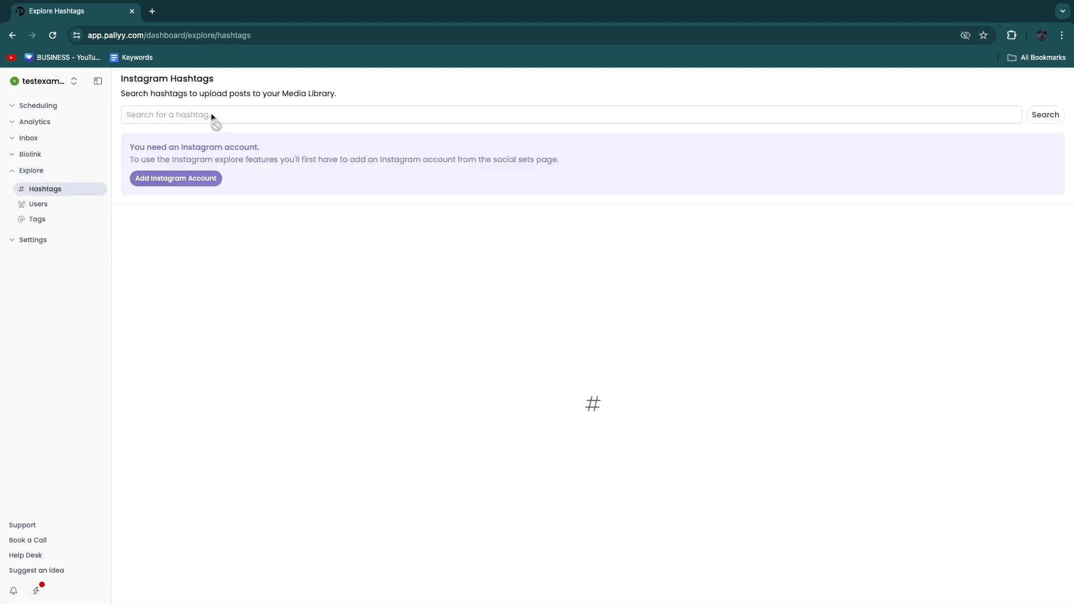
mouse_move(209, 324)
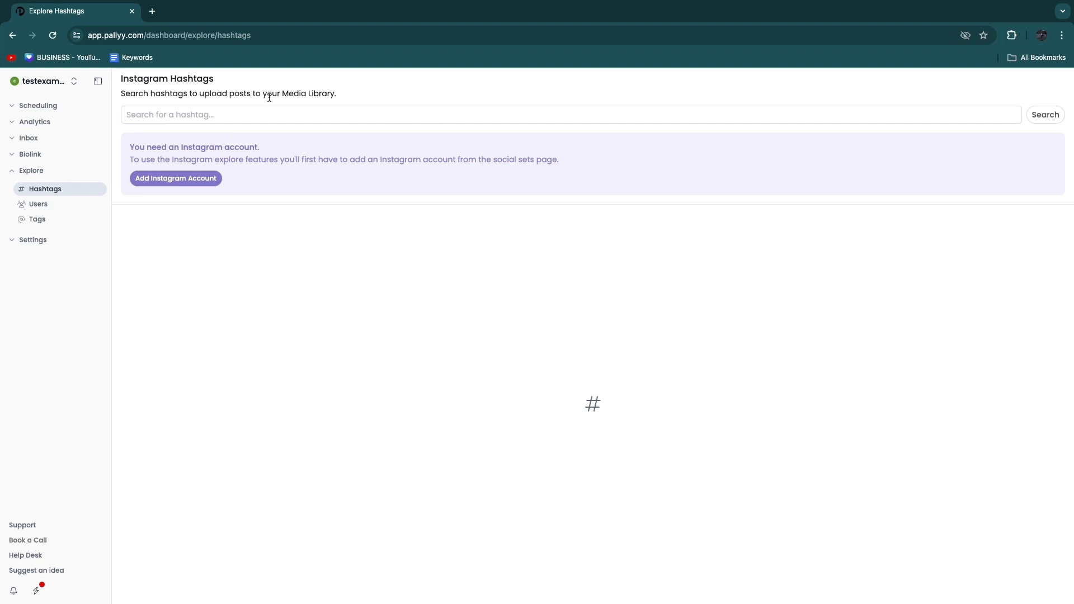
Check the Explore Users and Tags searches, then expand the Settings section.
left_click(38, 204)
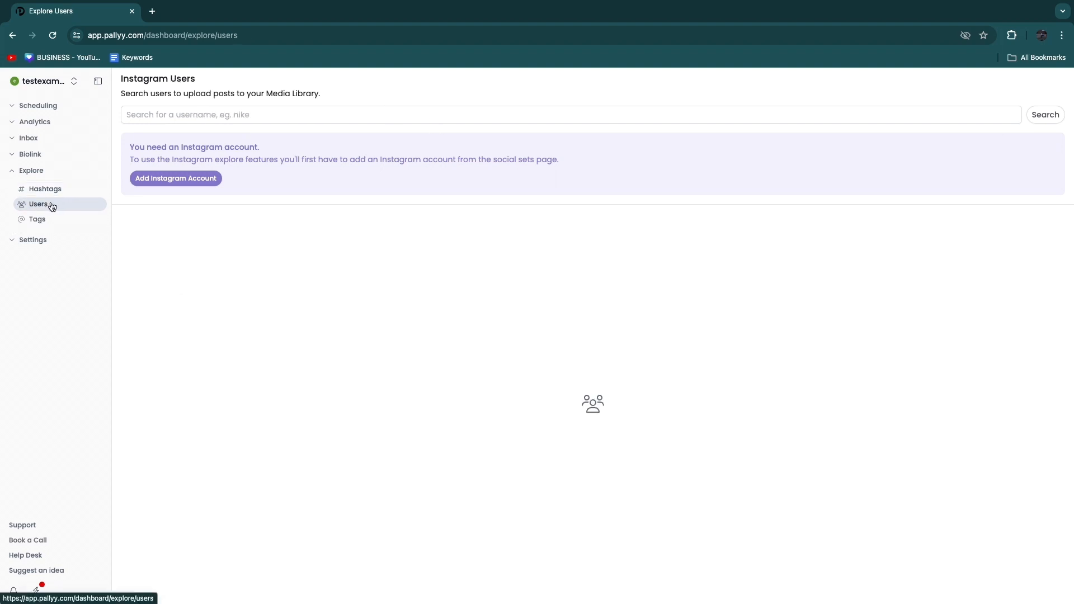
mouse_move(200, 74)
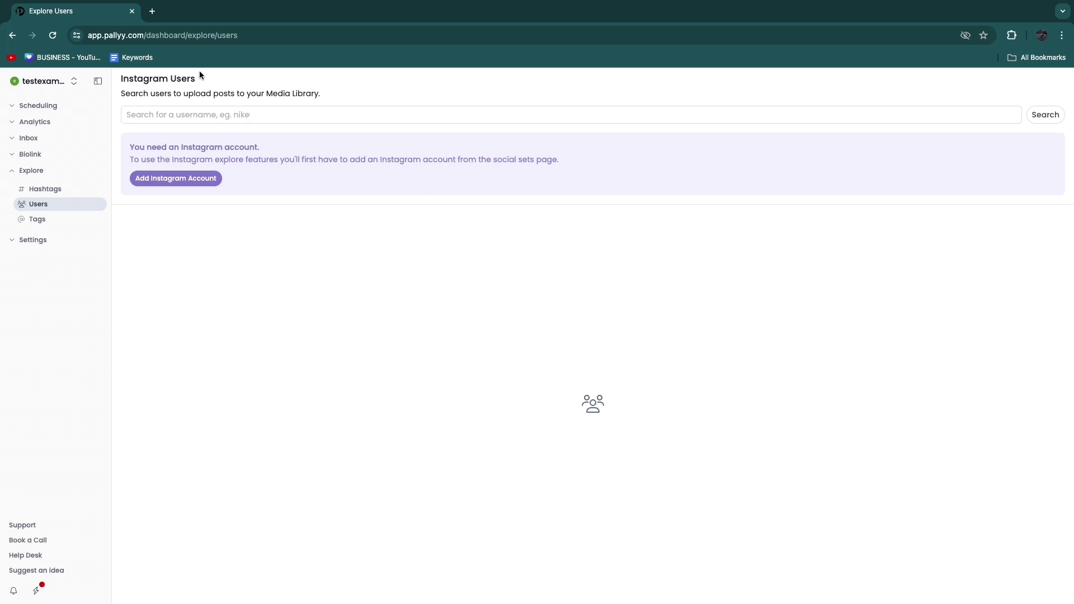
left_click(37, 219)
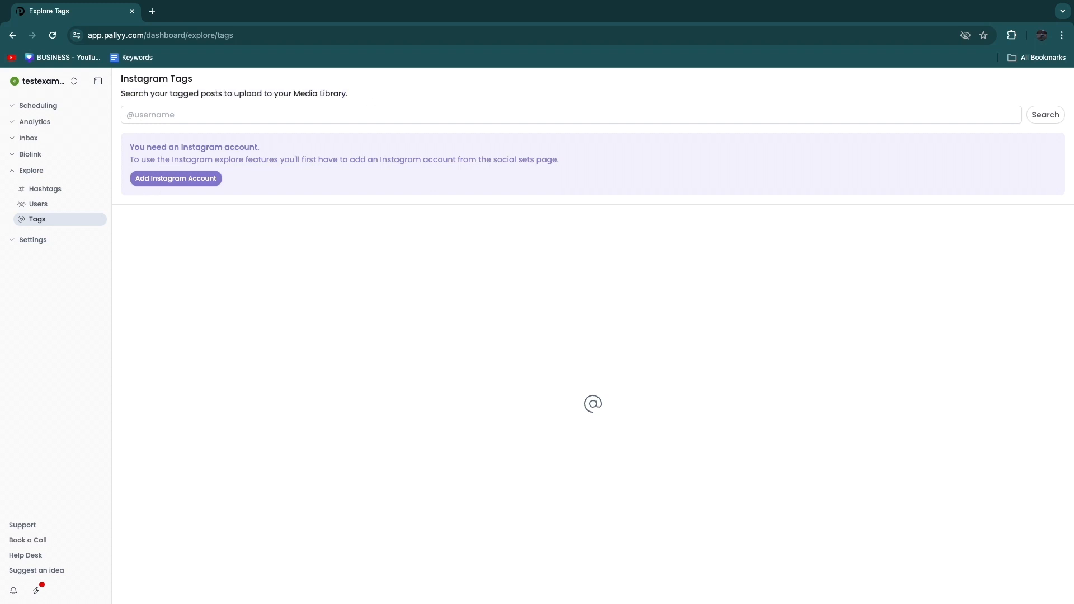
left_click(33, 186)
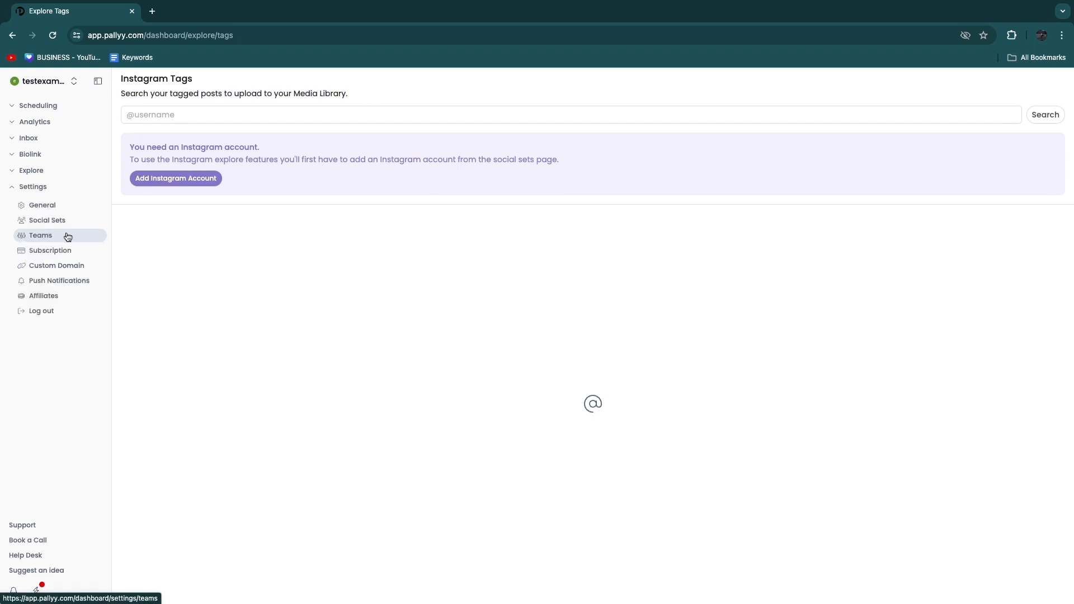
View the Custom Domain settings page and highlight its description text.
left_click(56, 266)
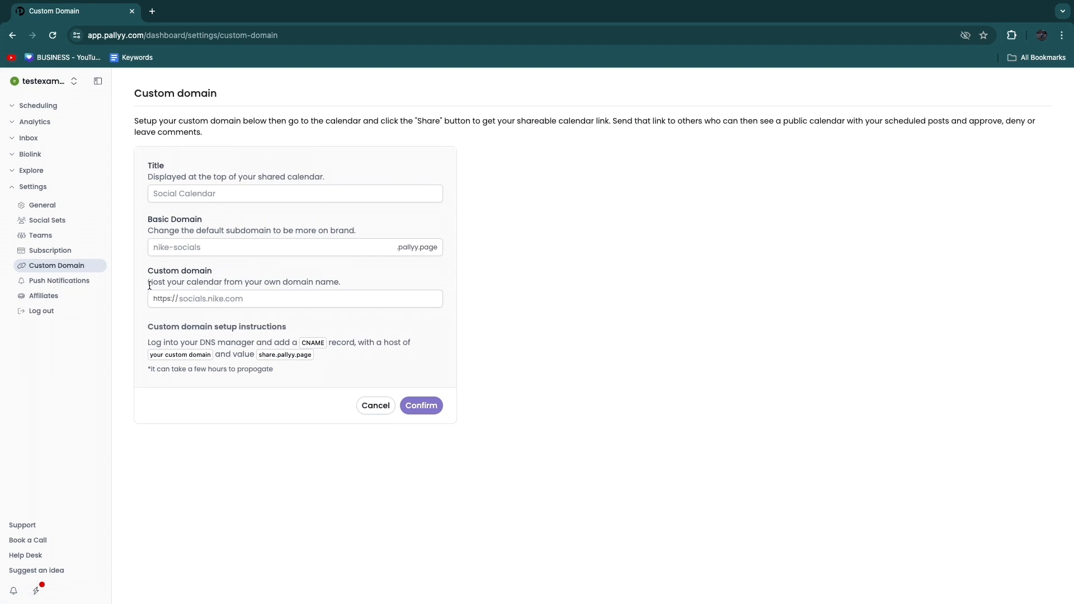
left_click_drag(149, 282, 339, 281)
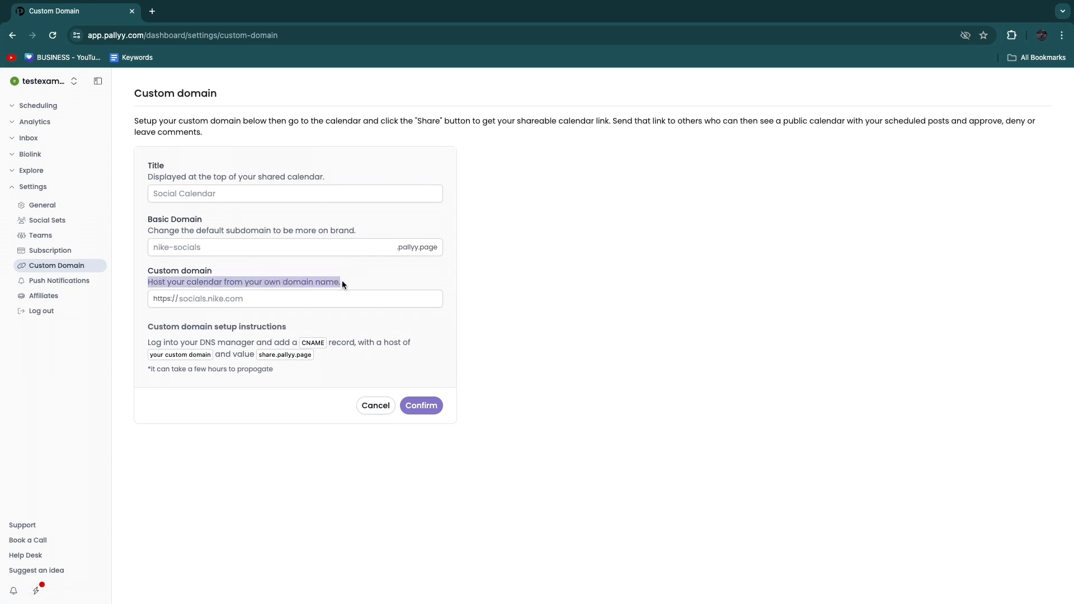
left_click(307, 299)
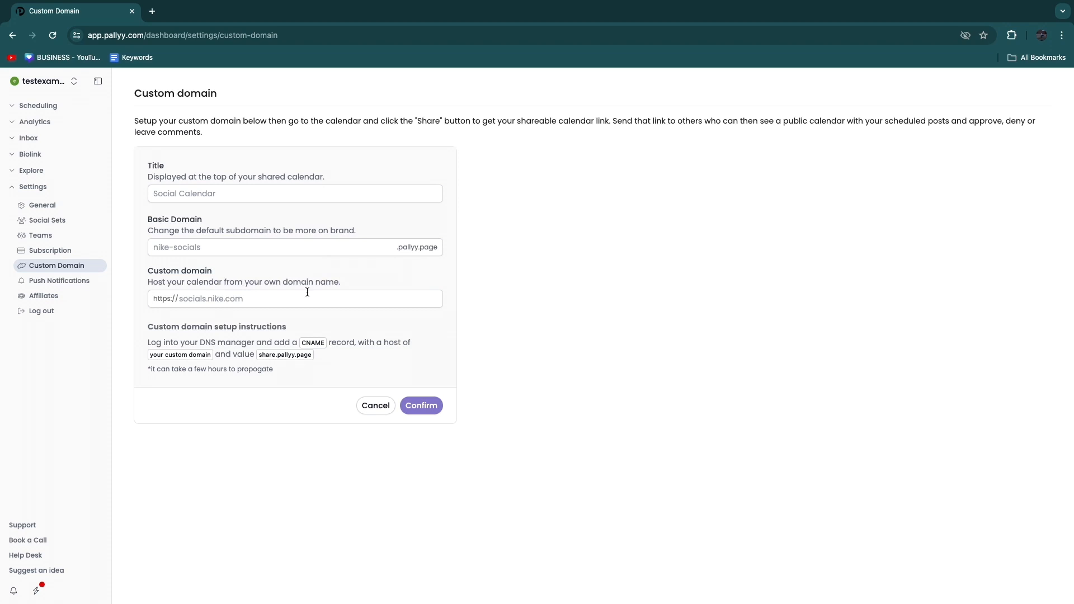
View the Affiliates page, then return to the Scheduling calendar for May 2024.
left_click(43, 295)
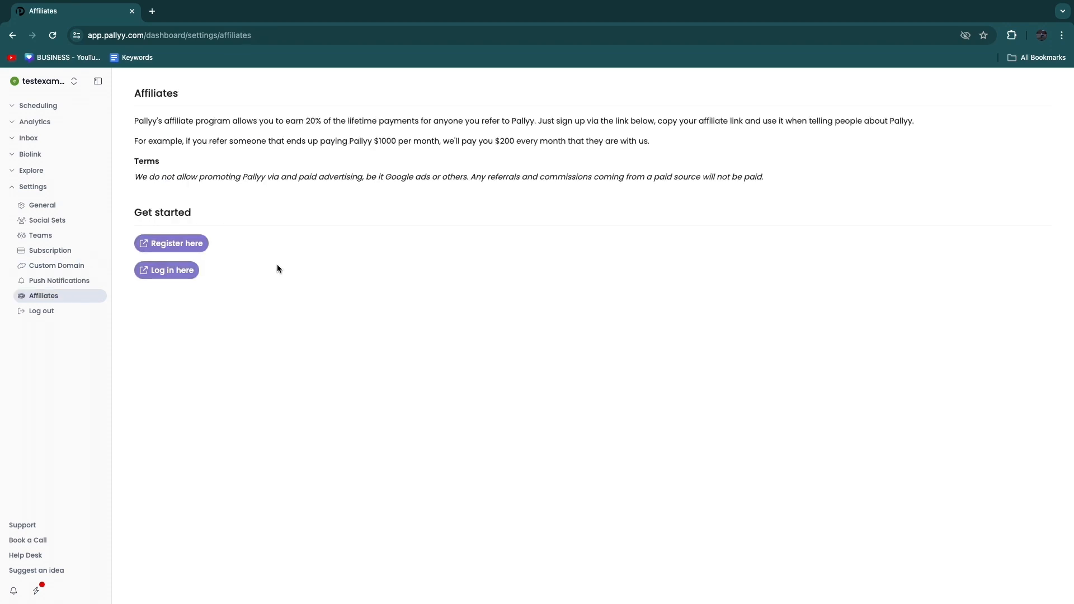
mouse_move(559, 343)
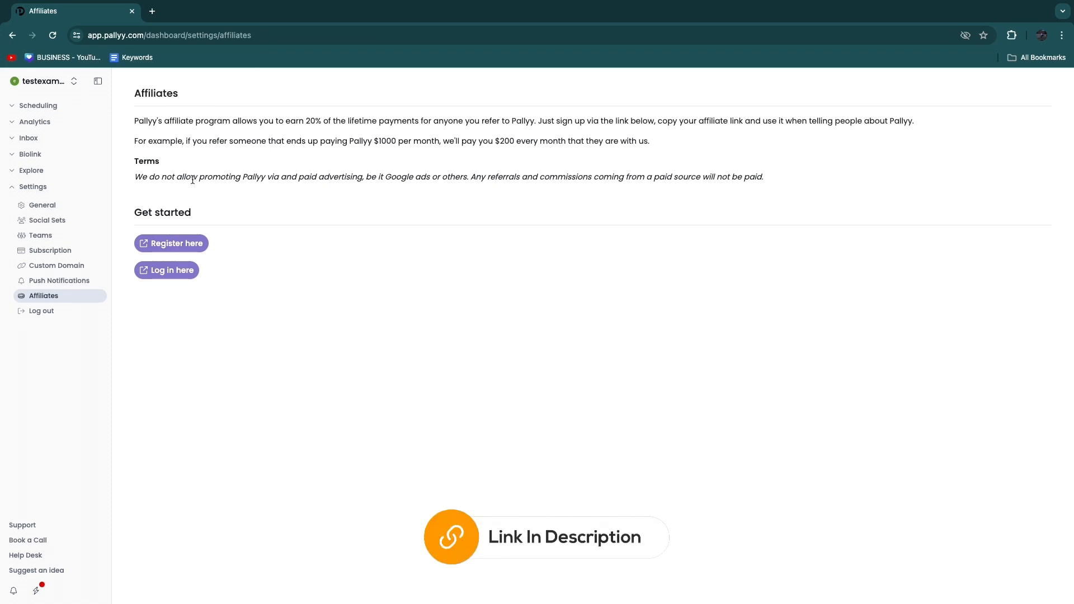
mouse_move(412, 196)
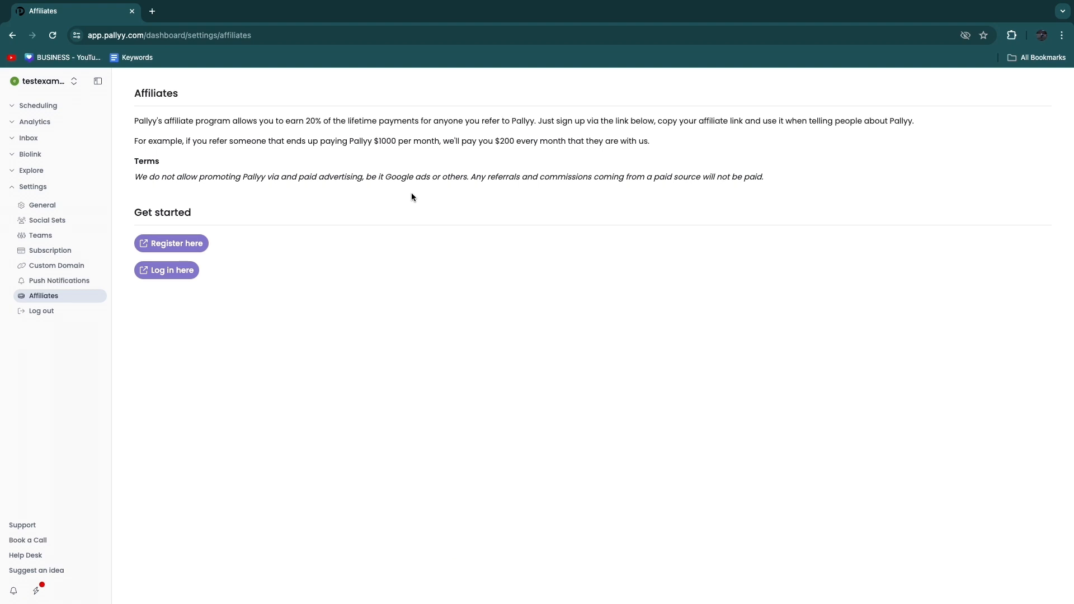
mouse_move(39, 110)
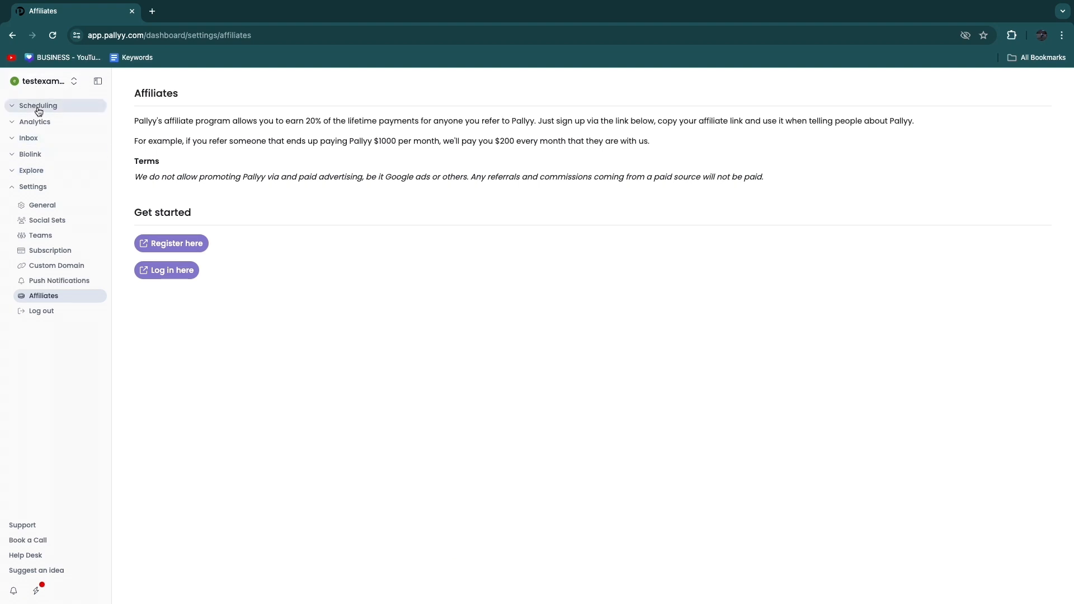
left_click(38, 106)
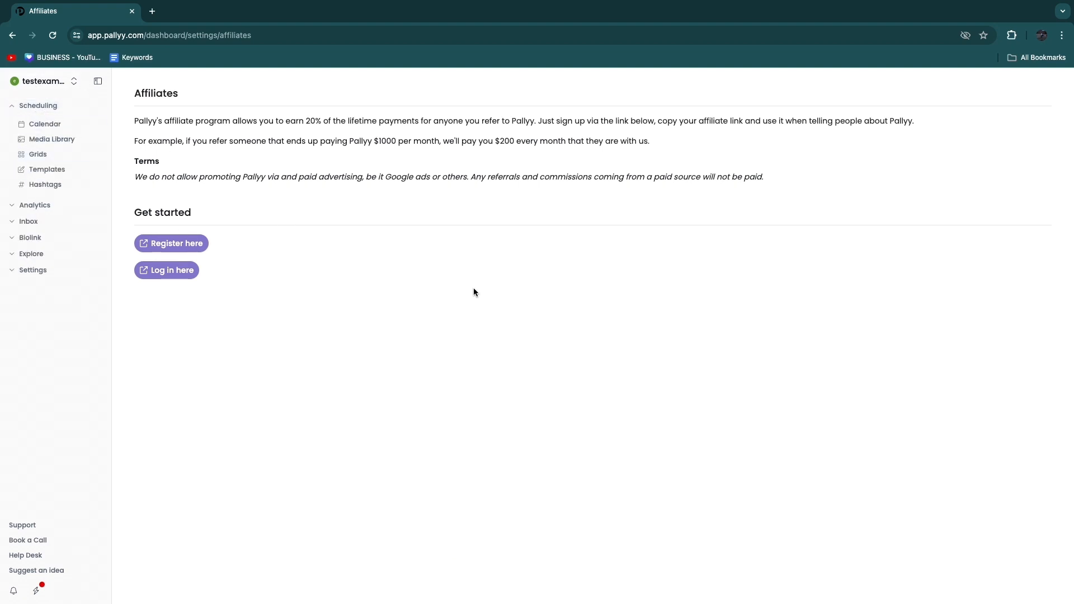
mouse_move(251, 301)
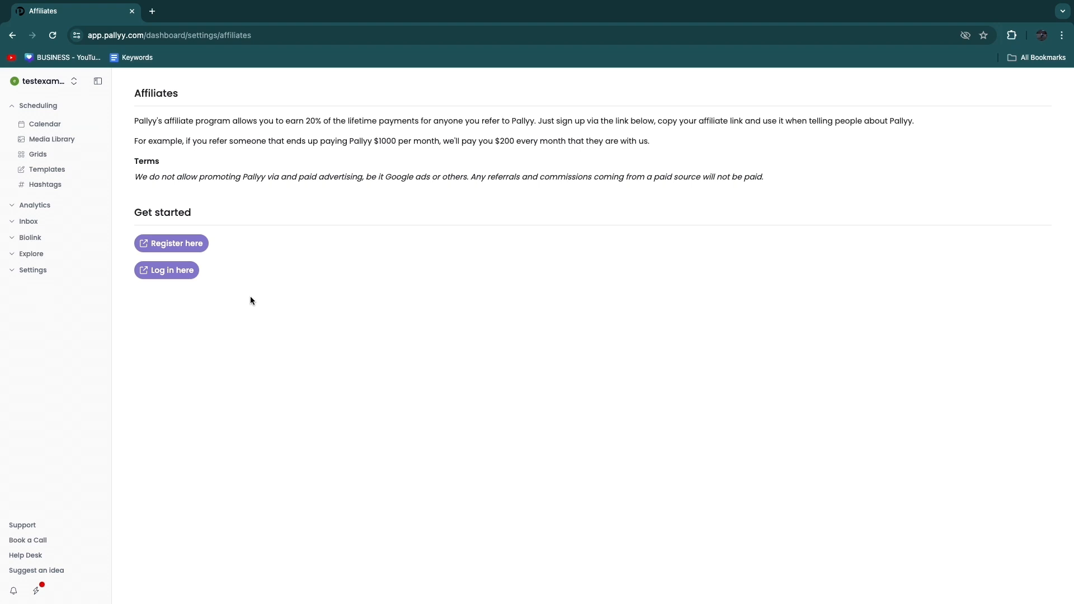
mouse_move(47, 84)
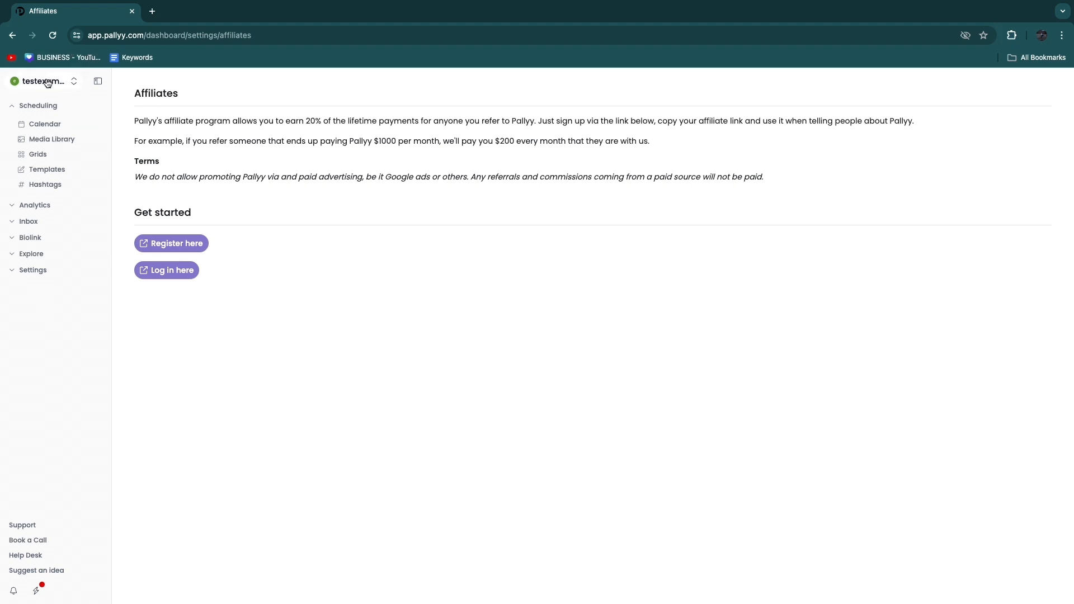
left_click(44, 81)
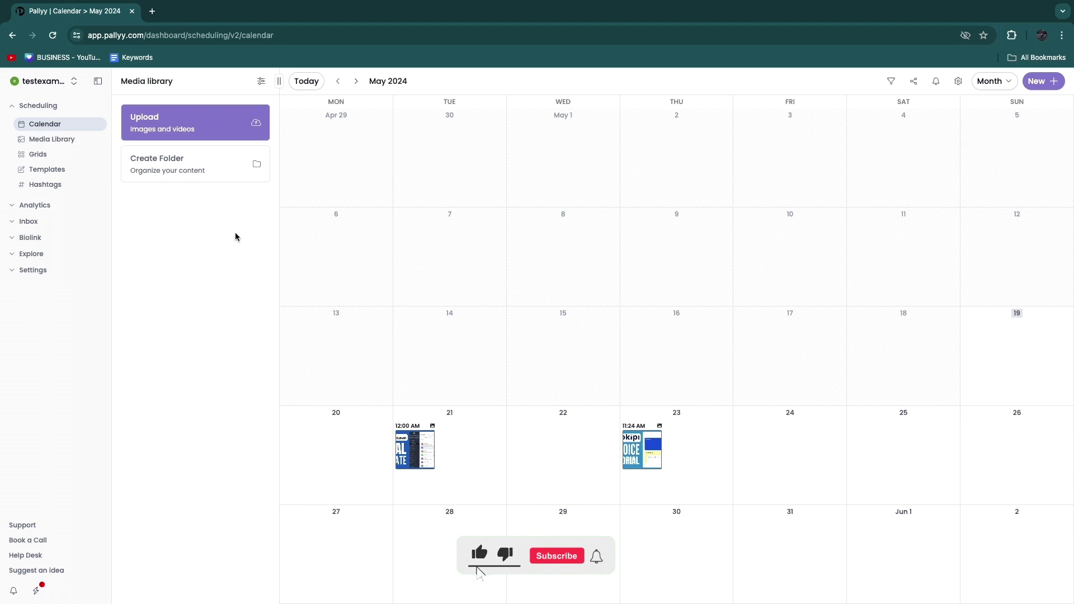
Review the May 2024 calendar with pins scheduled on May 21 and 23.
left_click(556, 556)
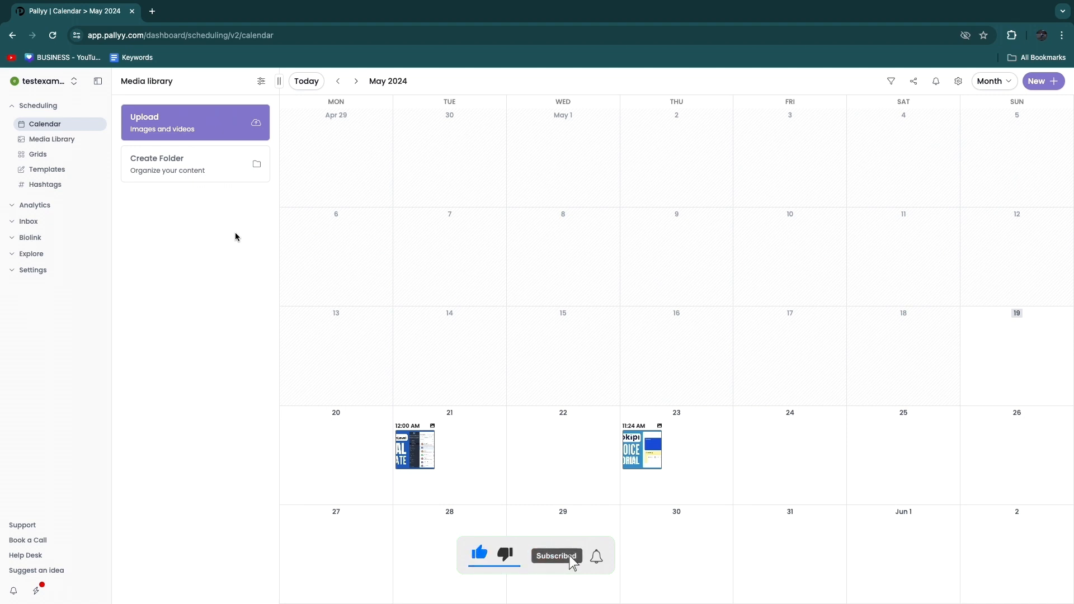